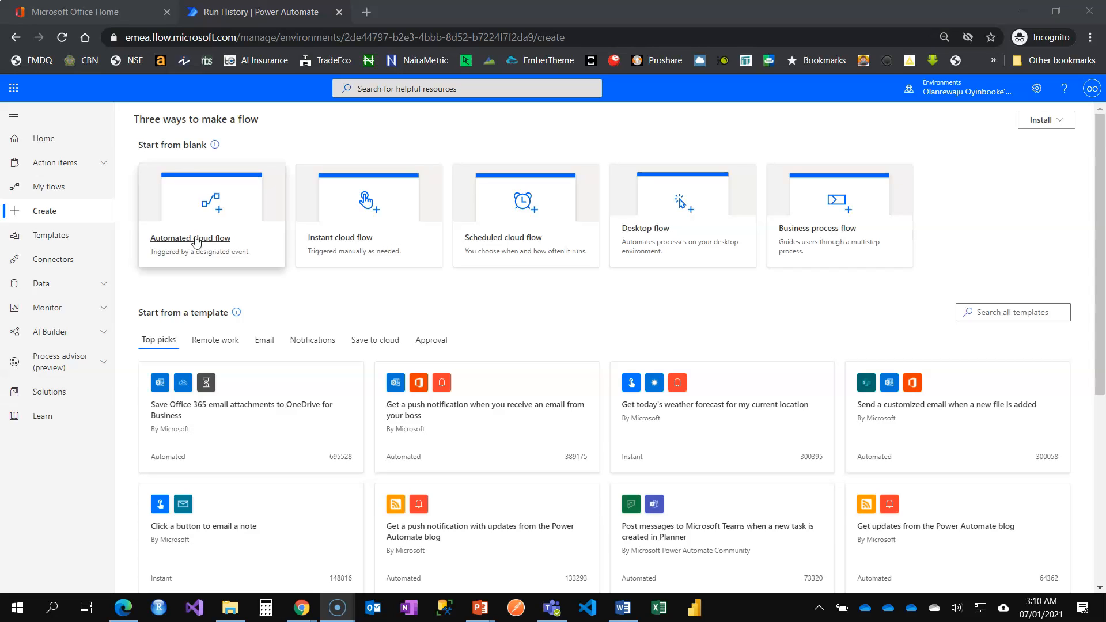
mouse_move(218, 216)
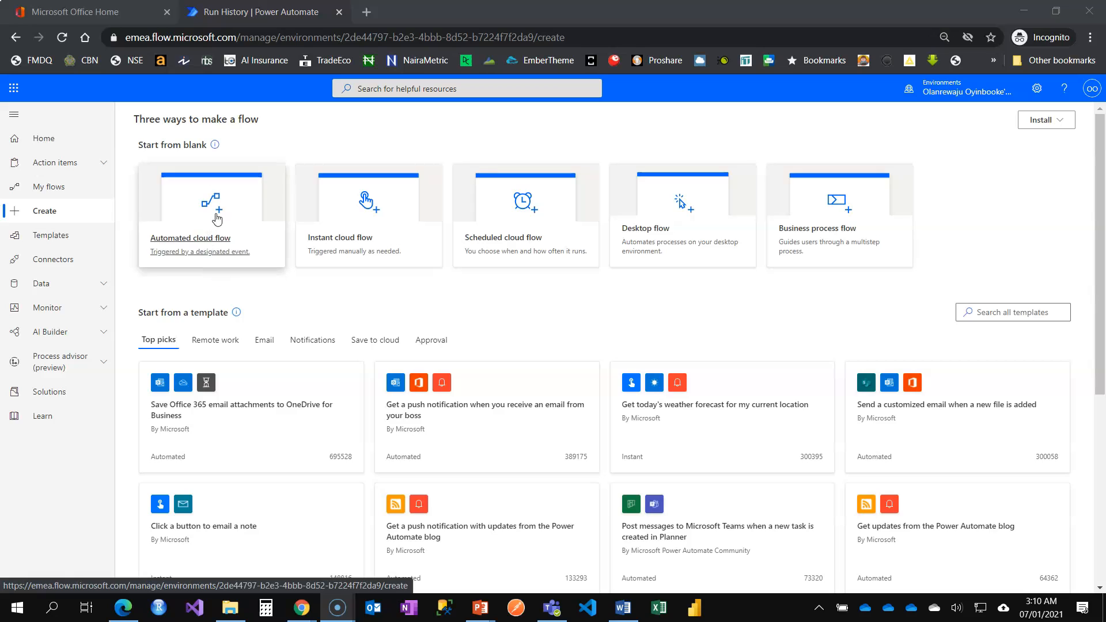
mouse_move(213, 222)
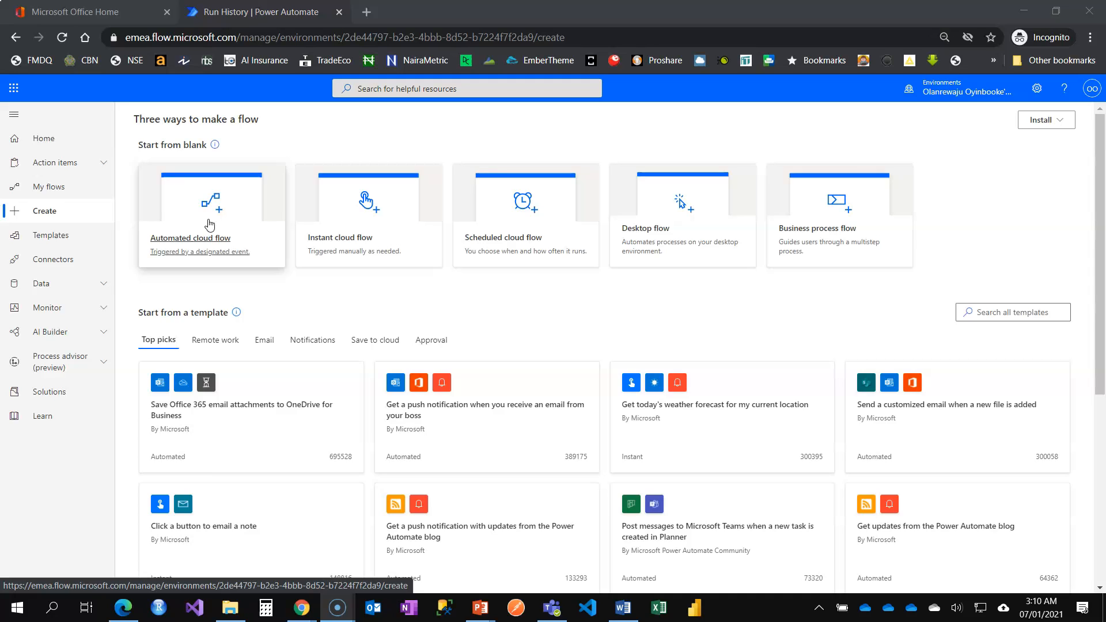
mouse_move(334, 215)
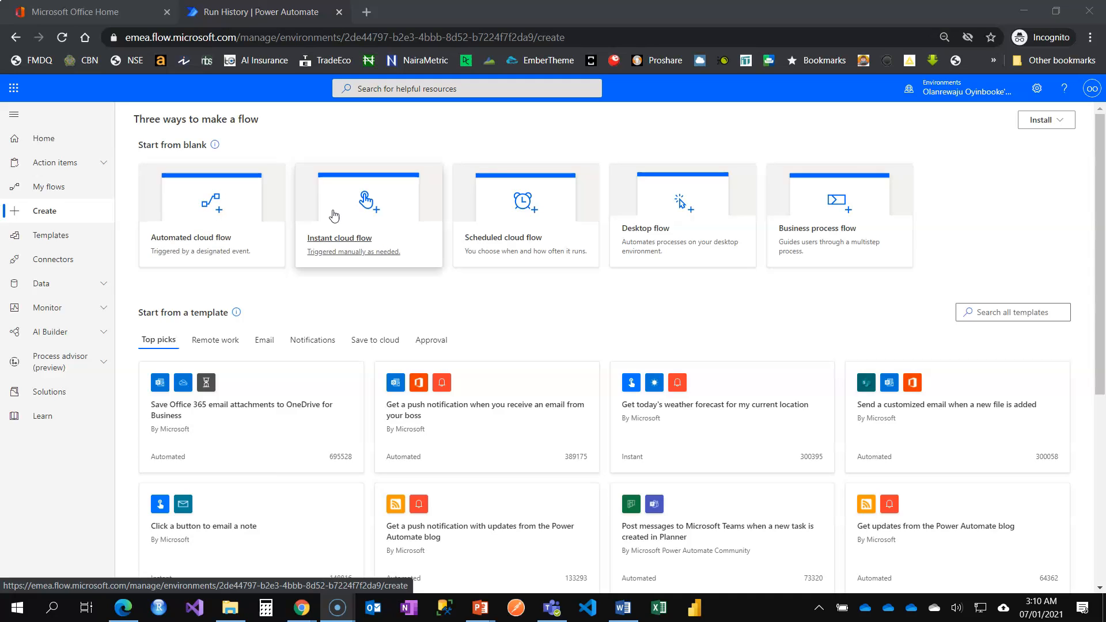
mouse_move(385, 215)
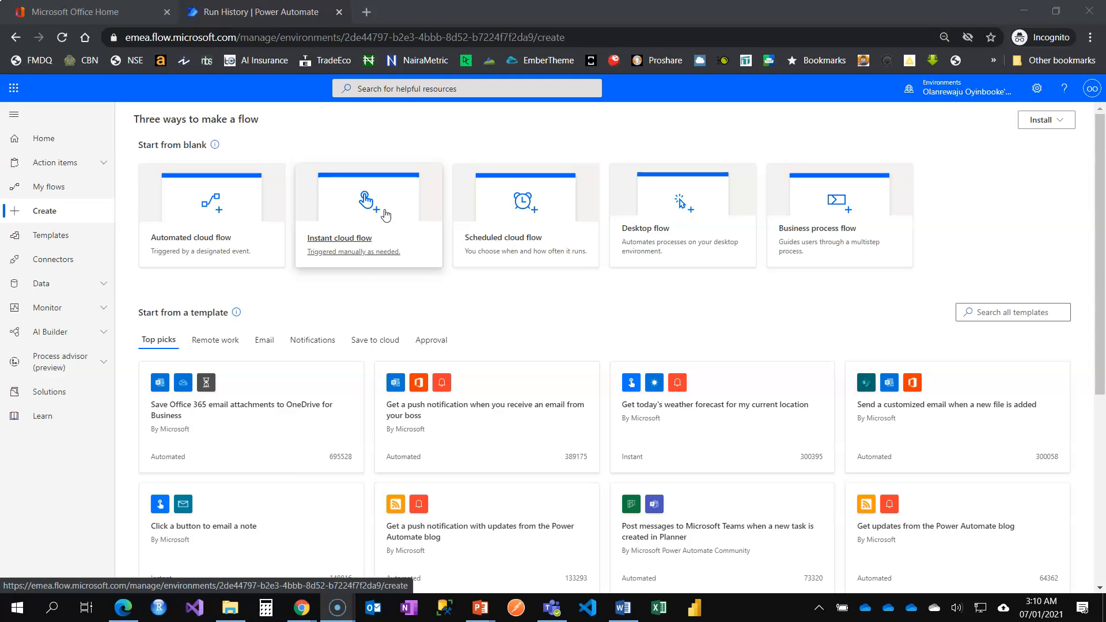
mouse_move(526, 205)
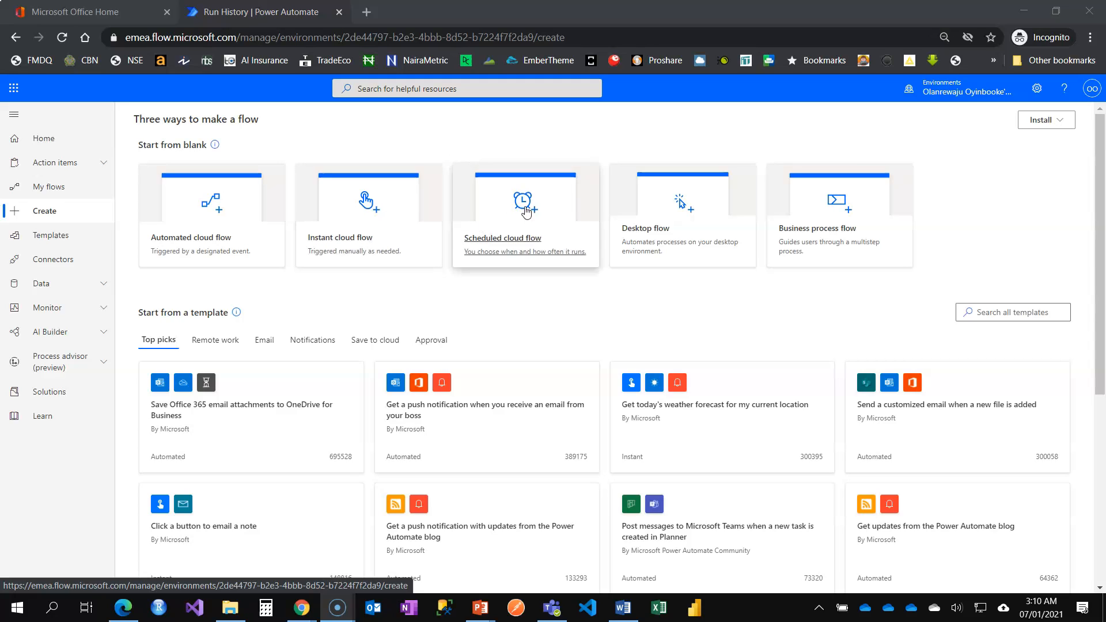
mouse_move(477, 256)
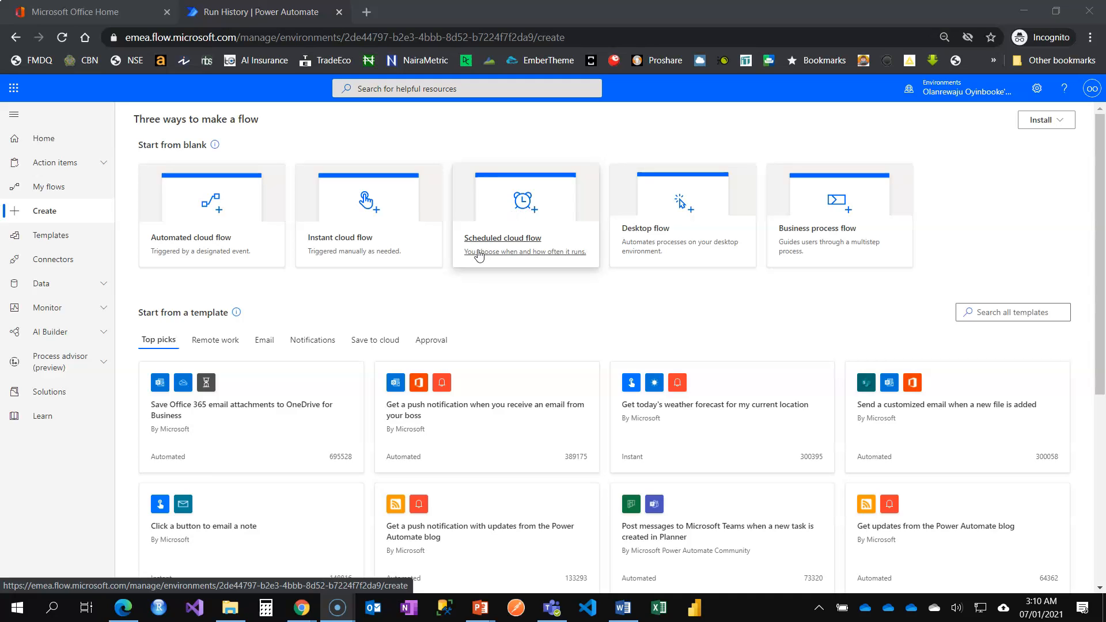
mouse_move(434, 299)
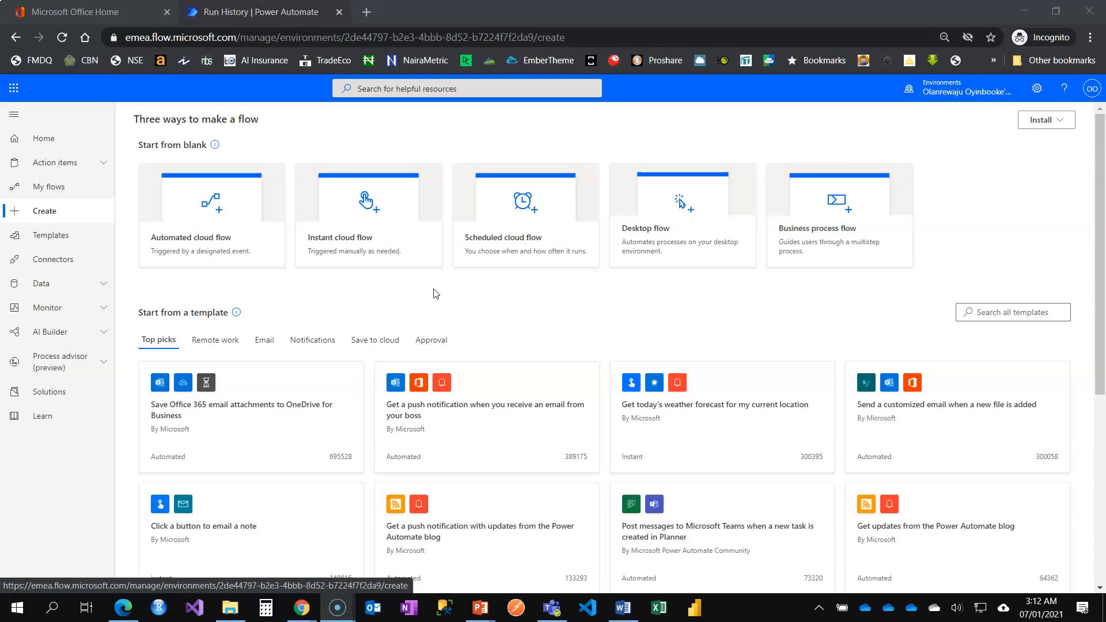
mouse_move(525, 212)
type("How to Run")
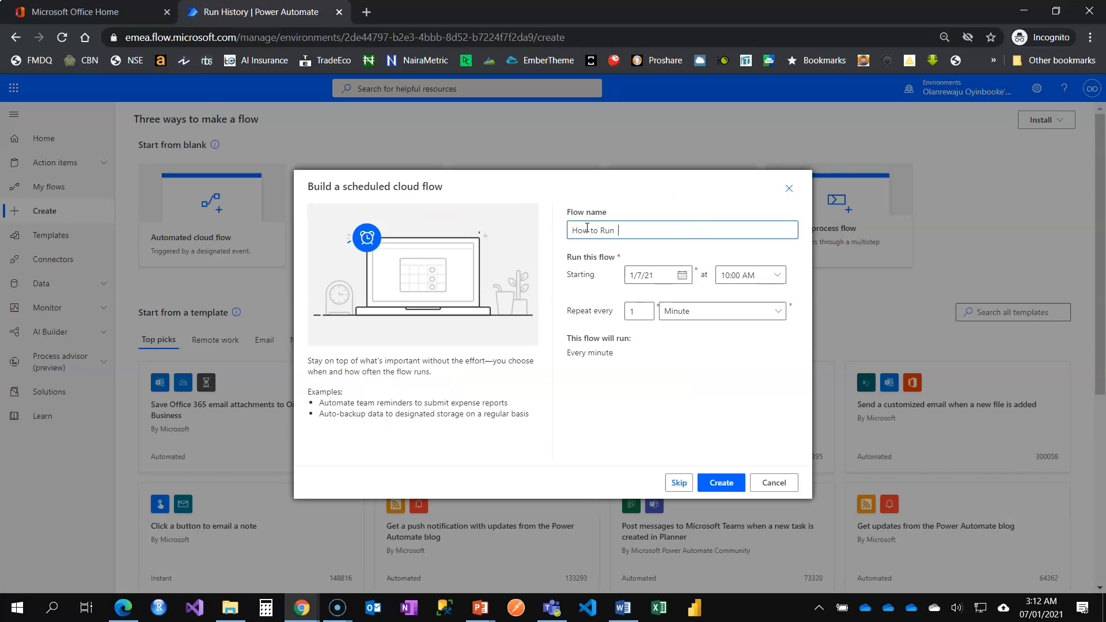
Name the new scheduled cloud flow "How to Run a Scheduled Flow Once".
type("a Scheduled Fl")
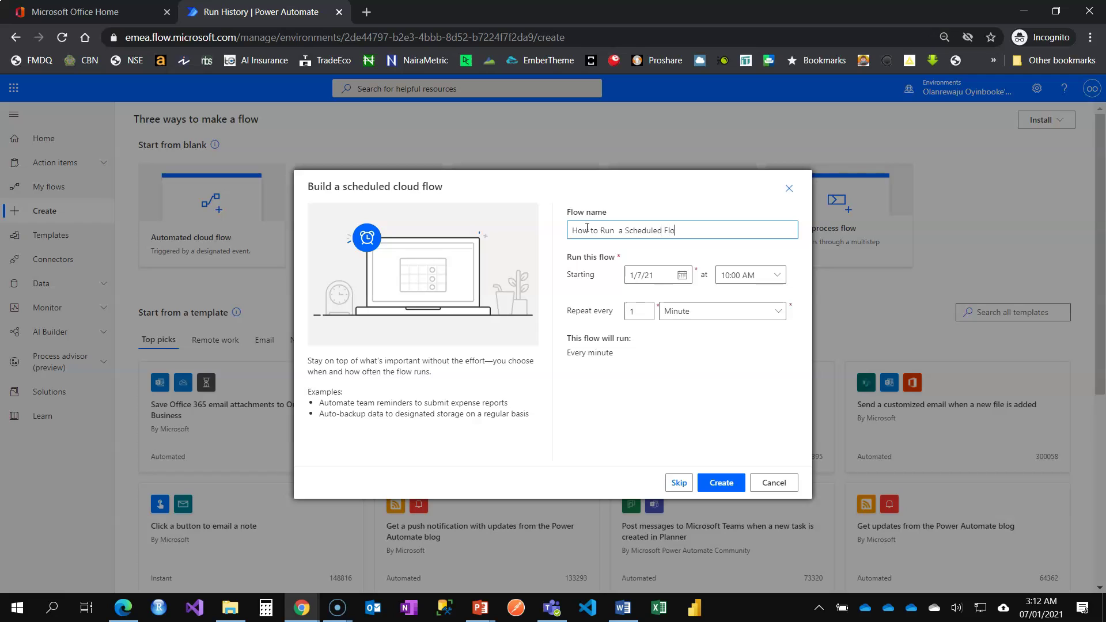
type("ow Once")
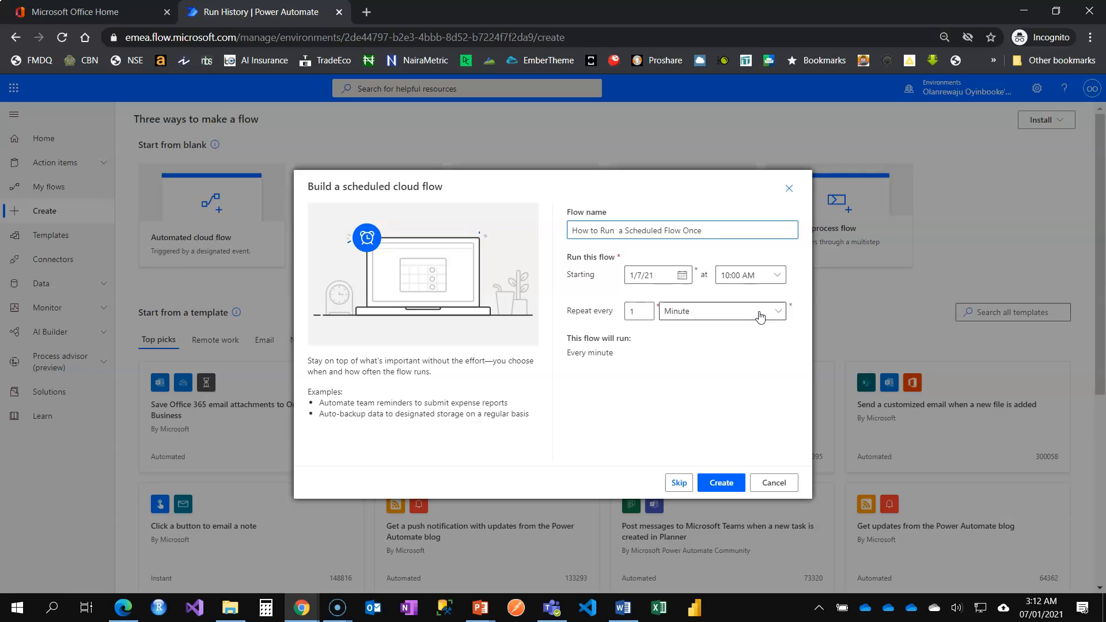
mouse_move(764, 319)
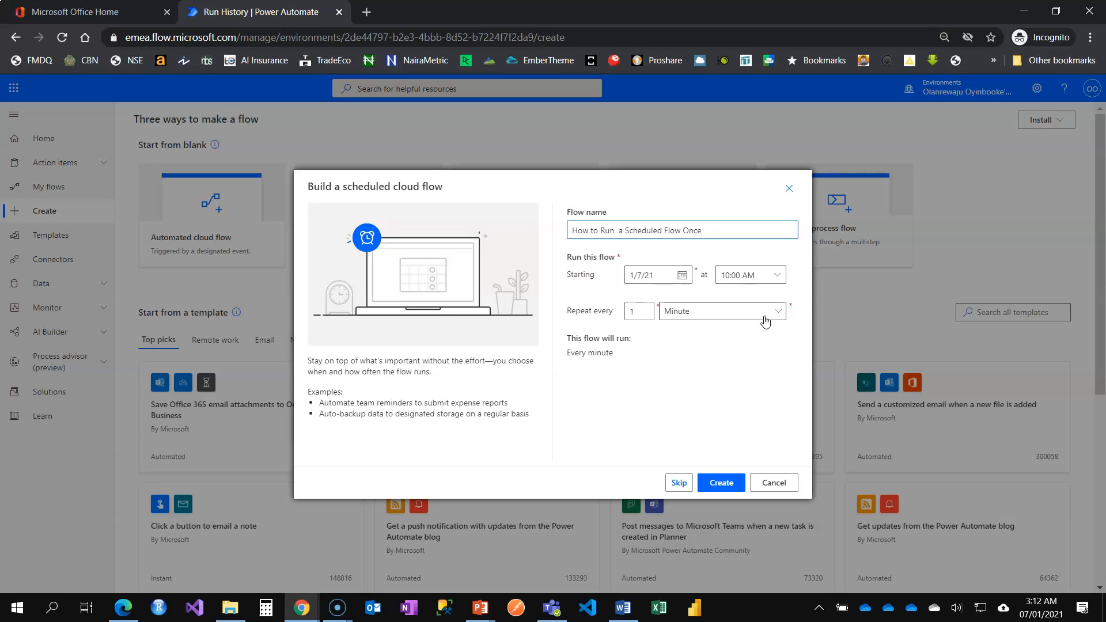
mouse_move(770, 284)
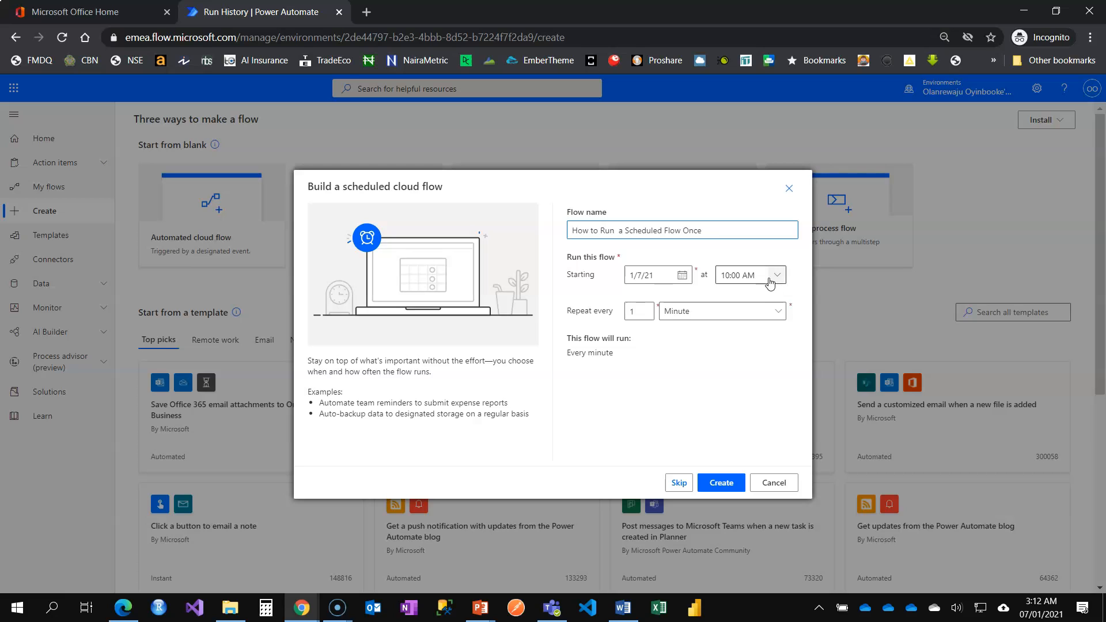
Set the start time to 03:30 AM, repeat every Day, and create the flow.
left_click(776, 276)
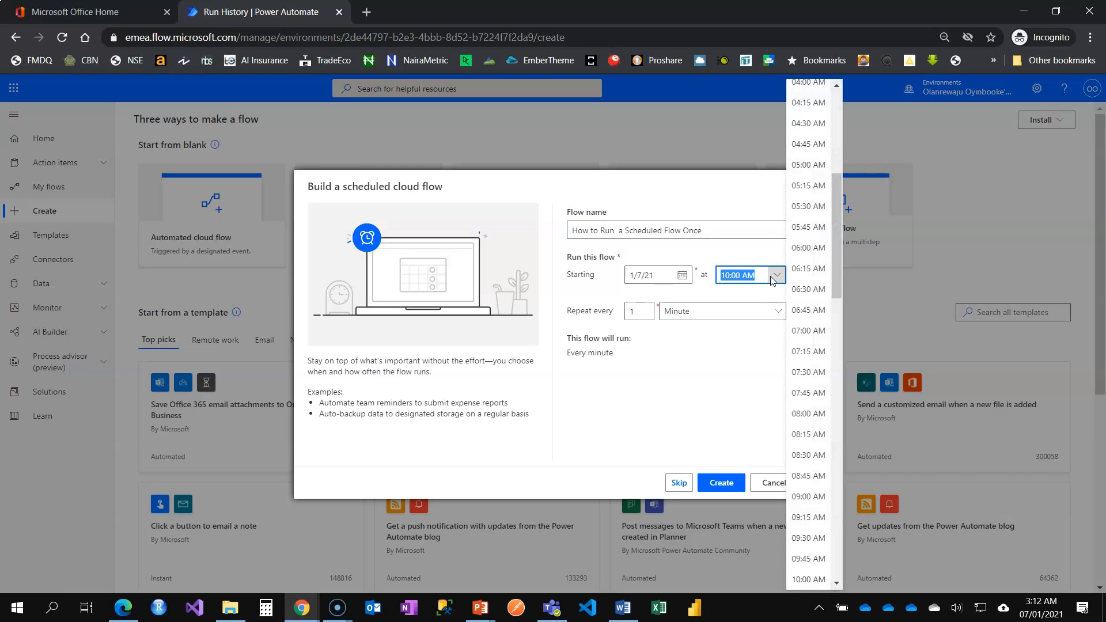
mouse_move(809, 186)
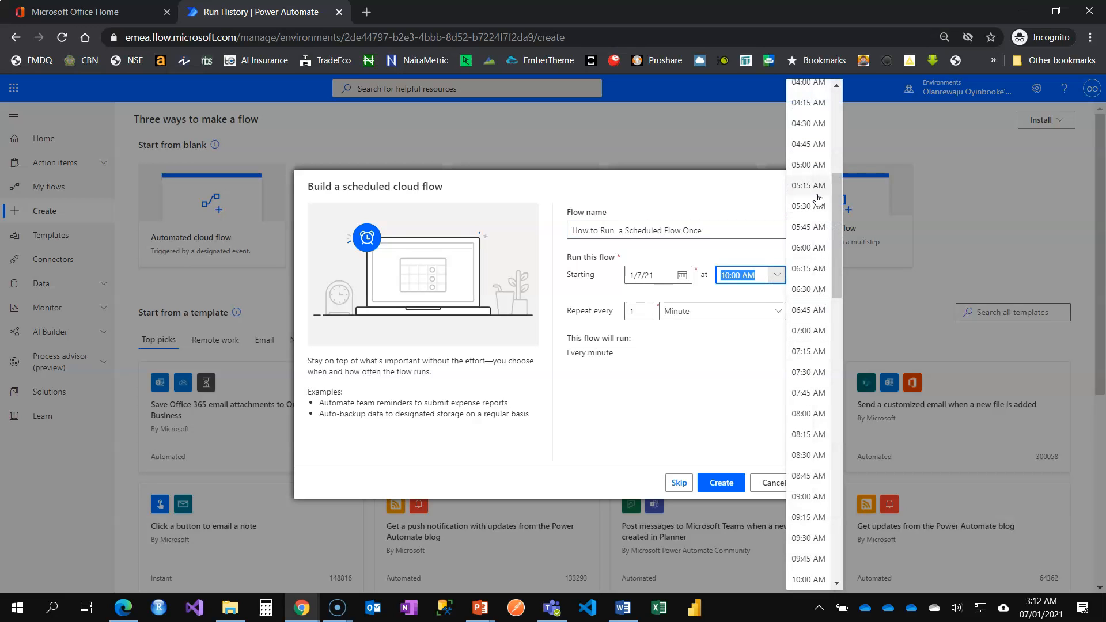
scroll("up", 3)
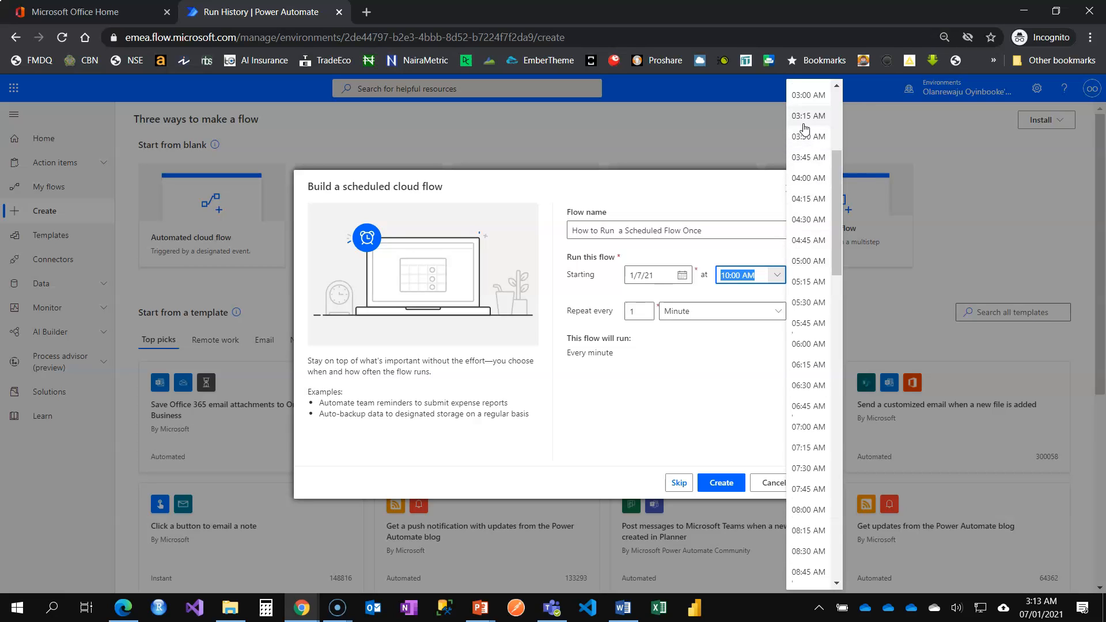
mouse_move(808, 137)
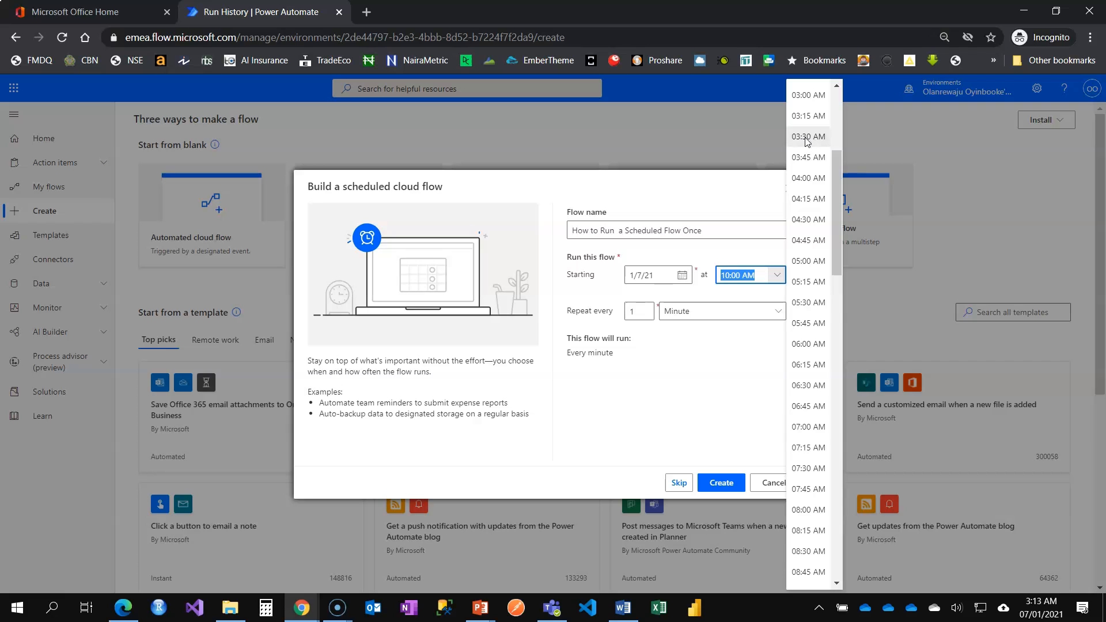
left_click(808, 136)
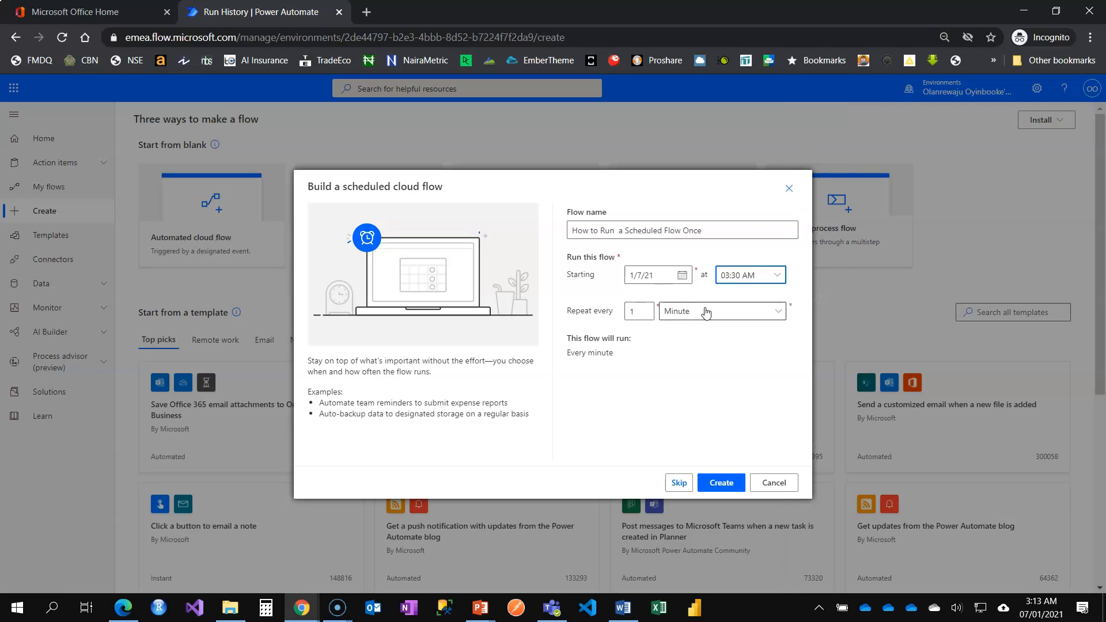
left_click(719, 311)
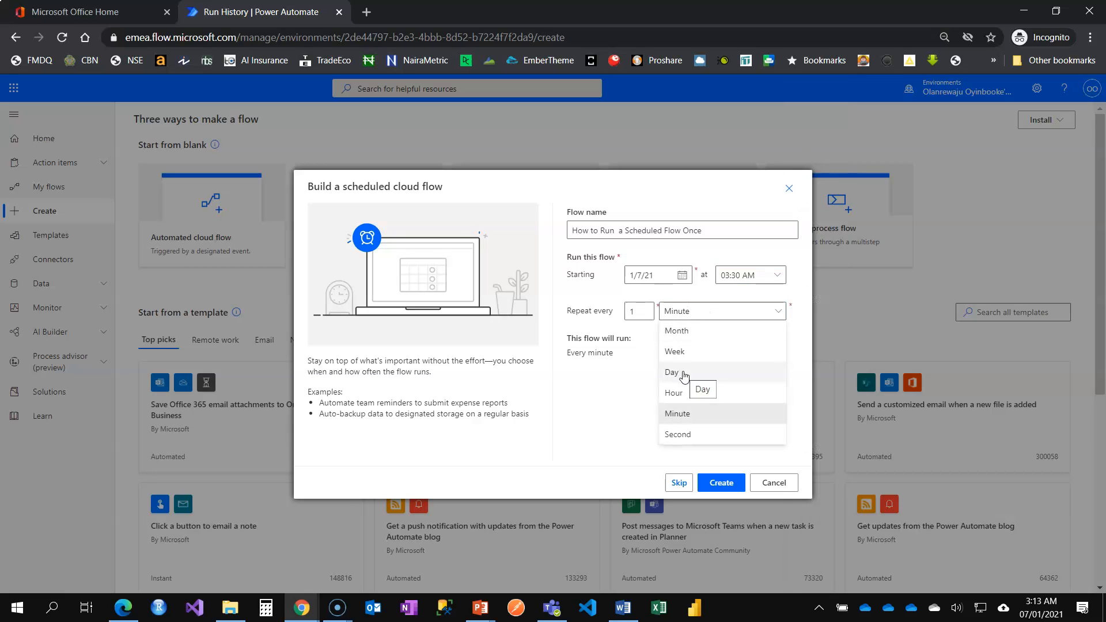
left_click(671, 372)
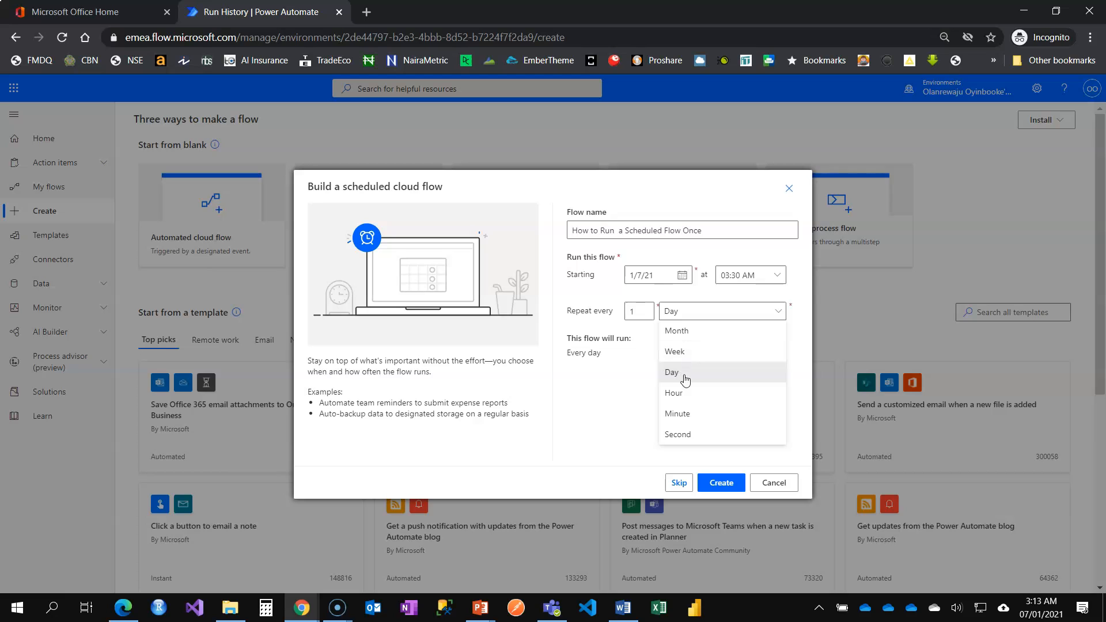
left_click(671, 372)
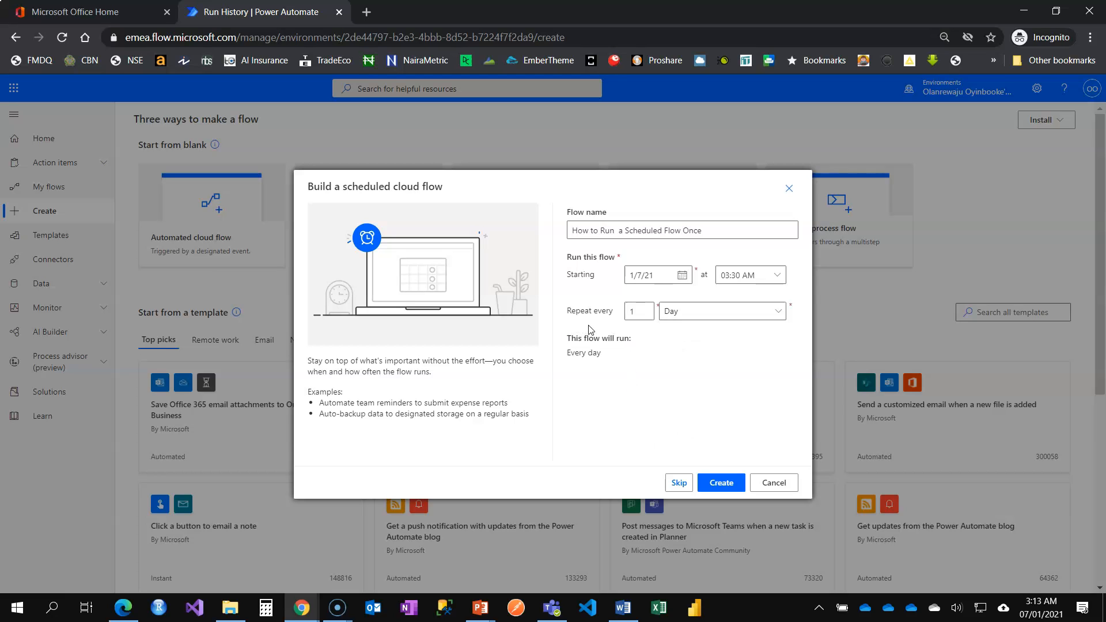
left_click(720, 483)
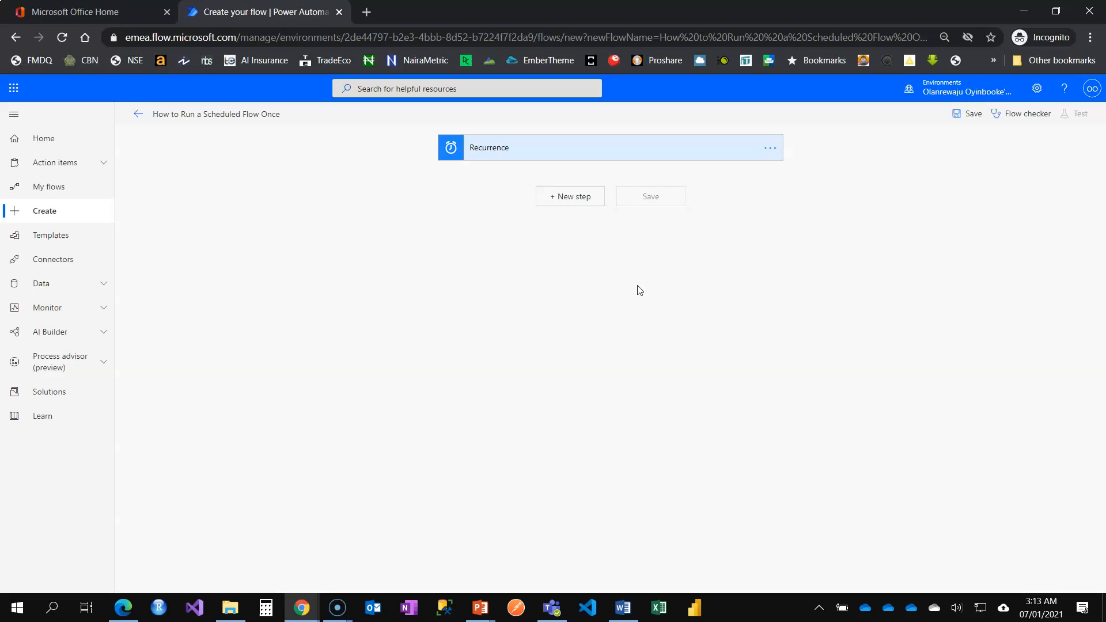
mouse_move(631, 240)
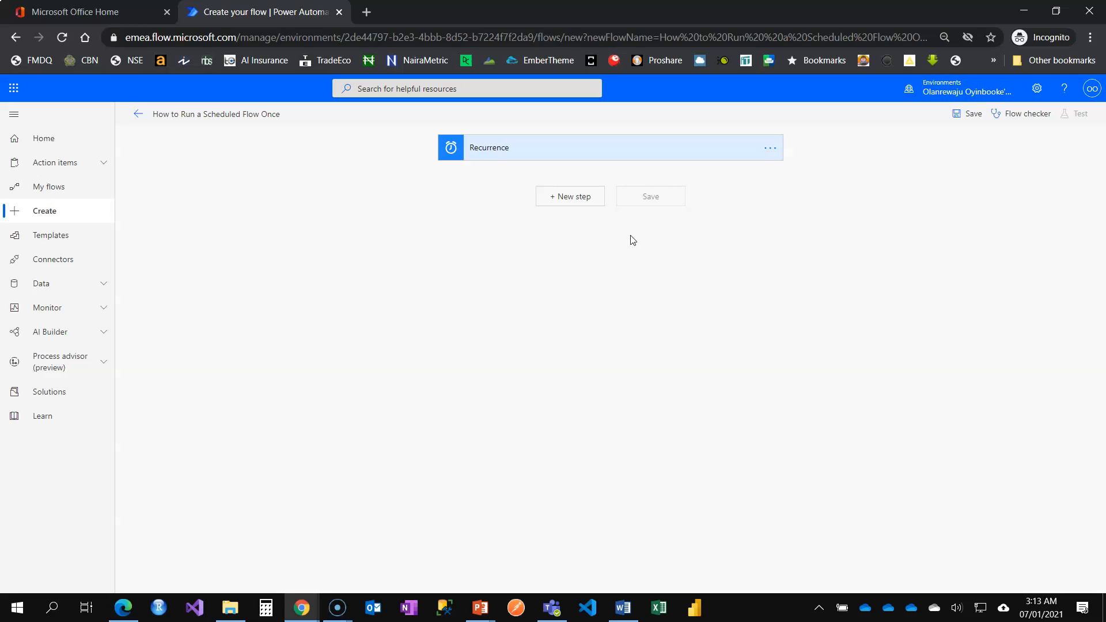
Add a new step after Recurrence and search for the "post a tweet" action.
left_click(569, 196)
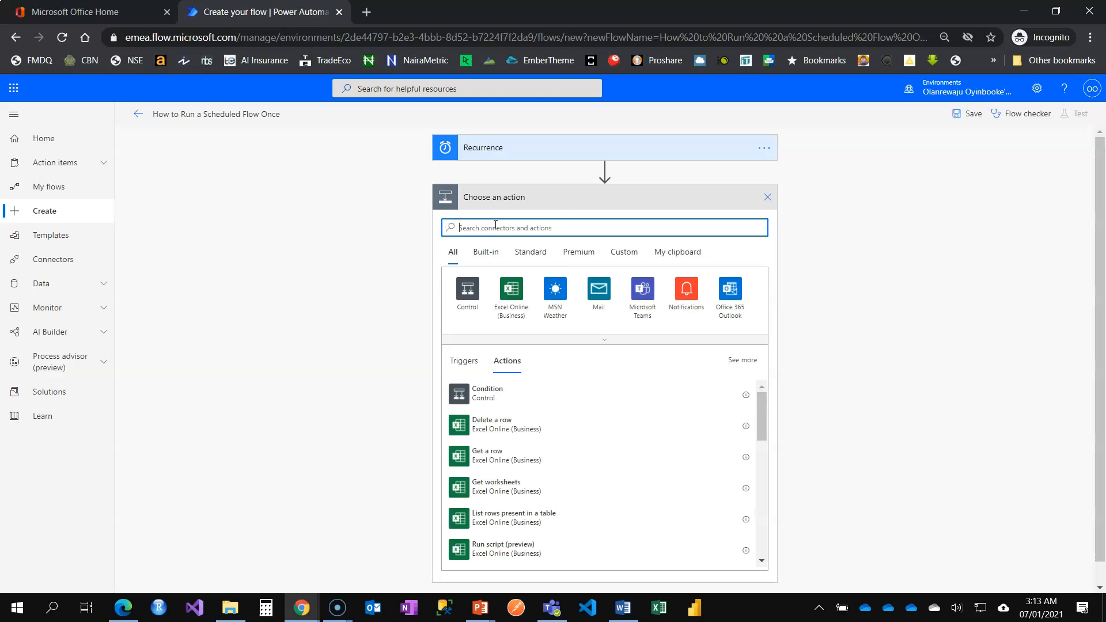
type("post a t")
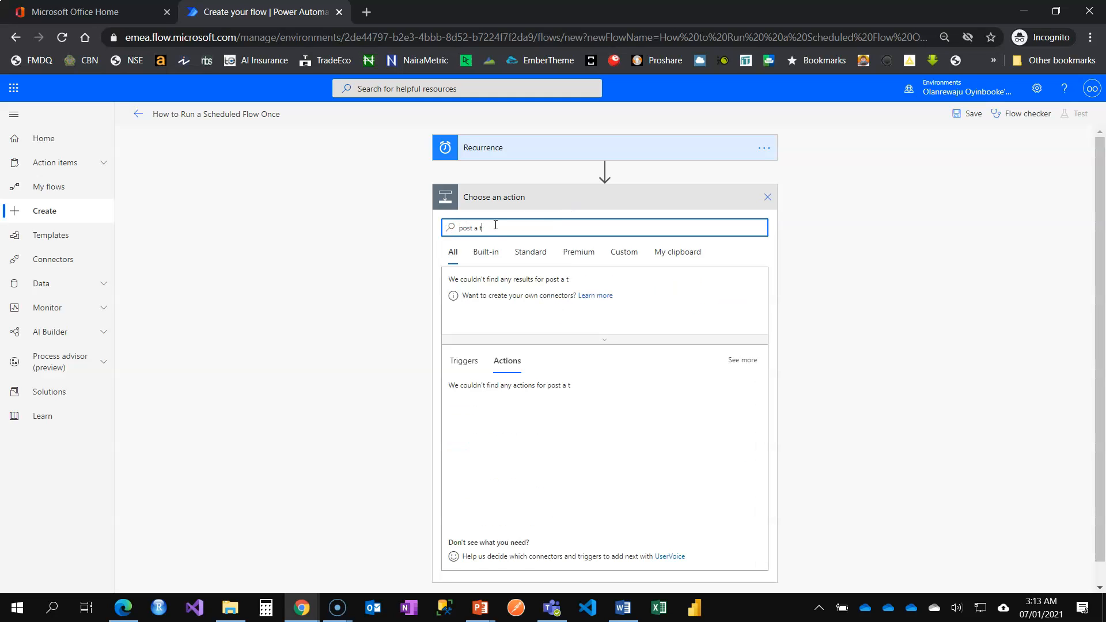
type("weet")
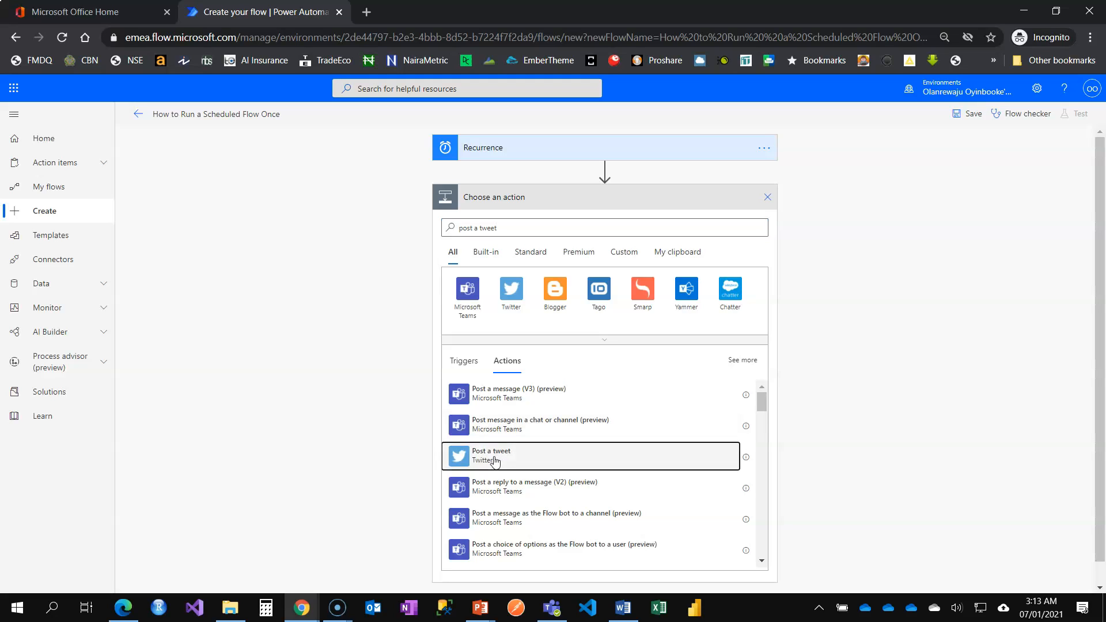
mouse_move(503, 464)
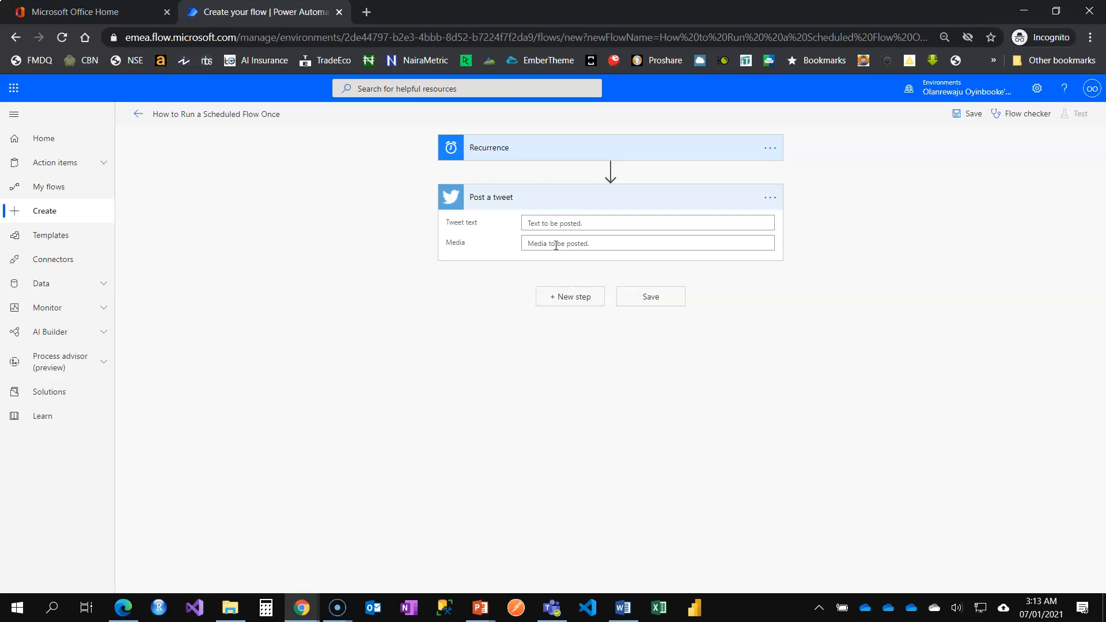
Enter tweet text saying this tweet is automated, posted from Power Automate, used to test.
left_click(646, 223)
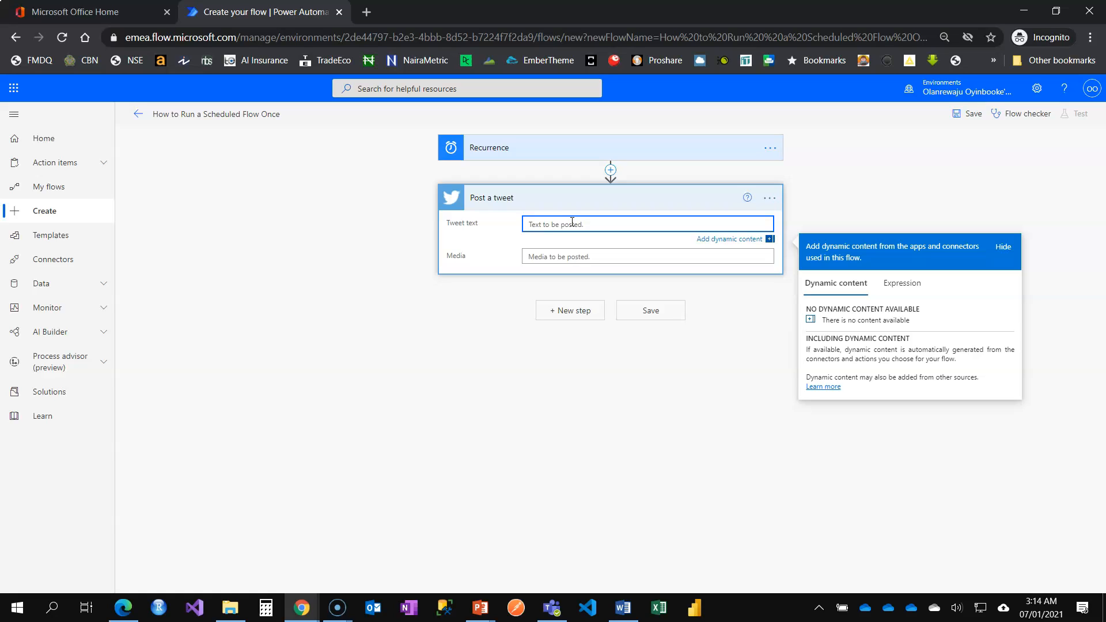
type("This")
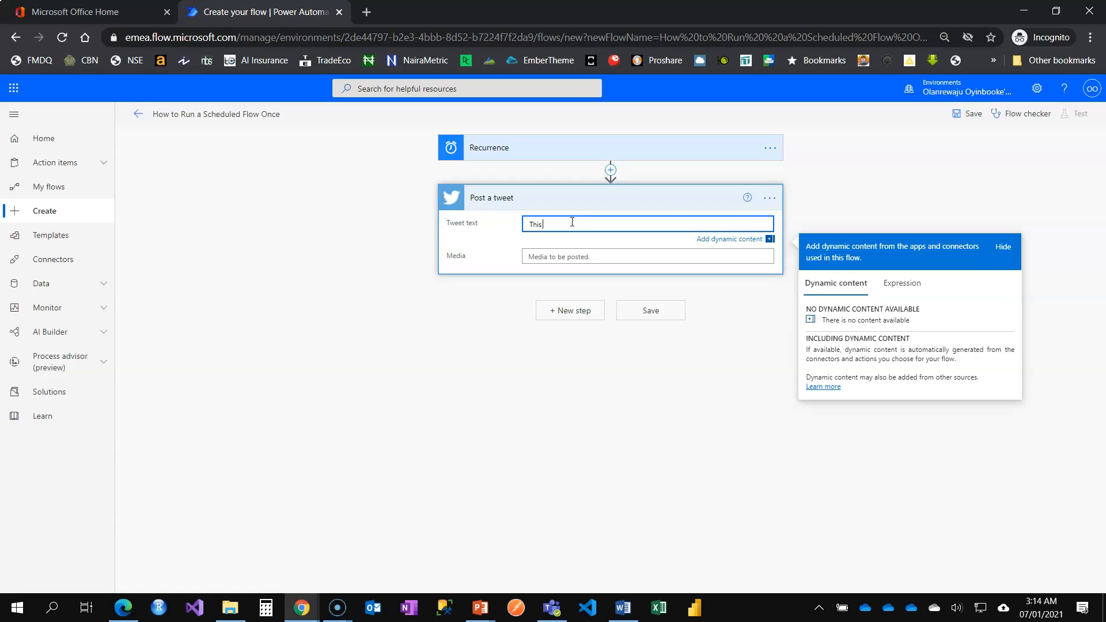
type("tweet is")
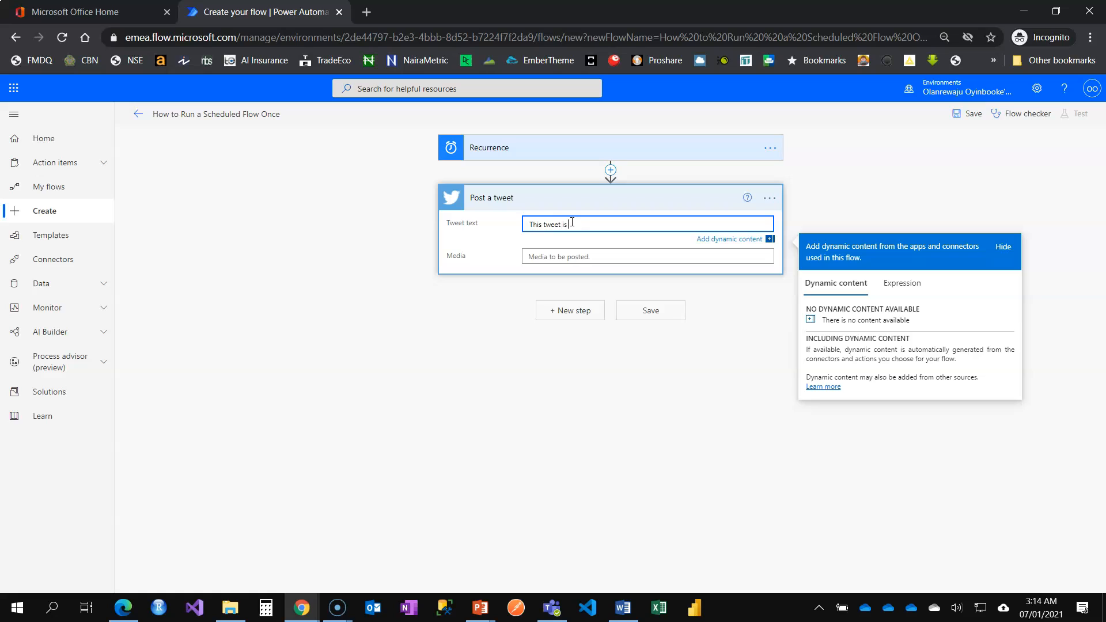
type("automated")
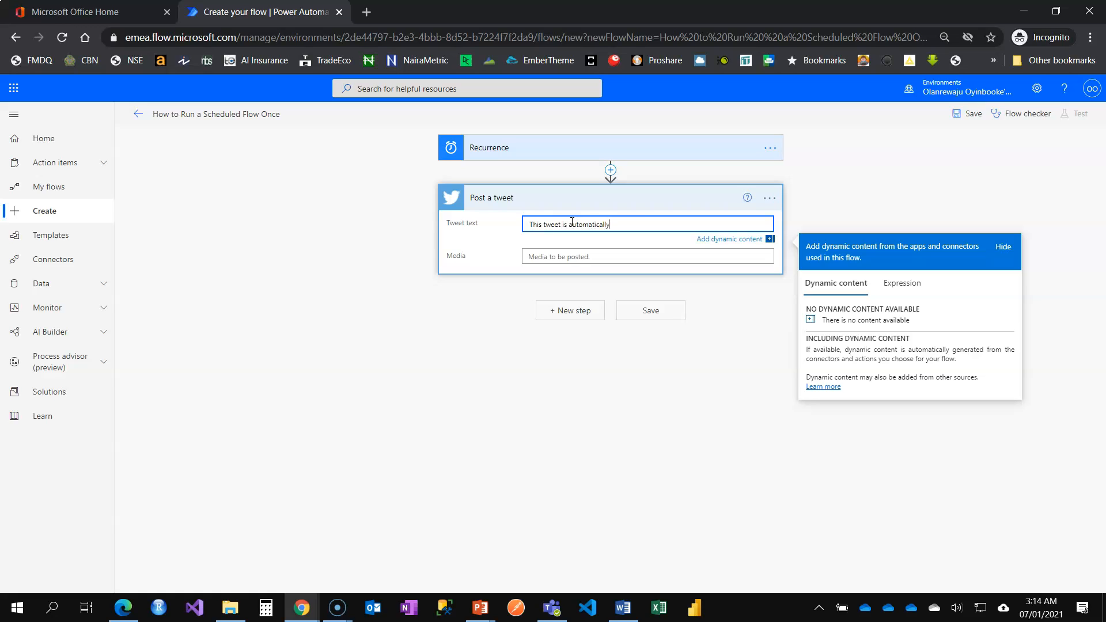
type("posted from")
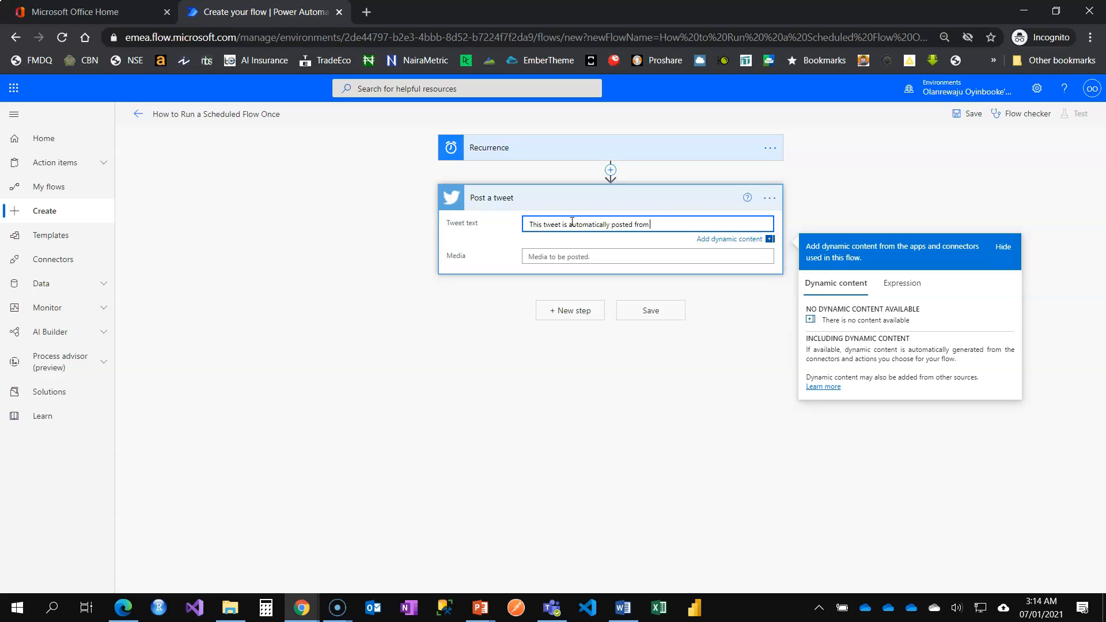
type("Power")
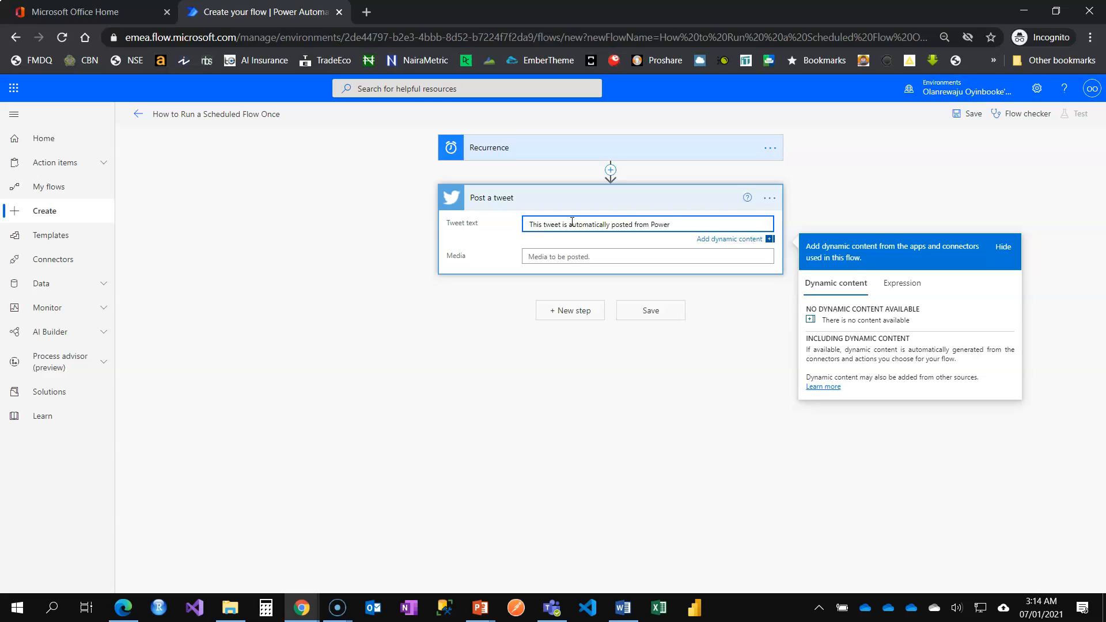
type("Automate.")
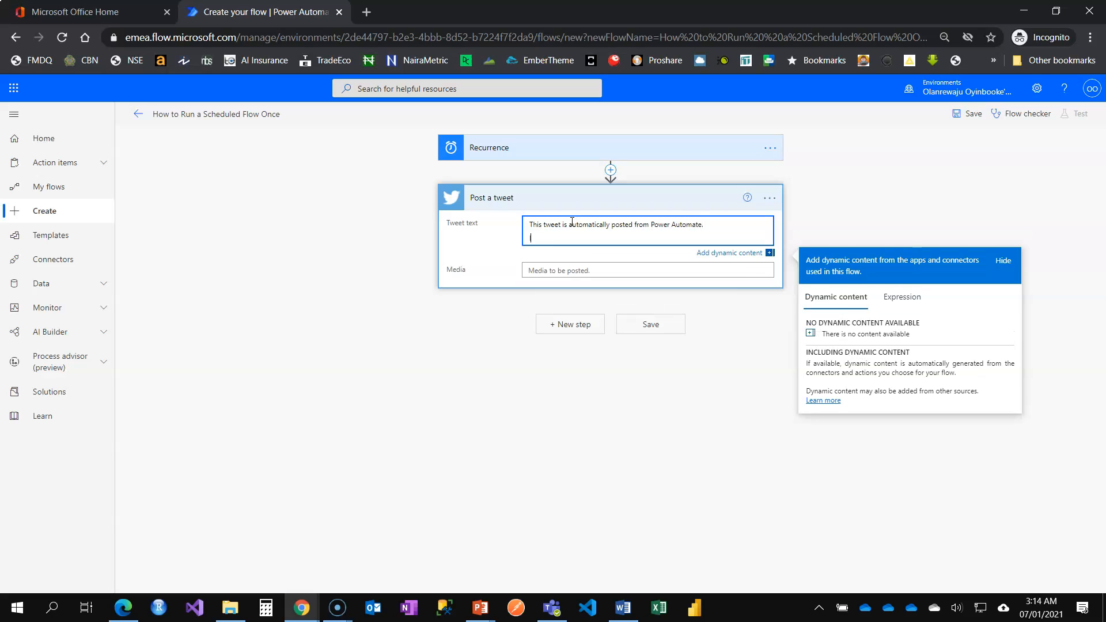
type("I am teaching")
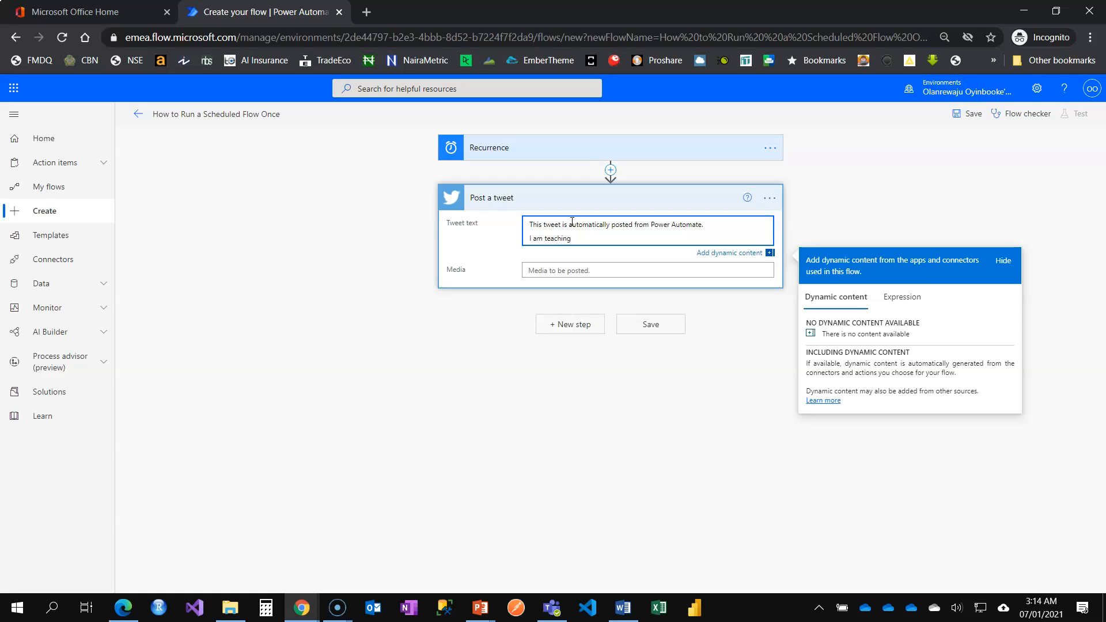
key("Backspace")
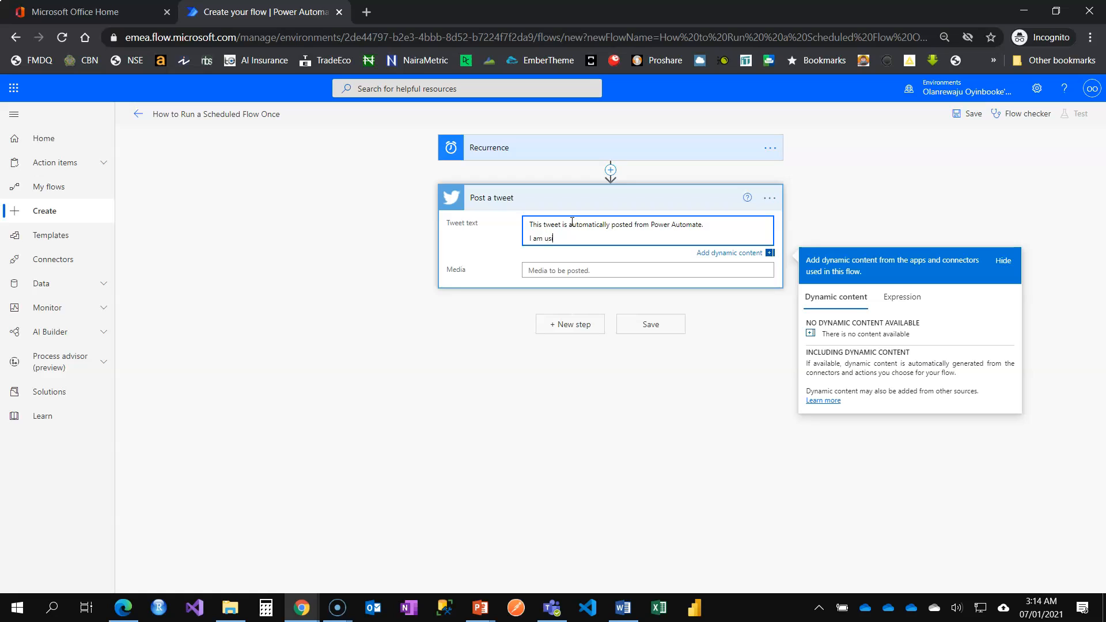
type("ing it to tes")
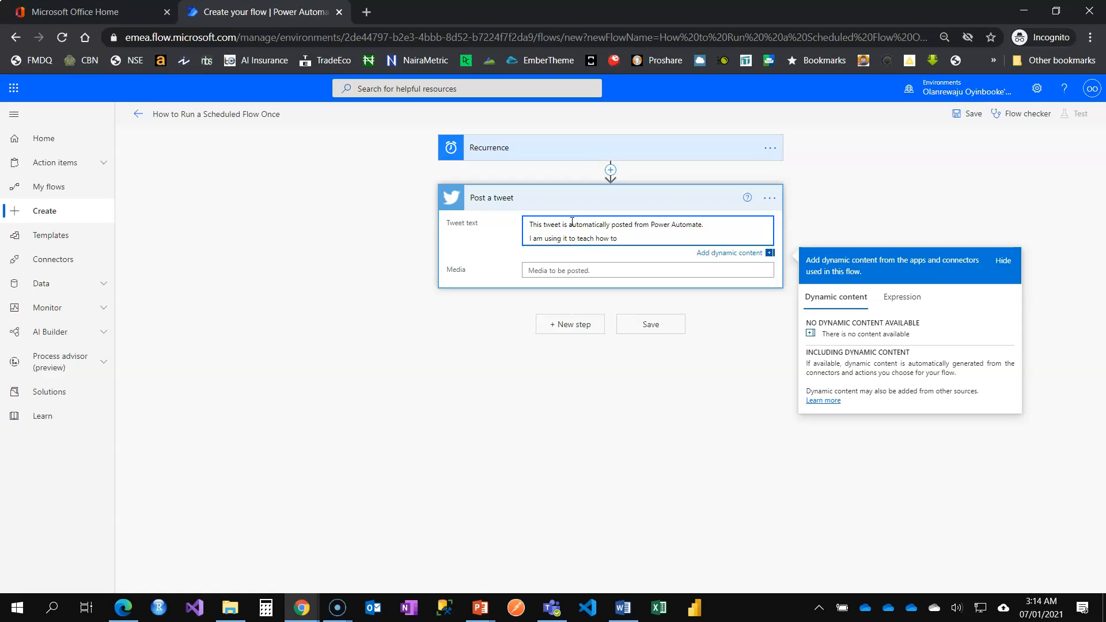
Continue the tweet with the quoted lesson title "Run a Scheduled flow Once".
type("\"Run")
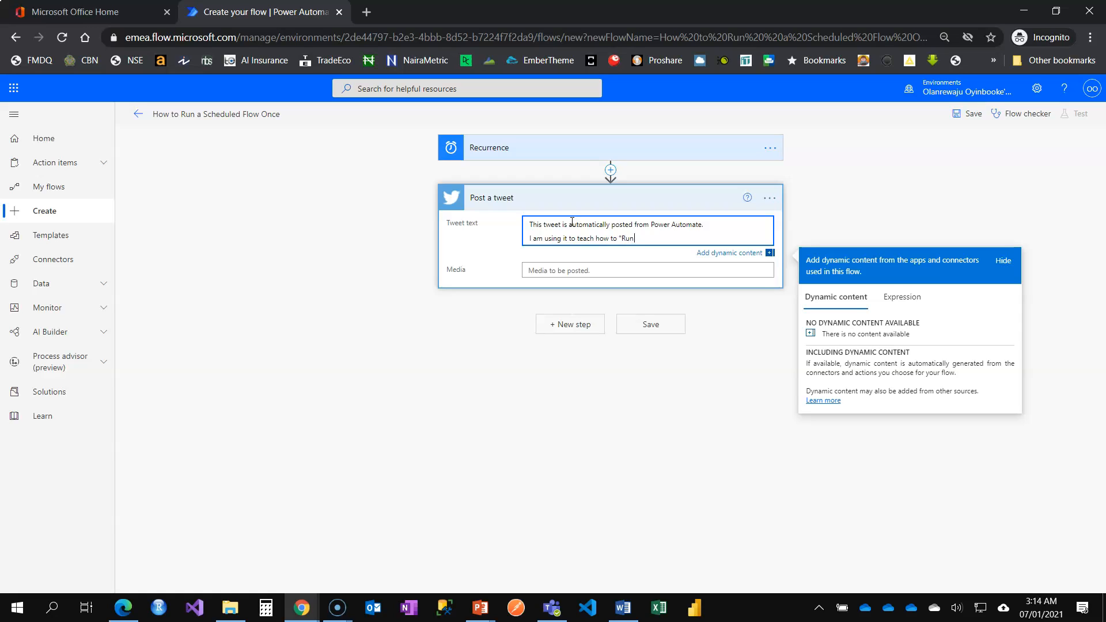
type("a Sched")
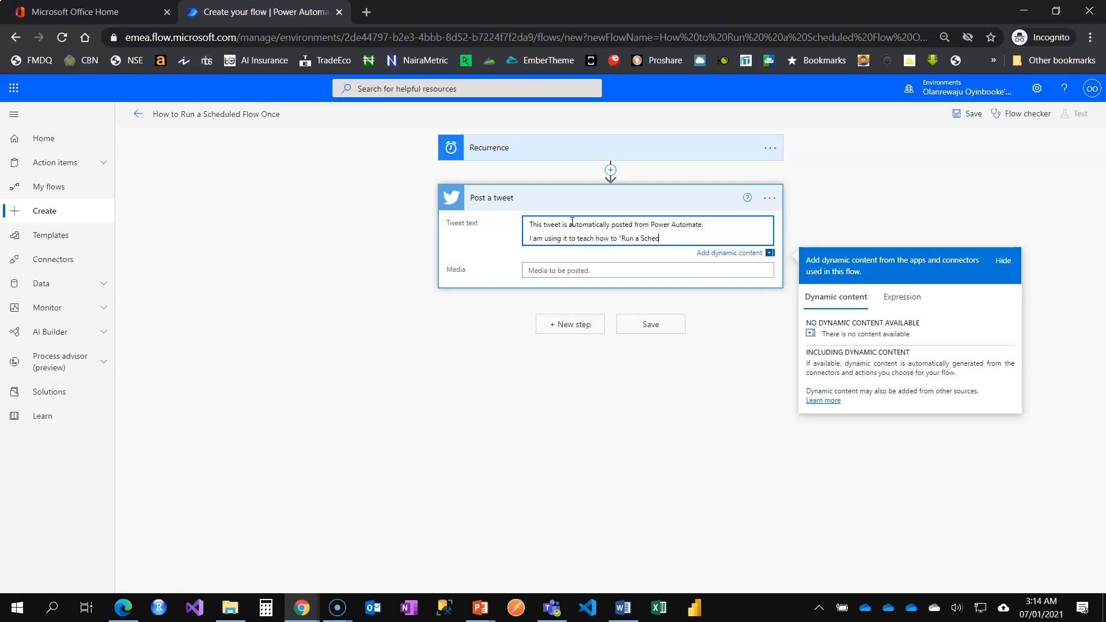
type("uled flow Once without Rcurre")
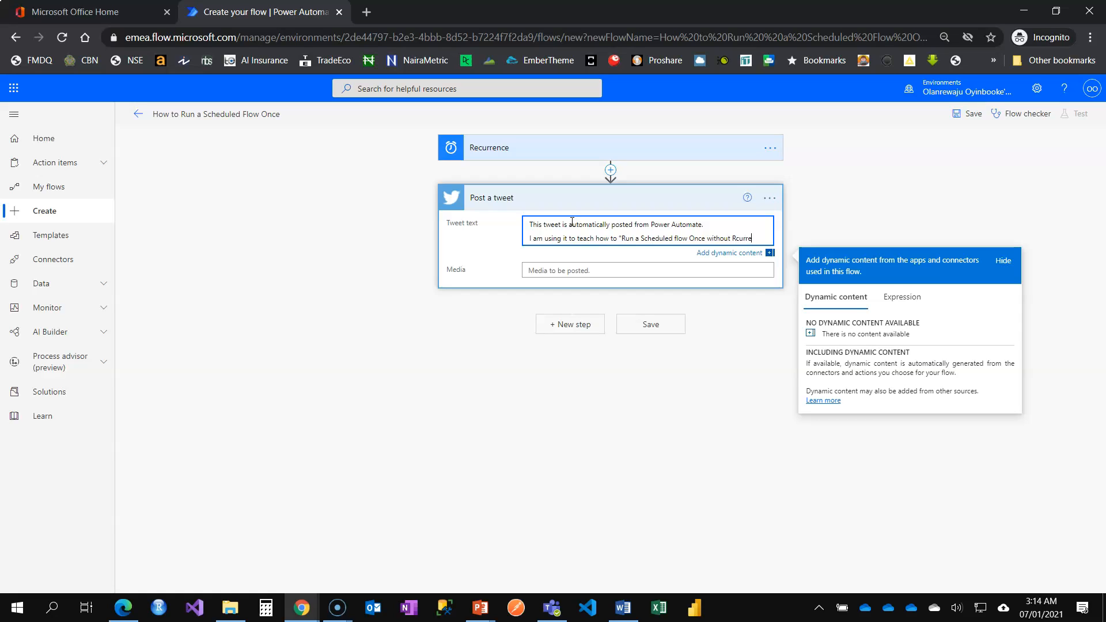
type("nce\"")
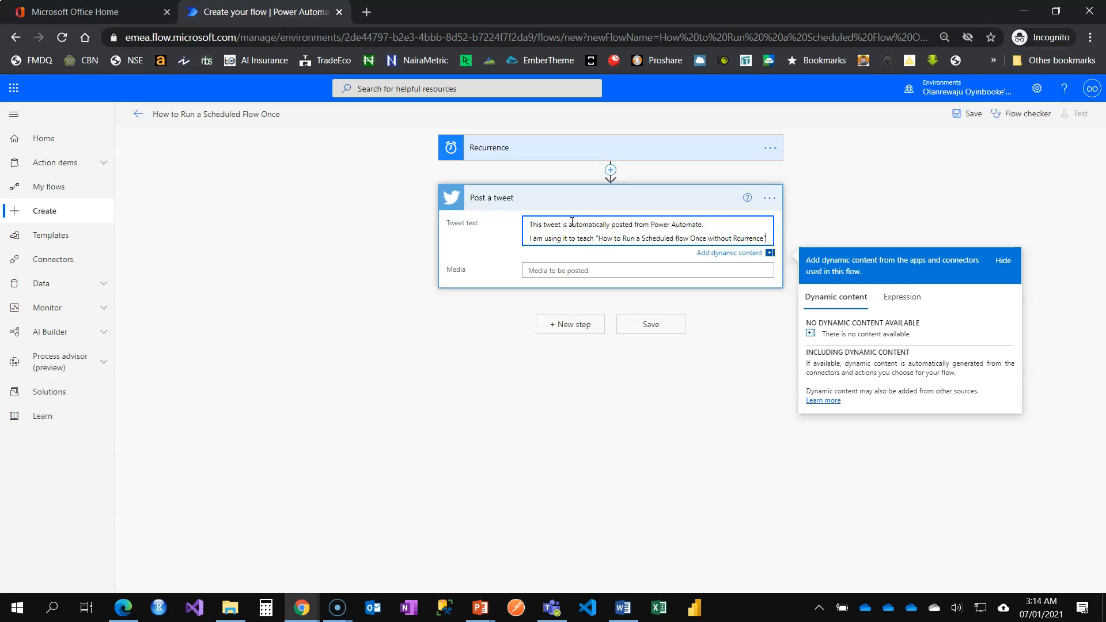
End the tweet with #Powerplatform #powerautomate #automation hashtags, removing a stray #.
type("#")
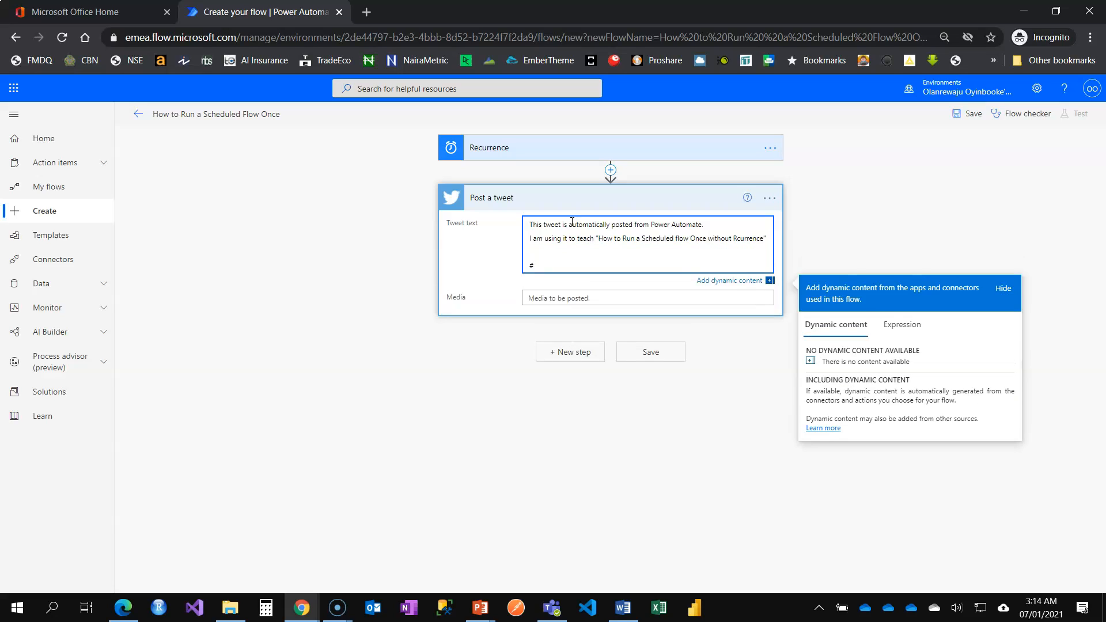
type("Pow")
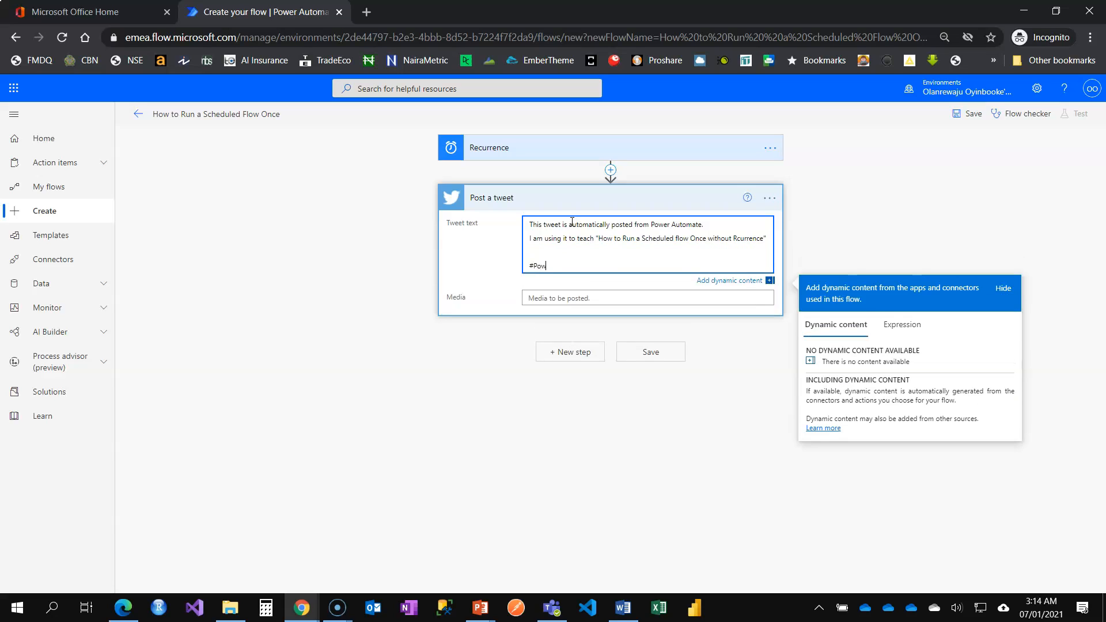
type("erplatform")
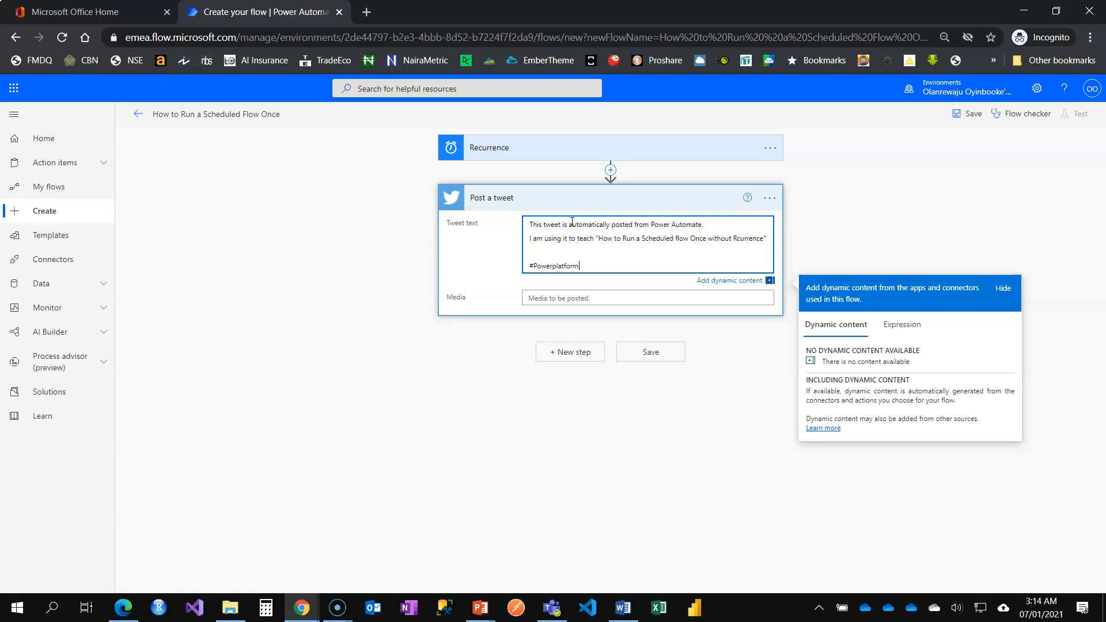
type("#power")
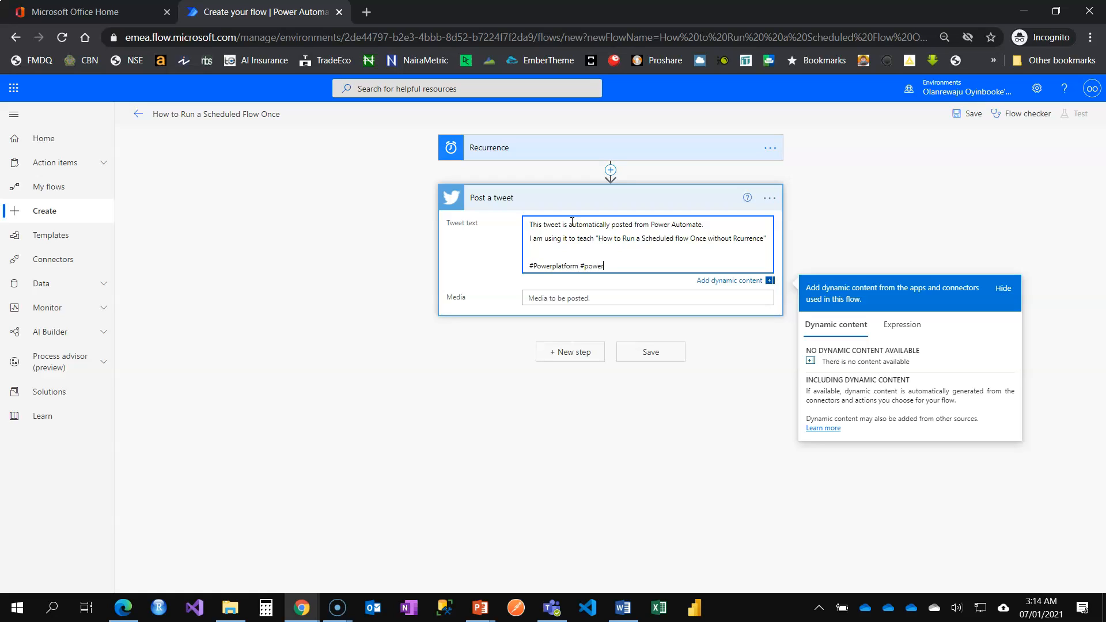
type("automate #autom")
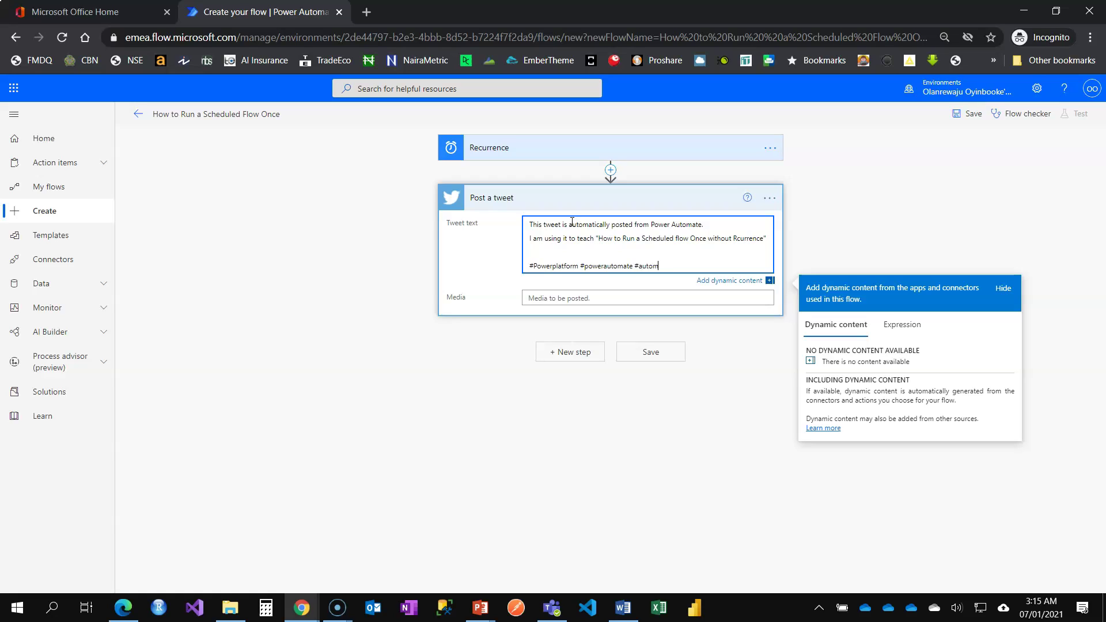
type("ation")
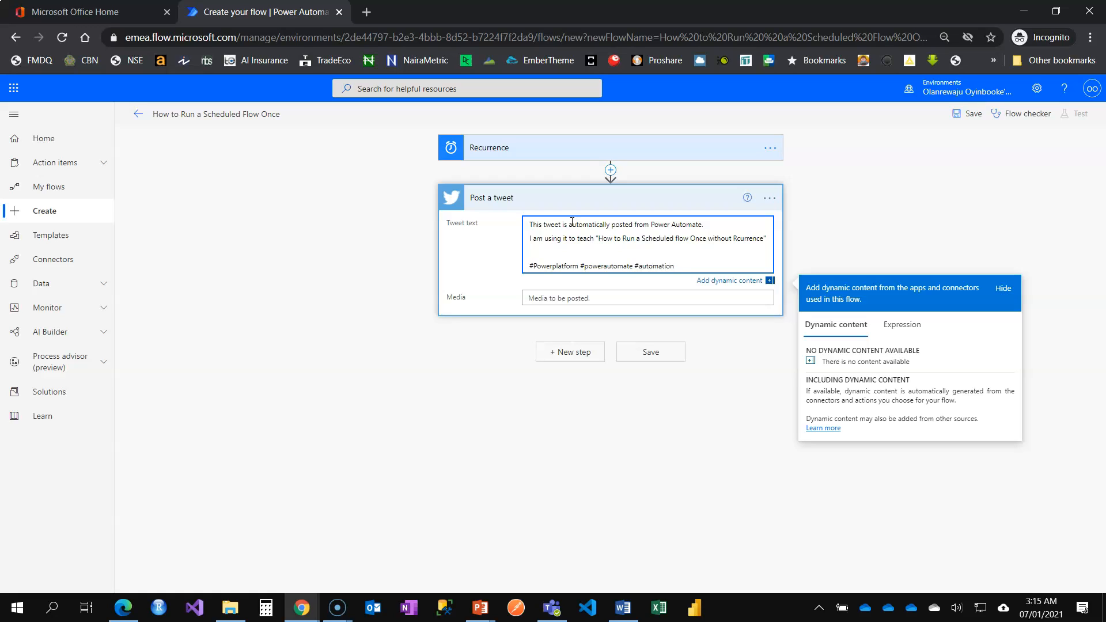
type("#")
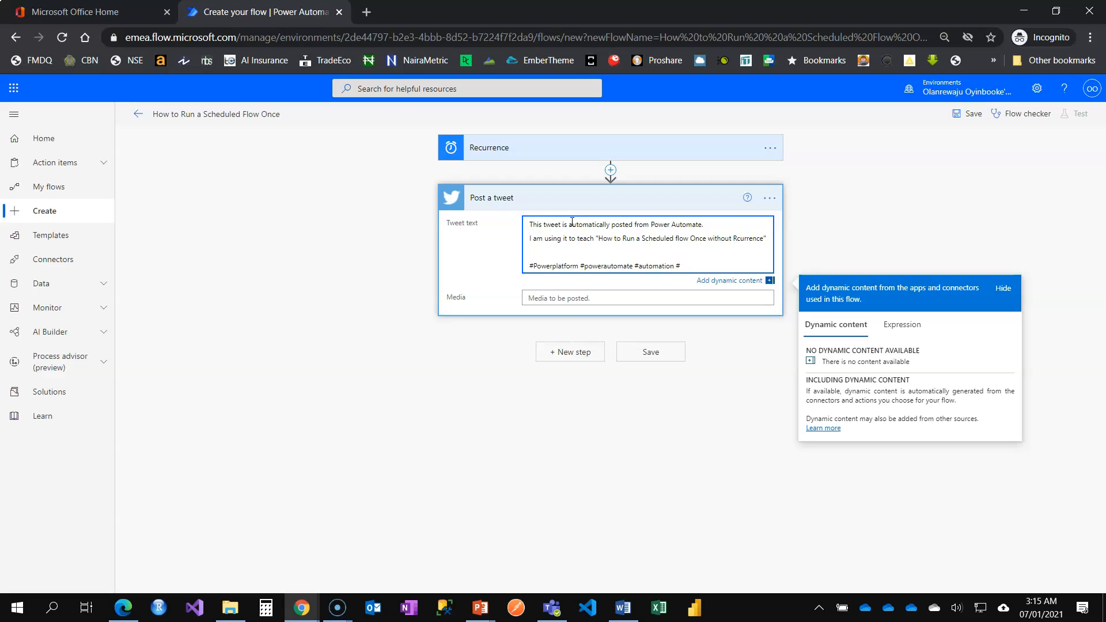
key("Backspace")
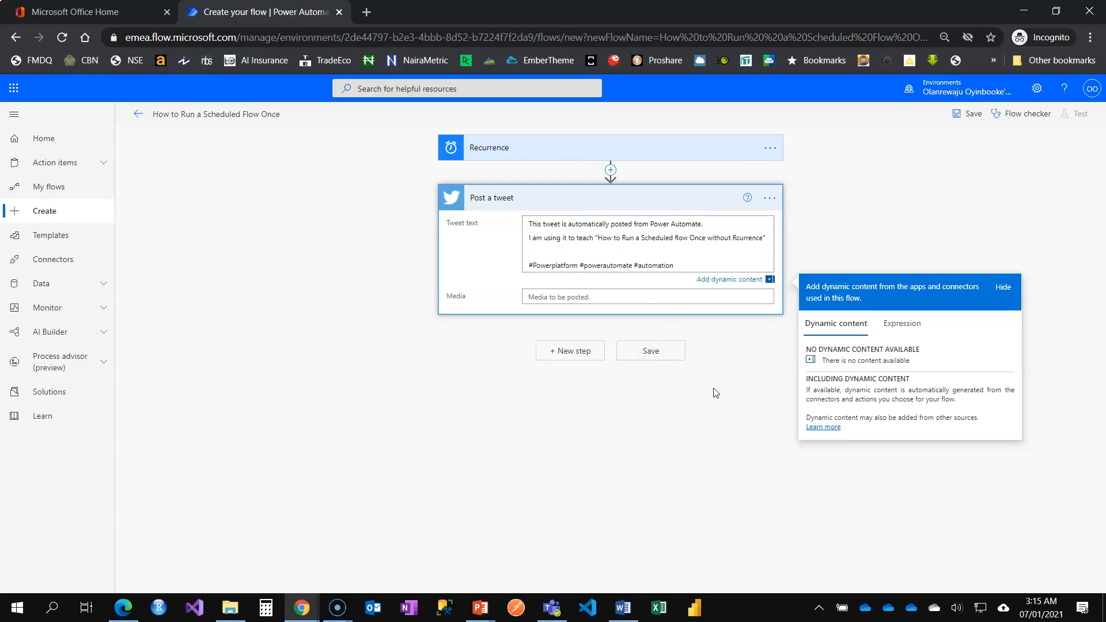
Dismiss the dynamic content pane and save the flow.
left_click(1001, 287)
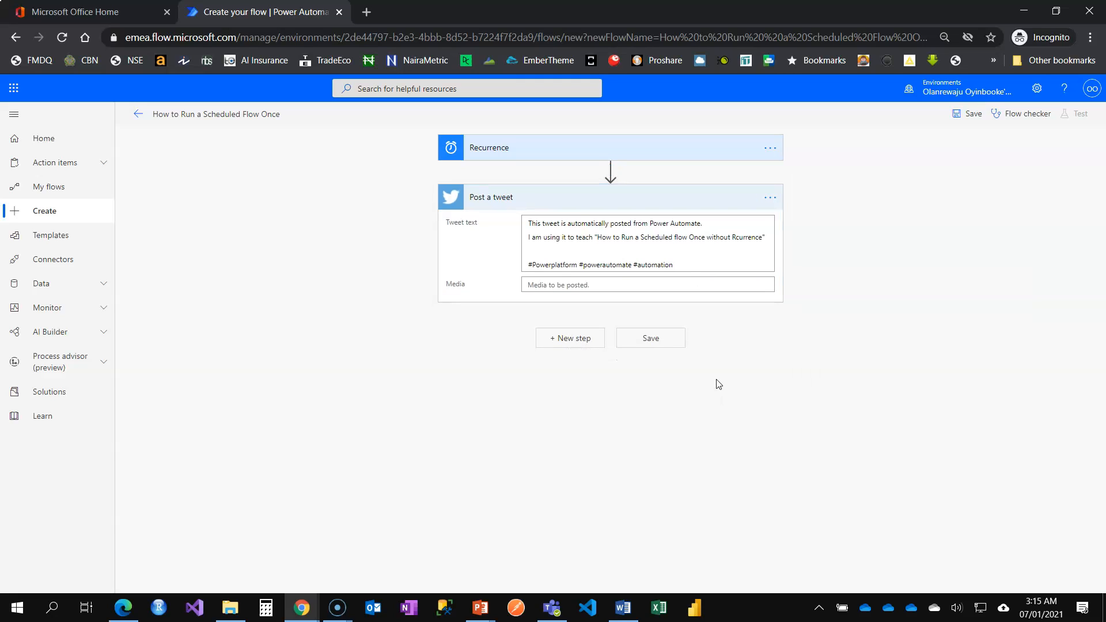
mouse_move(633, 452)
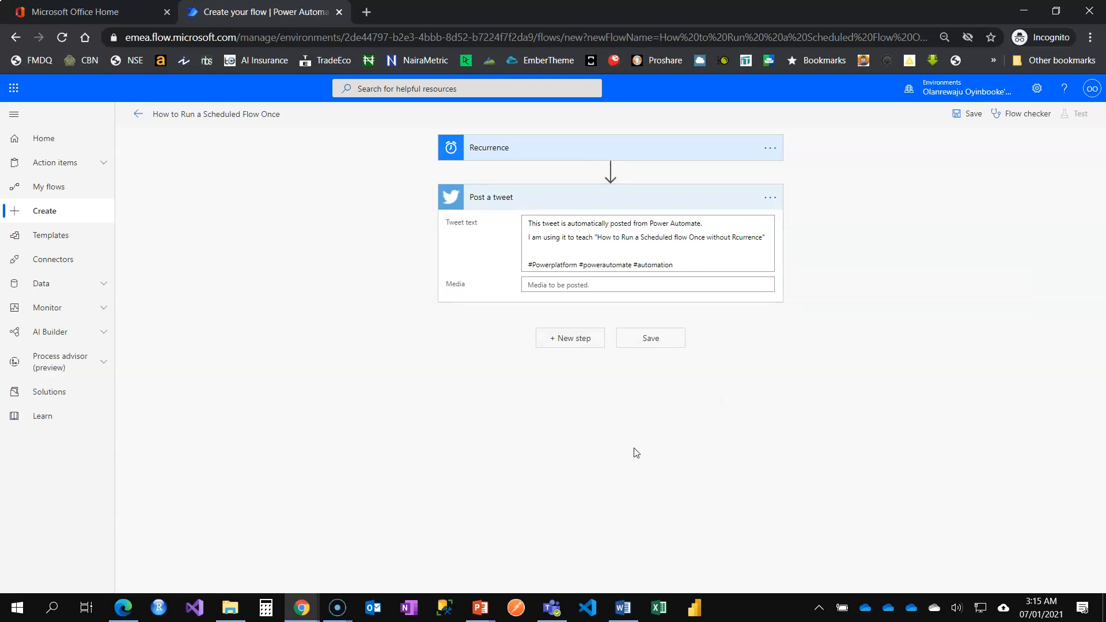
mouse_move(650, 337)
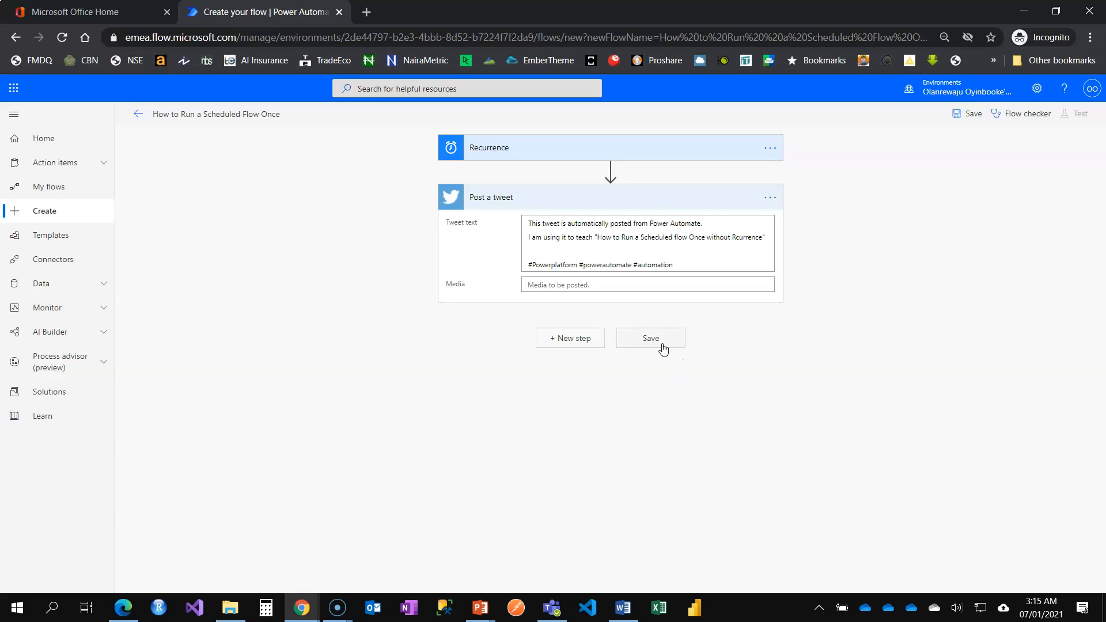
left_click(648, 338)
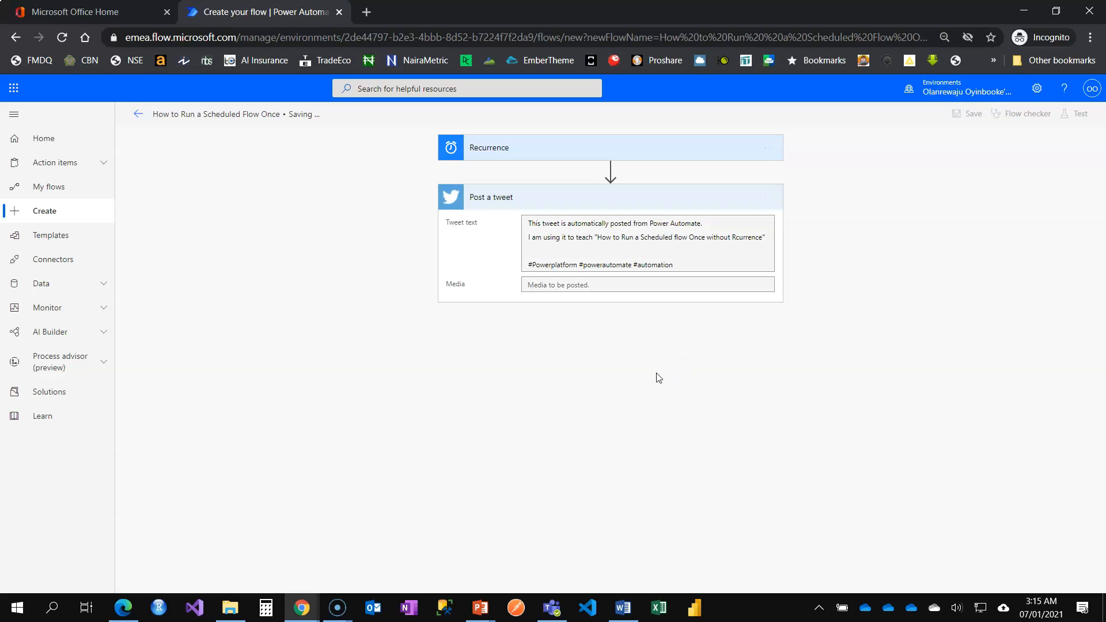
mouse_move(652, 363)
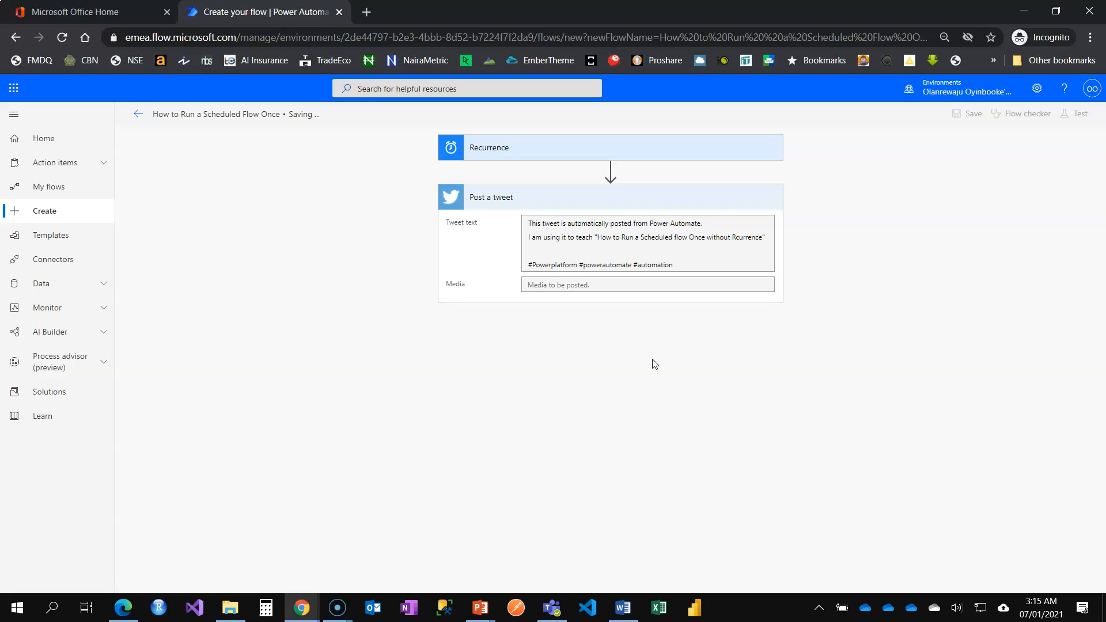
left_click(971, 114)
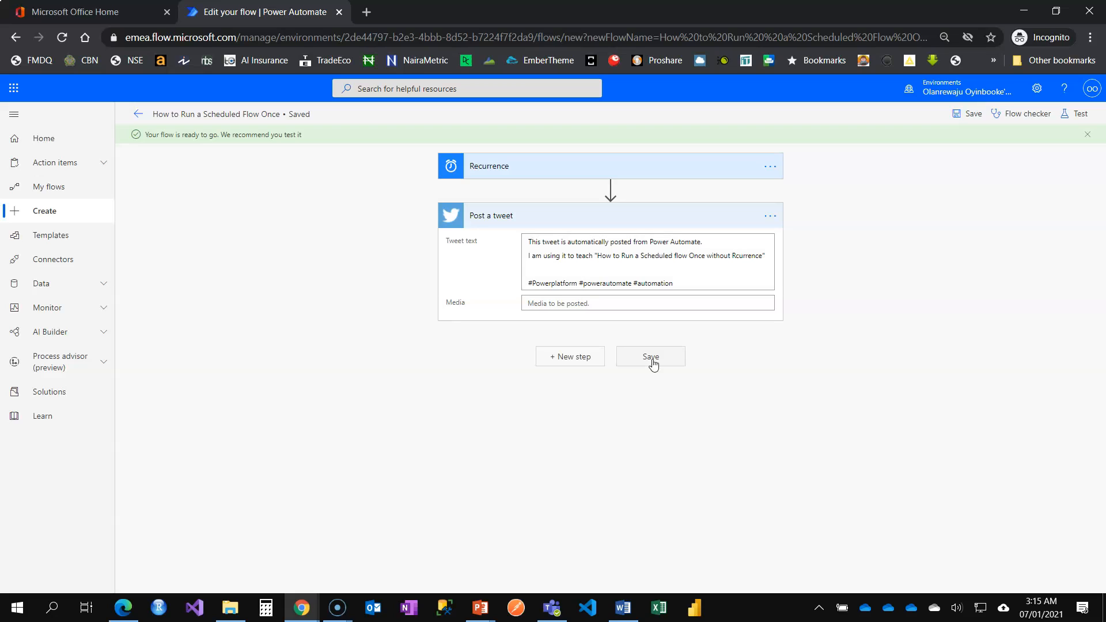
Expand the Recurrence trigger and show its advanced schedule options.
left_click(649, 356)
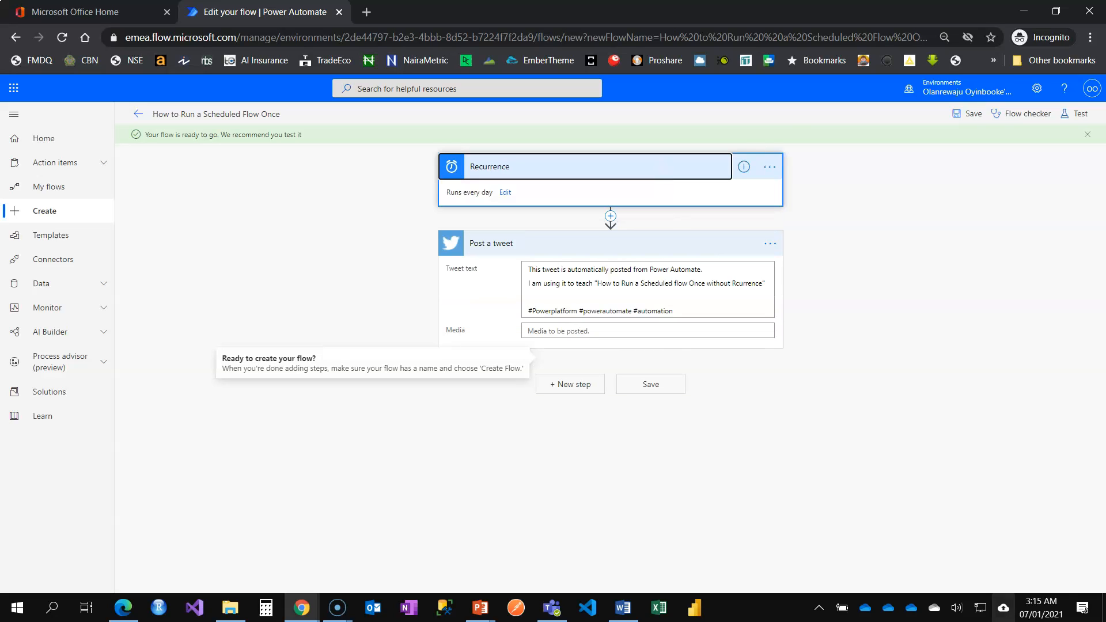
mouse_move(564, 388)
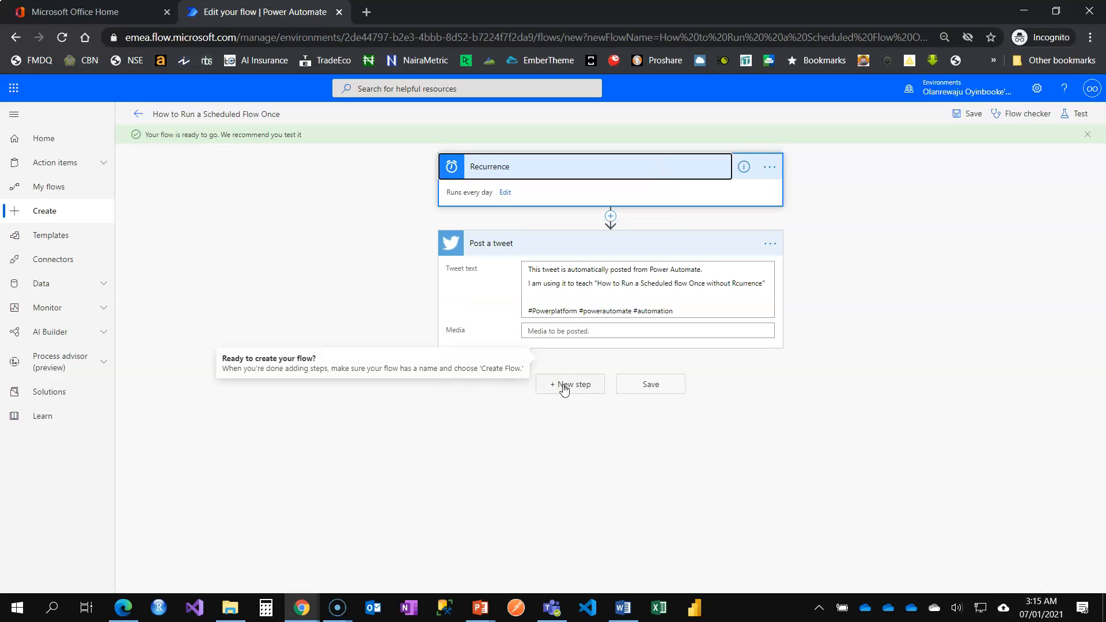
mouse_move(505, 192)
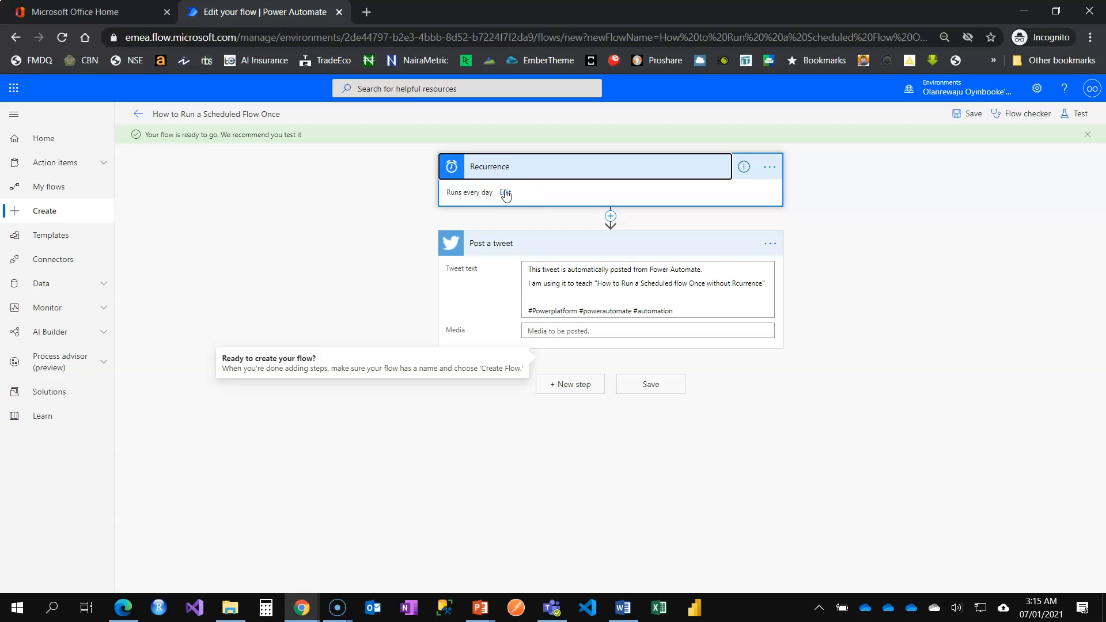
left_click(505, 192)
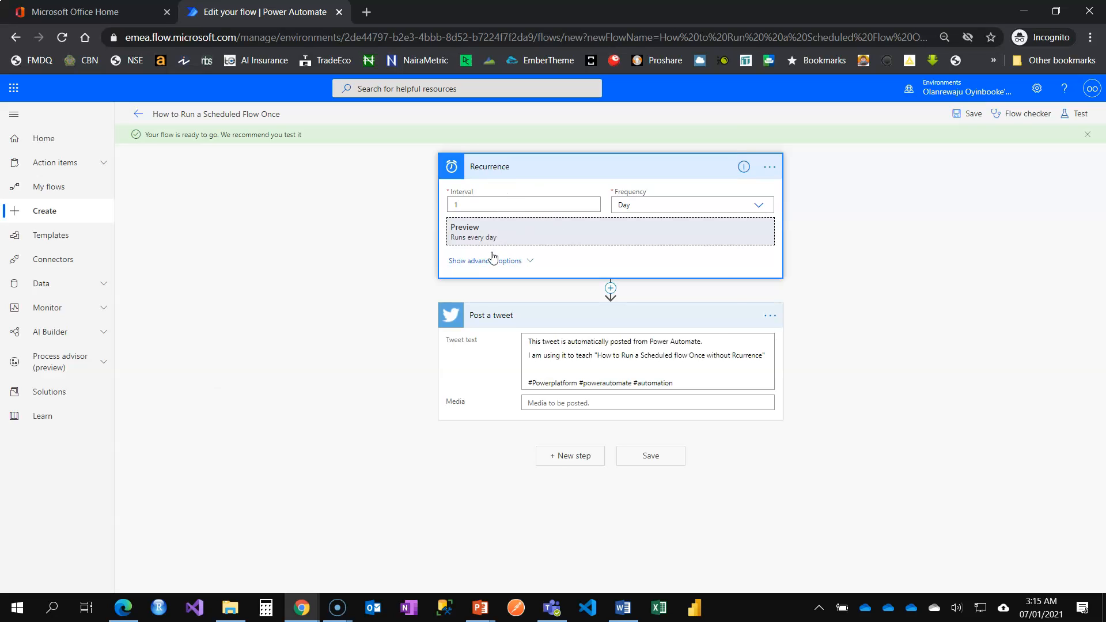
left_click(485, 260)
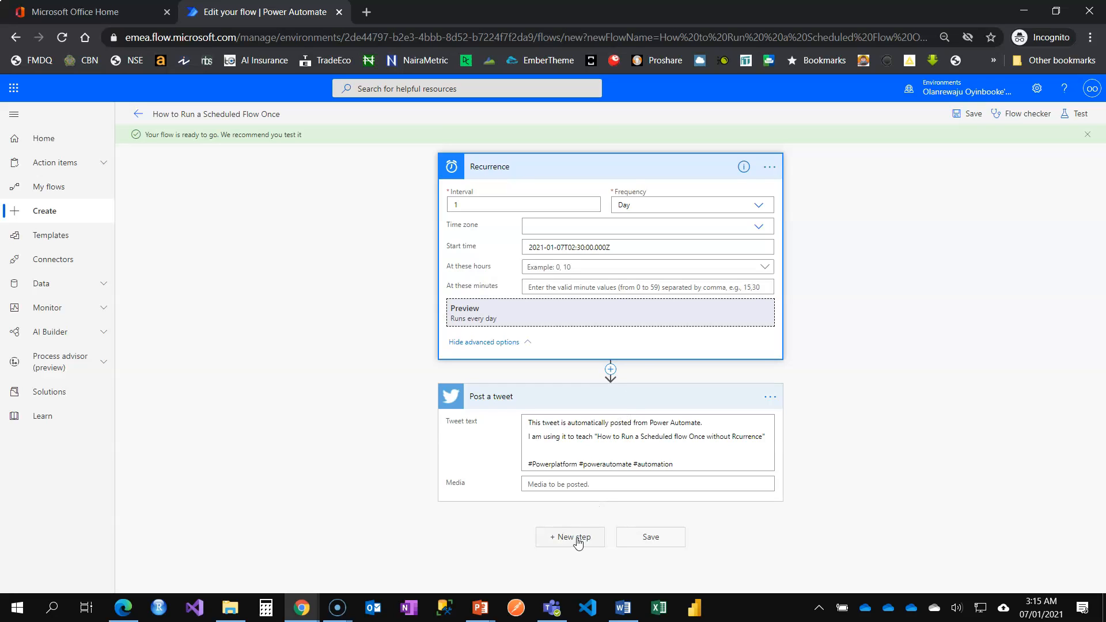
Add a new step after Post a tweet and search "turn off flow" in Power Automate Management.
left_click(571, 537)
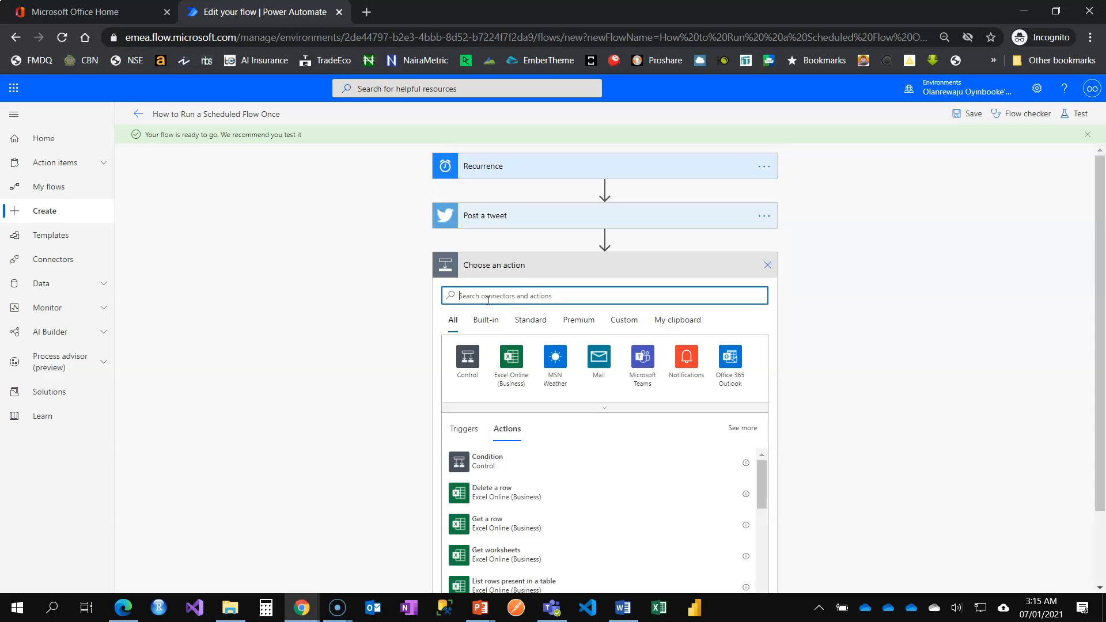
mouse_move(488, 296)
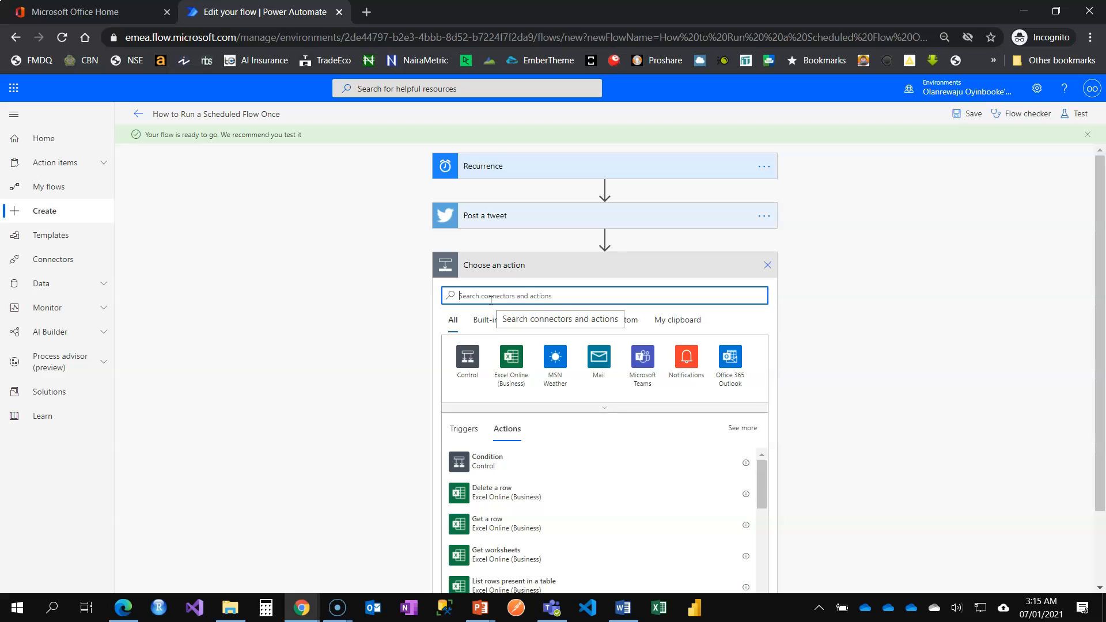
type("turn off")
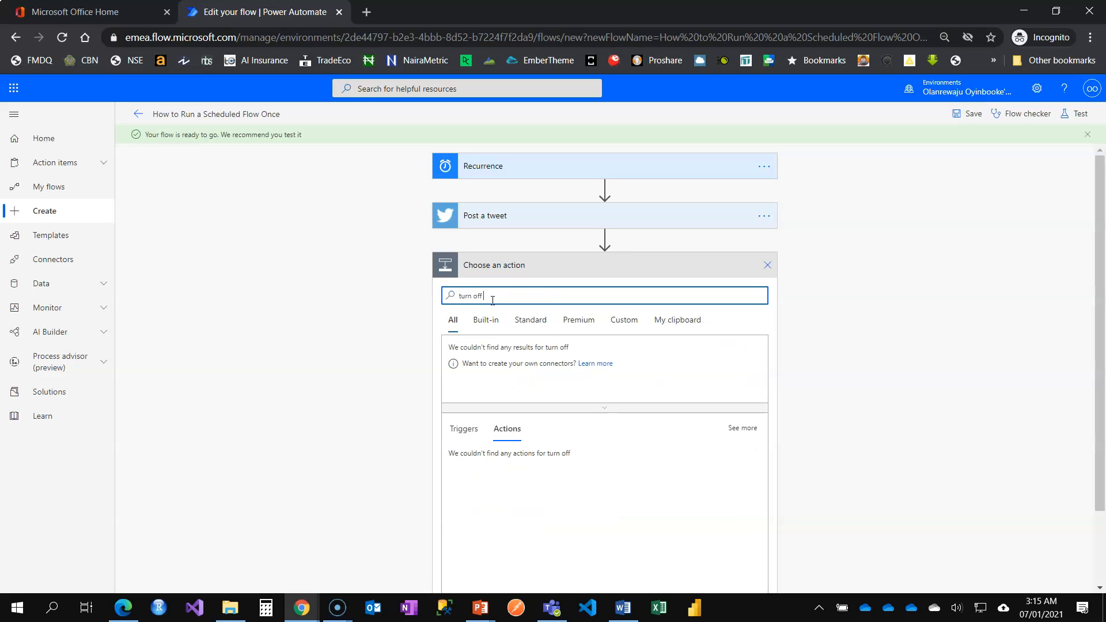
type("flow")
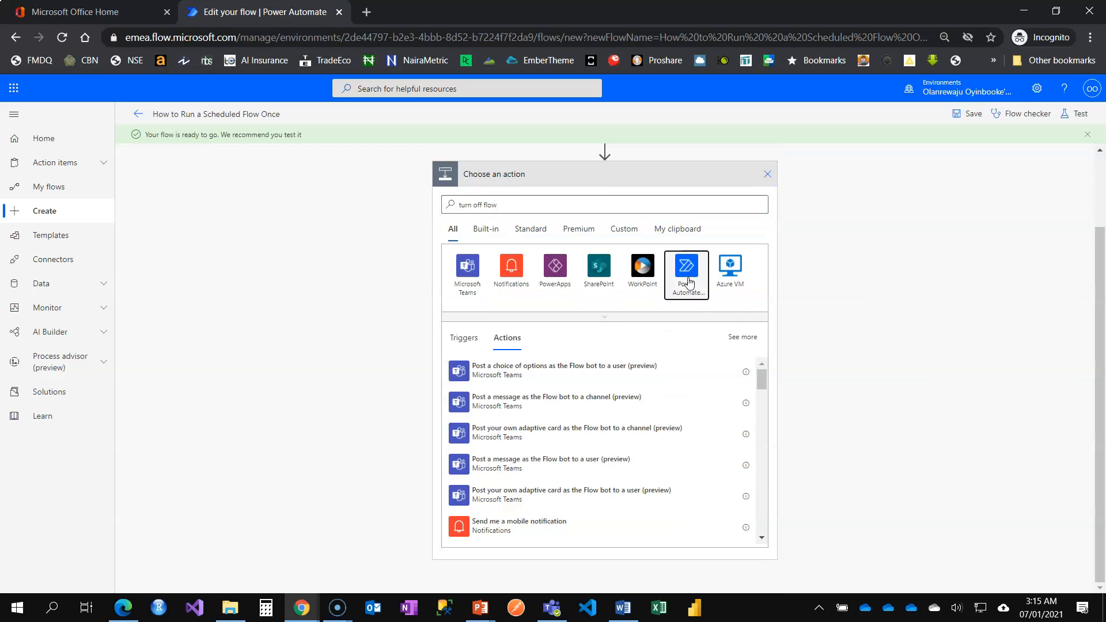
left_click(684, 269)
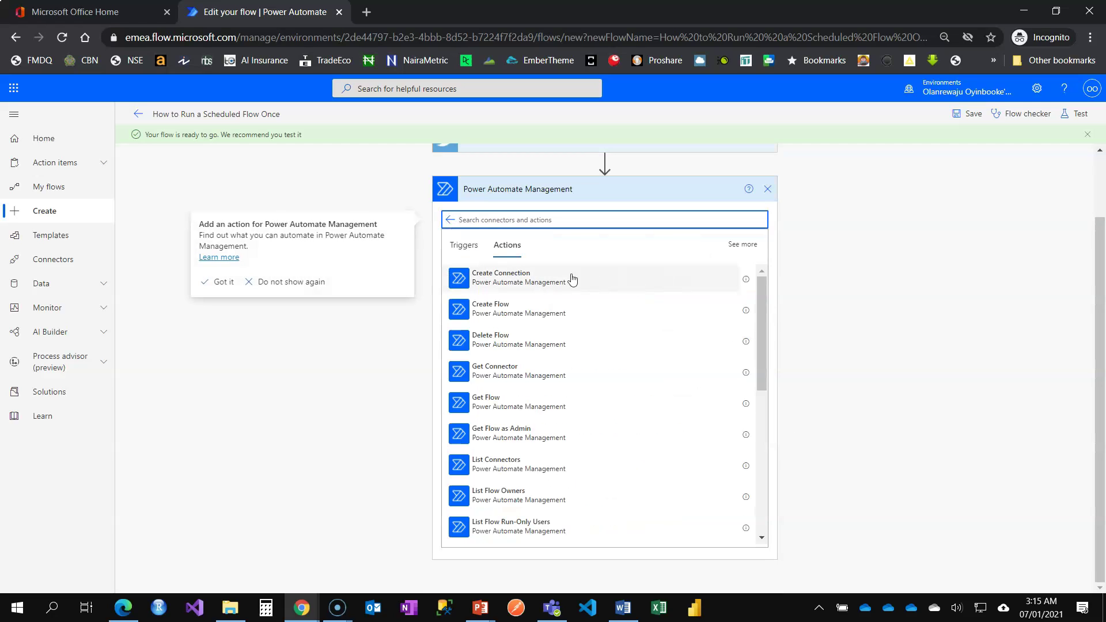
Choose the Turn Off Flow action from the connector's actions list.
scroll("down", 3)
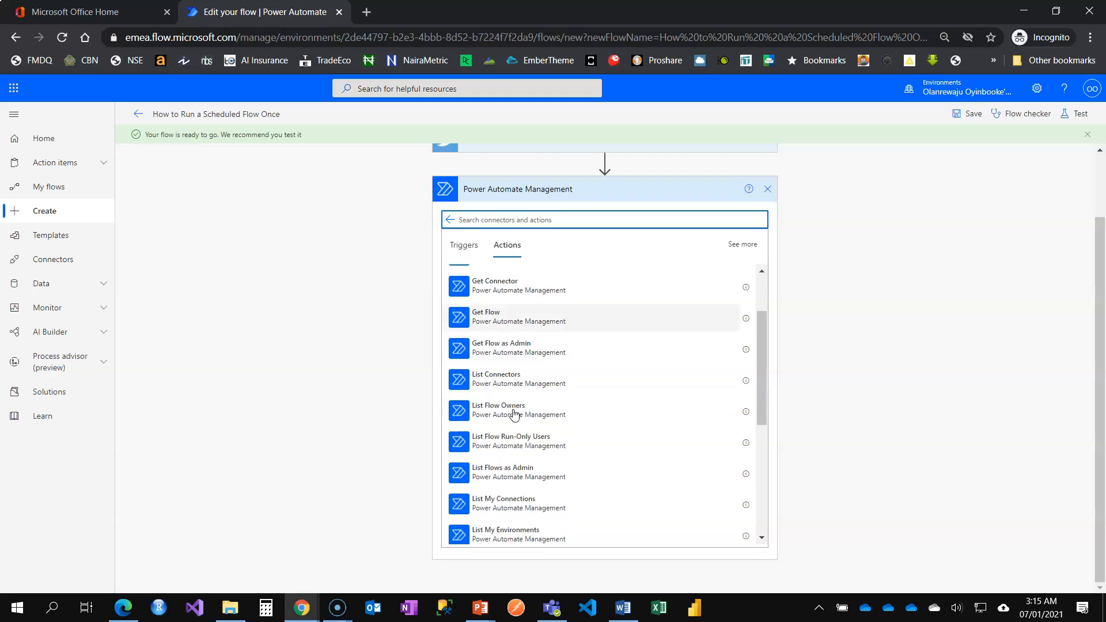
scroll("down", 3)
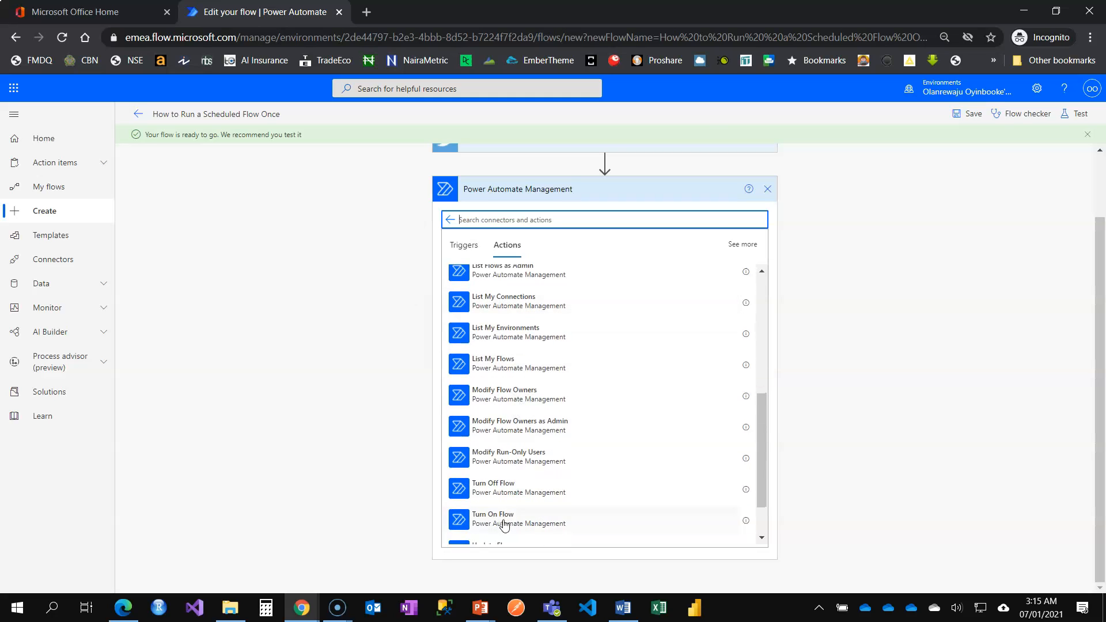
left_click(499, 487)
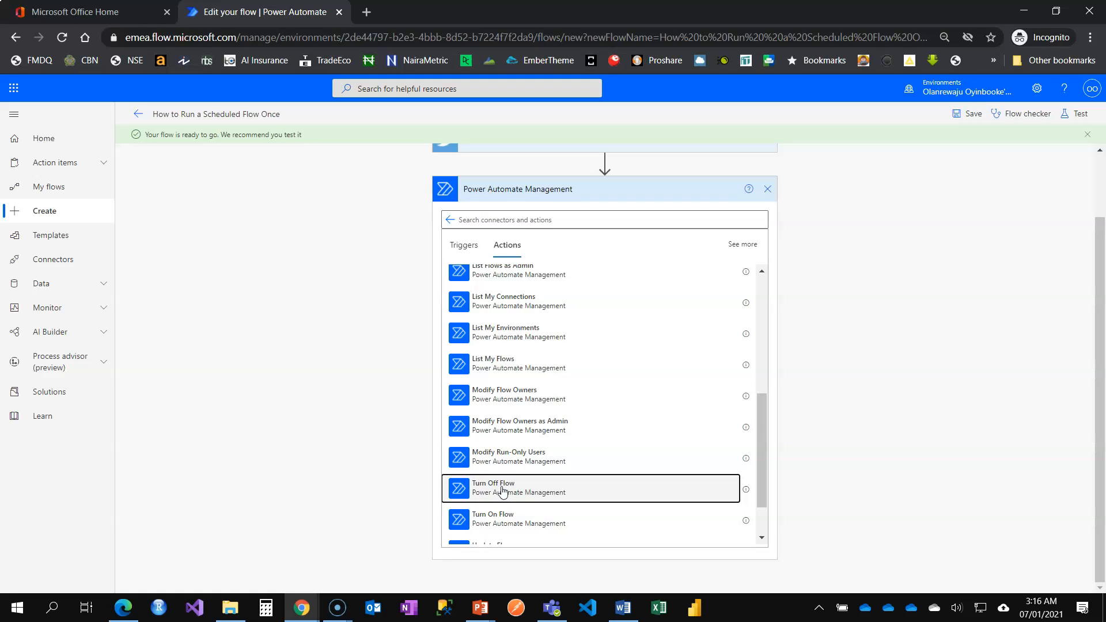
left_click(501, 487)
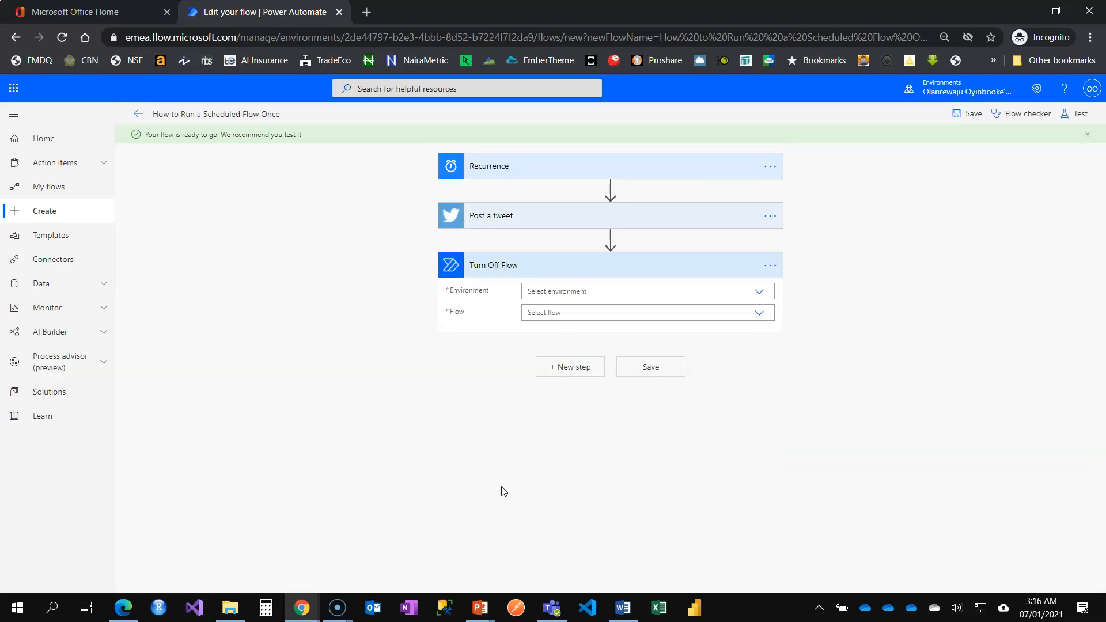
mouse_move(595, 315)
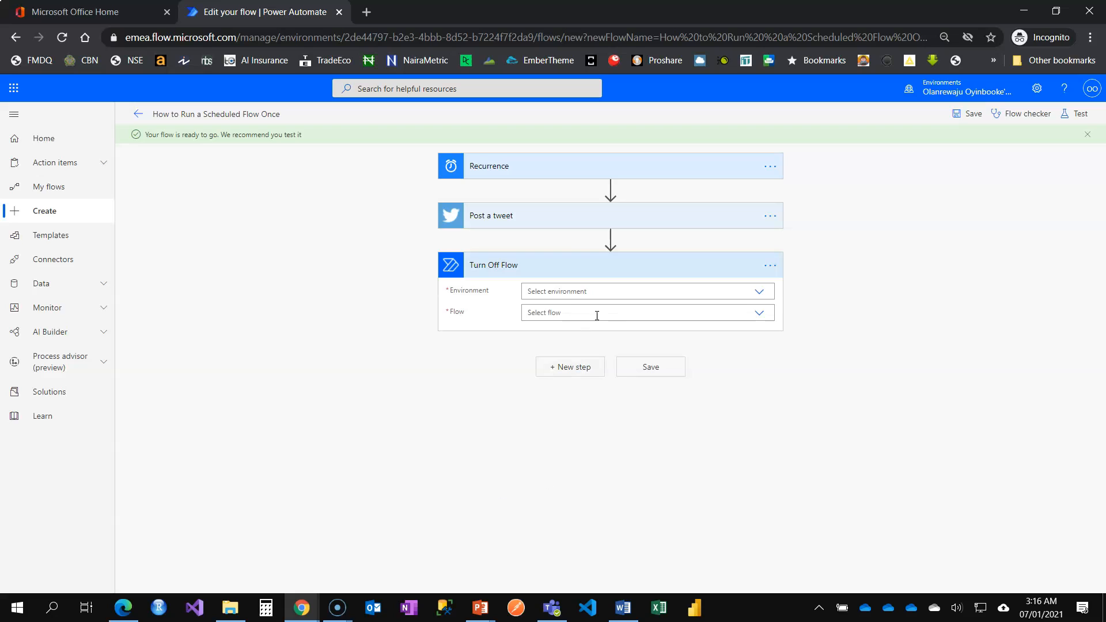
Target the user's own environment and the How to Run a Scheduled Flow Once flow, then save.
left_click(645, 291)
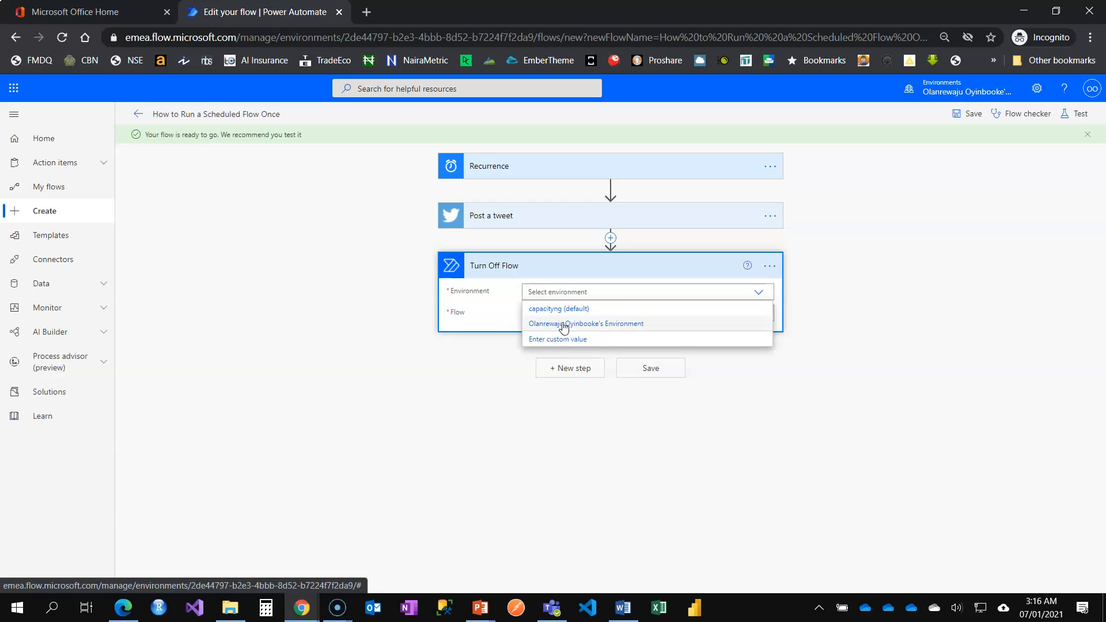
left_click(586, 322)
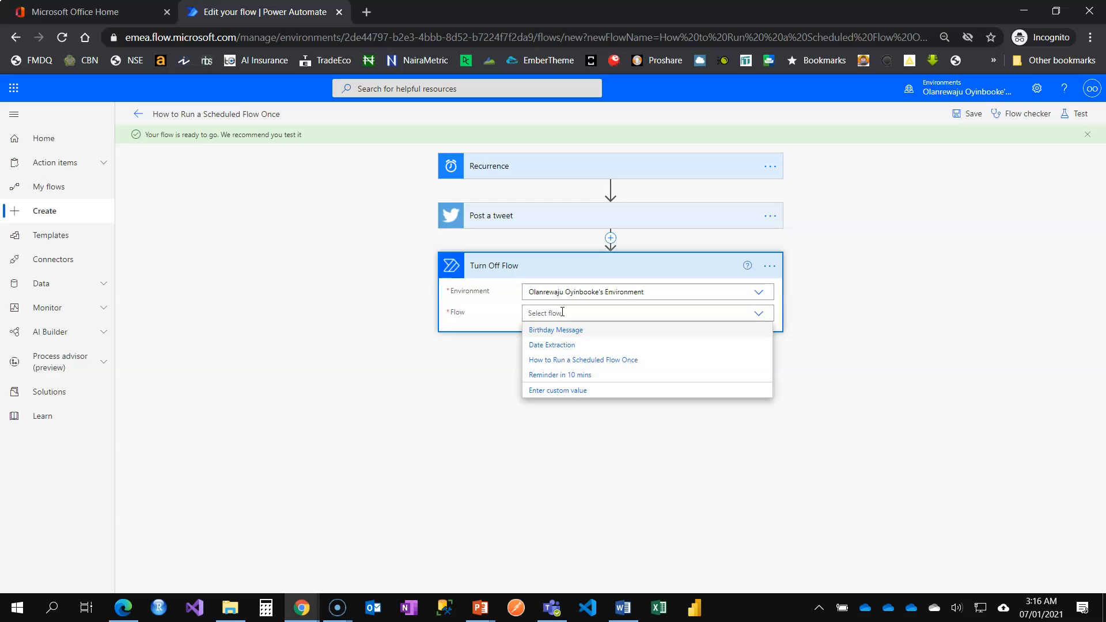
mouse_move(483, 192)
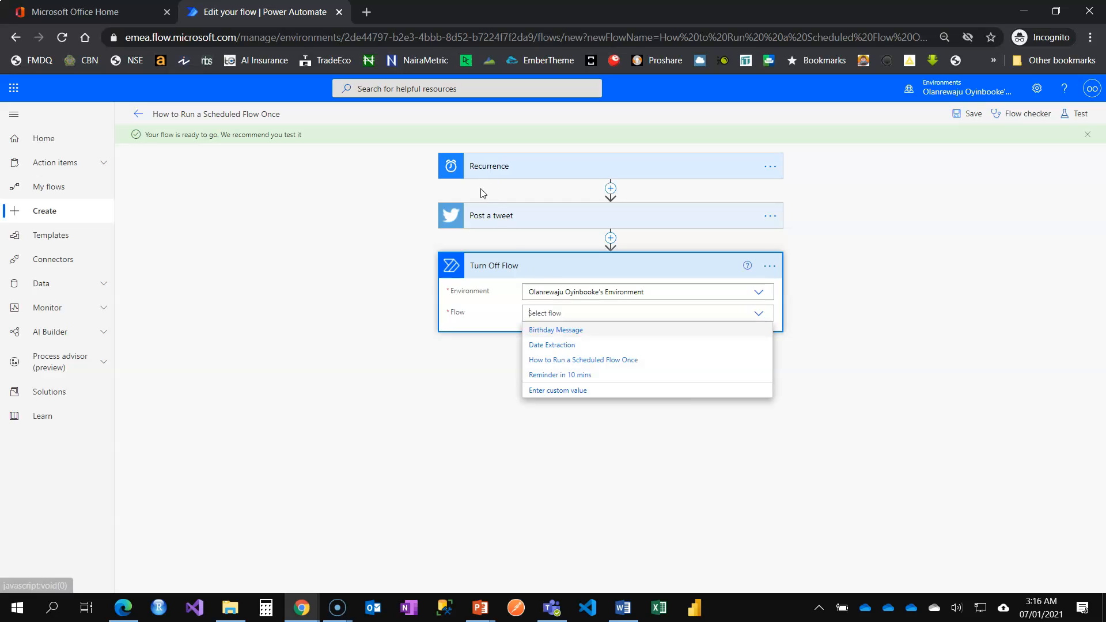
mouse_move(576, 349)
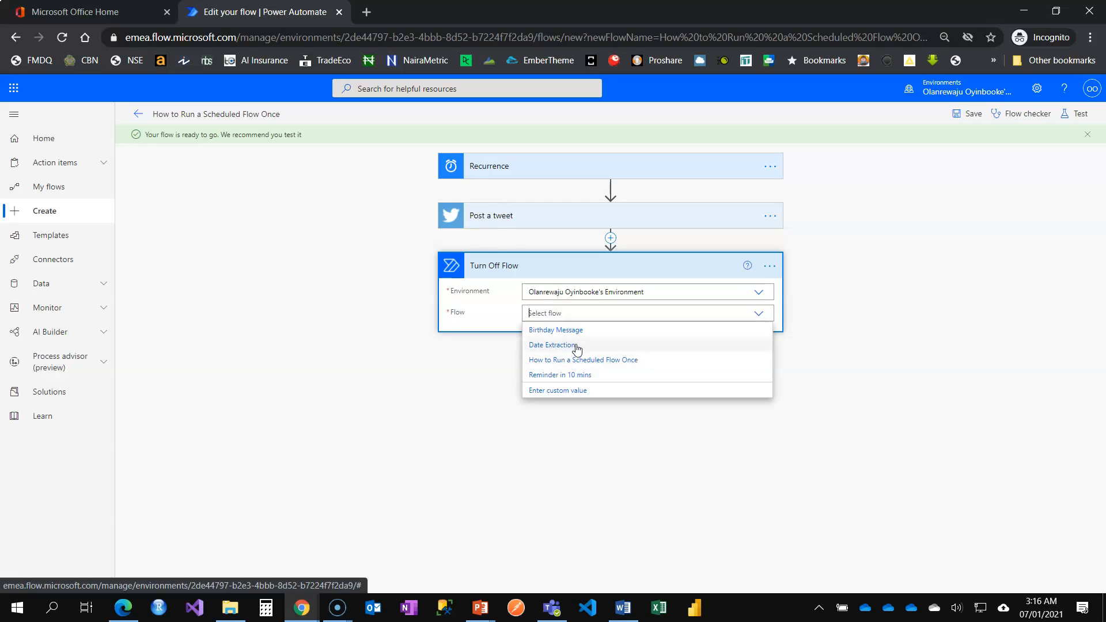
mouse_move(565, 374)
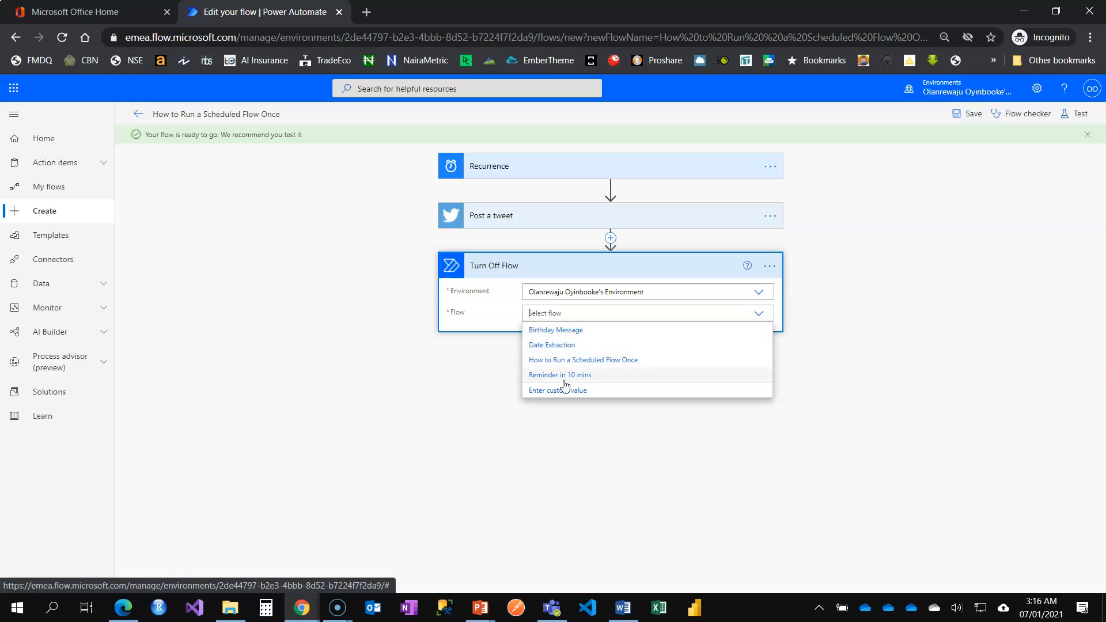
mouse_move(602, 364)
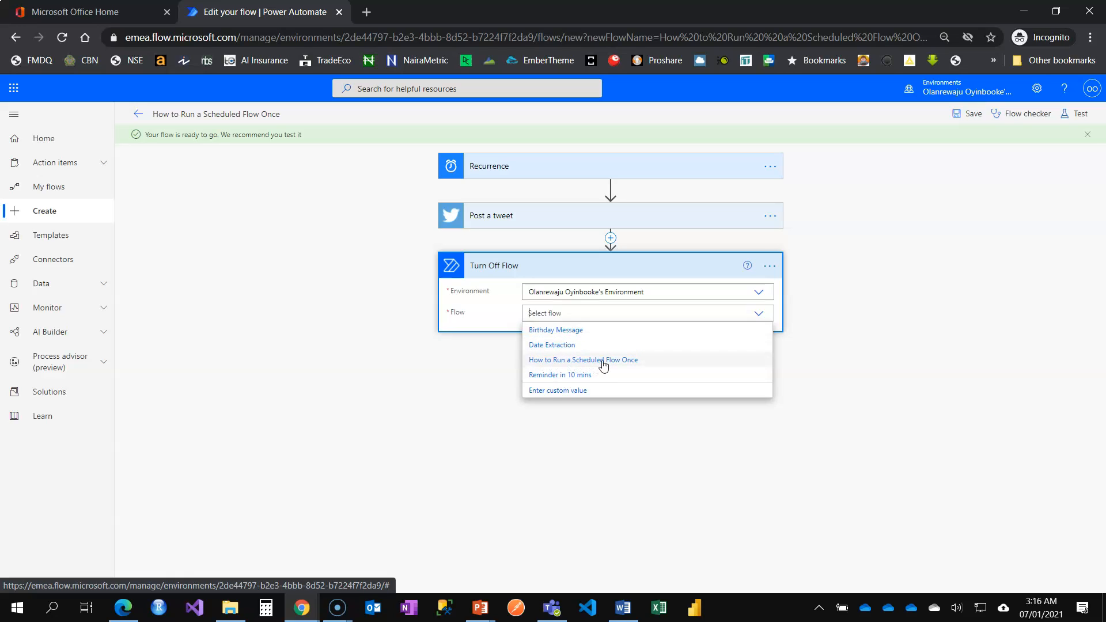
left_click(583, 359)
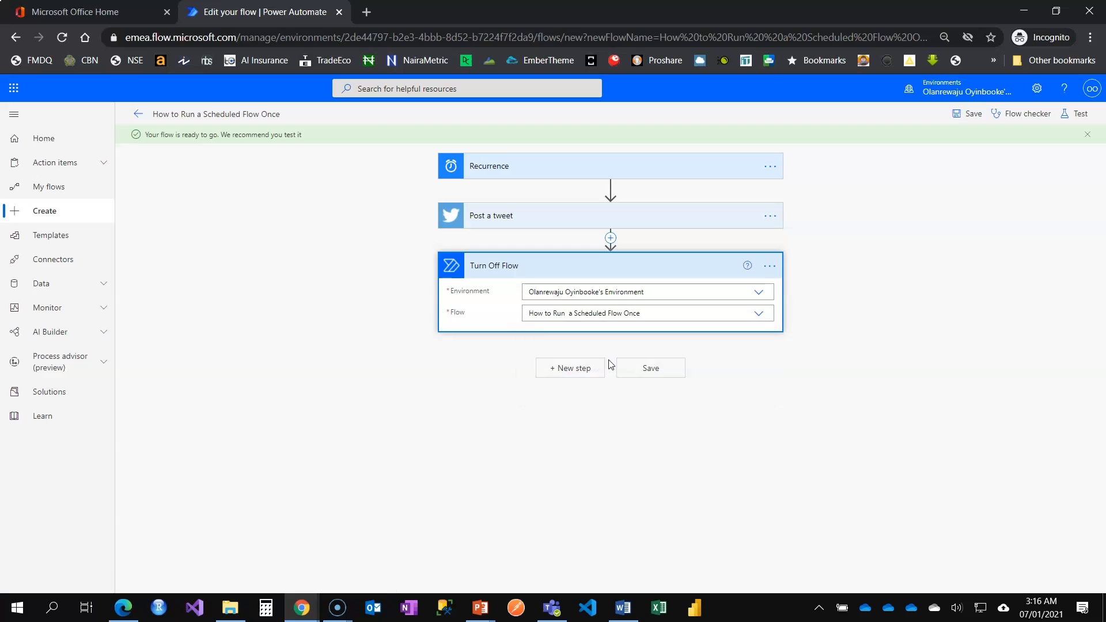
left_click(648, 368)
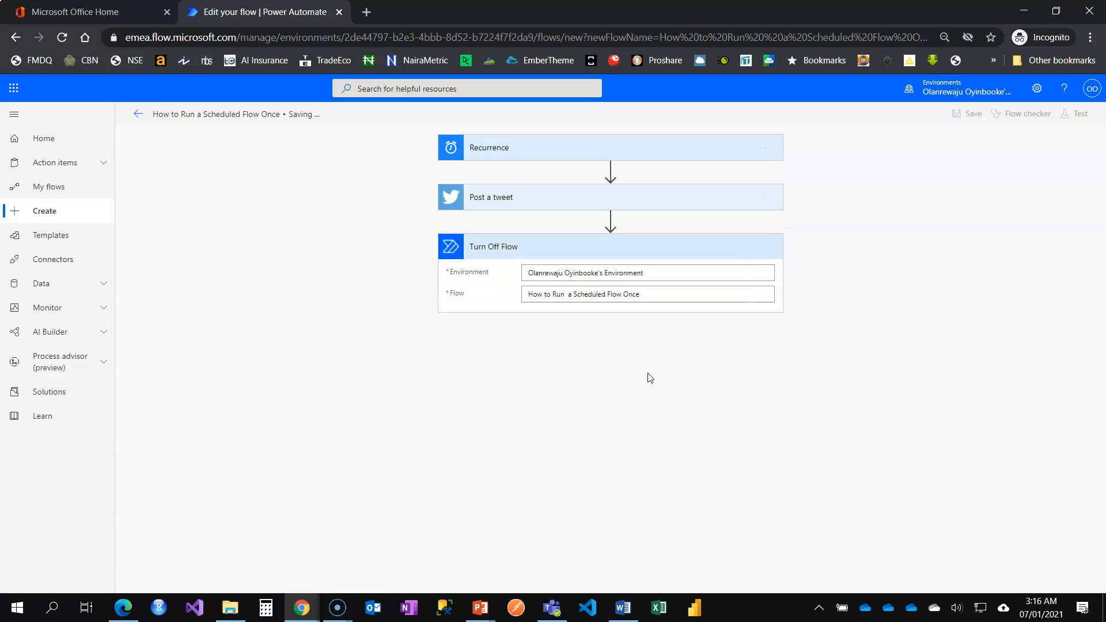
left_click(972, 114)
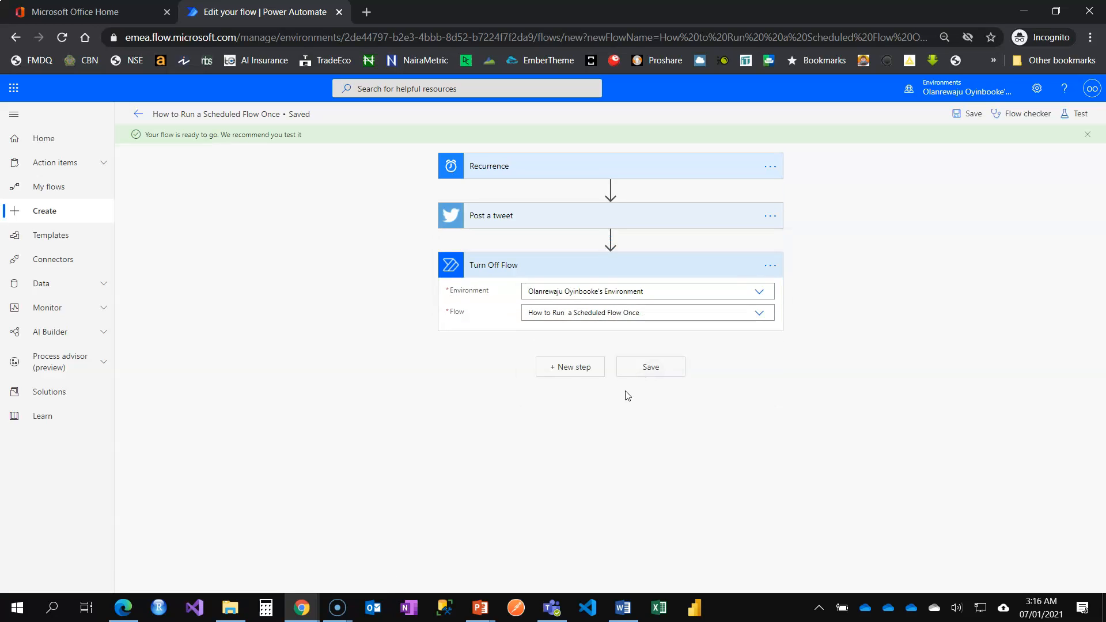
Edit the Recurrence start time to 2021-01-07T02:18:00.000Z.
left_click(565, 166)
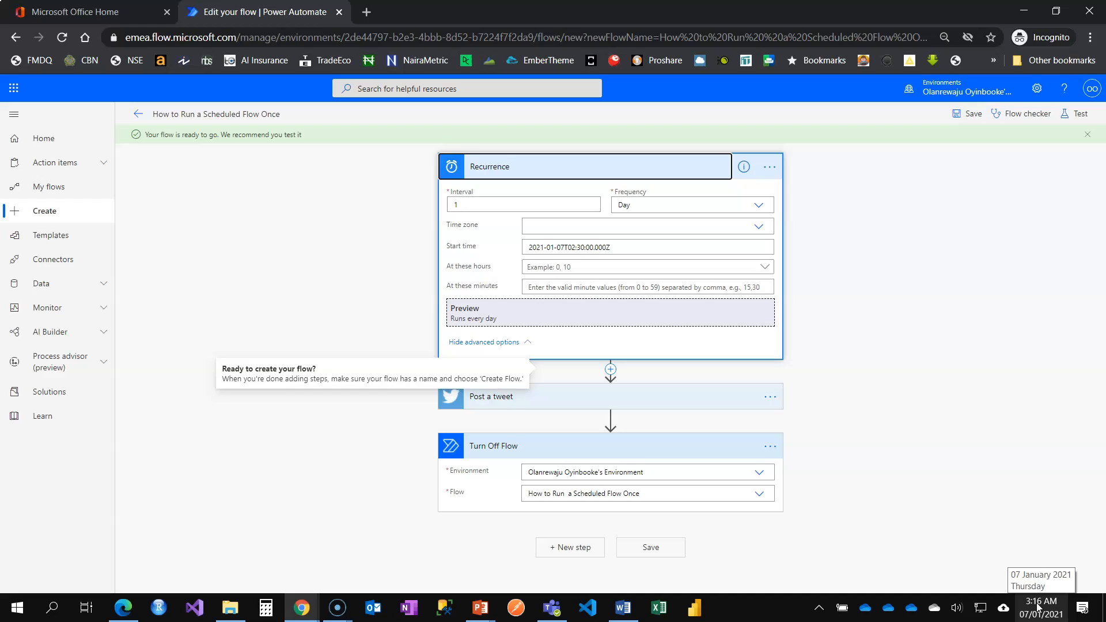
mouse_move(594, 266)
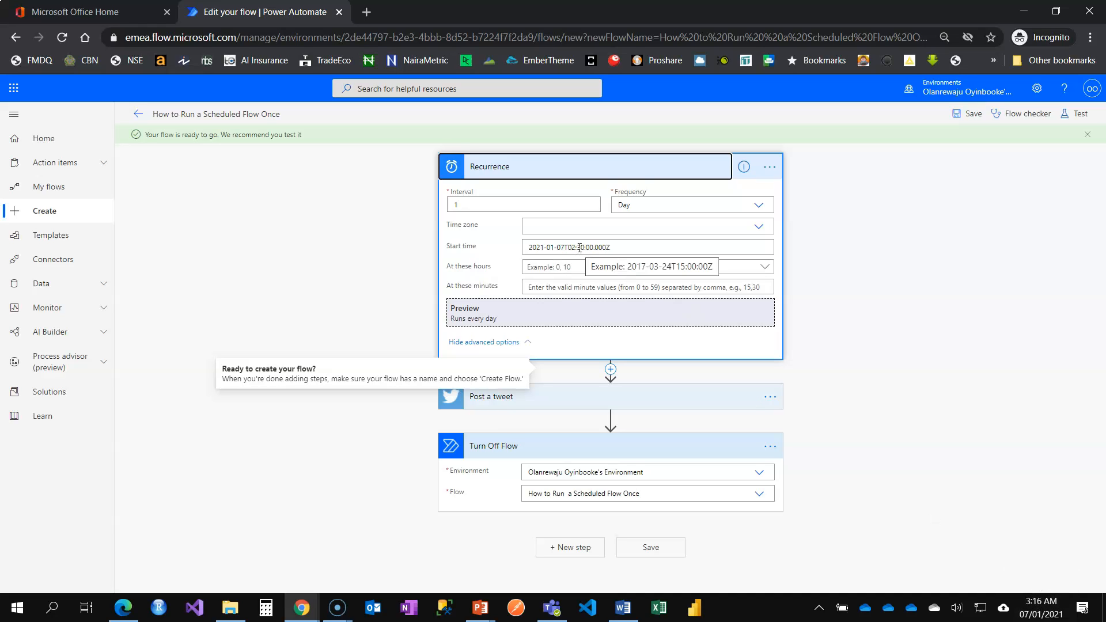
left_click(645, 246)
type("8")
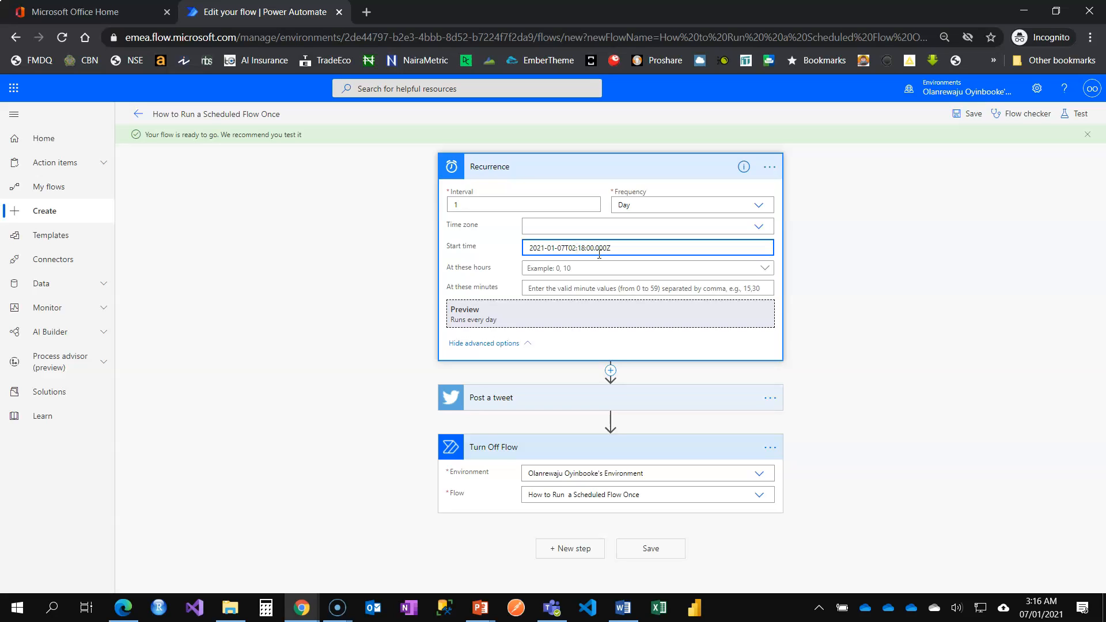
mouse_move(978, 118)
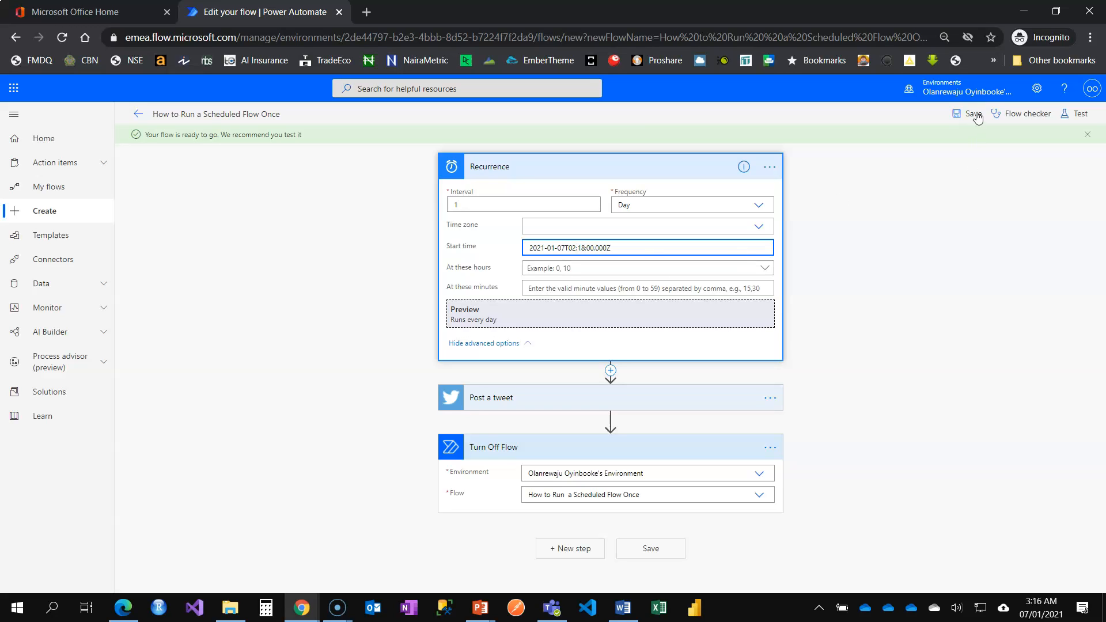
Save the flow, landing on its details page showing status On.
left_click(972, 114)
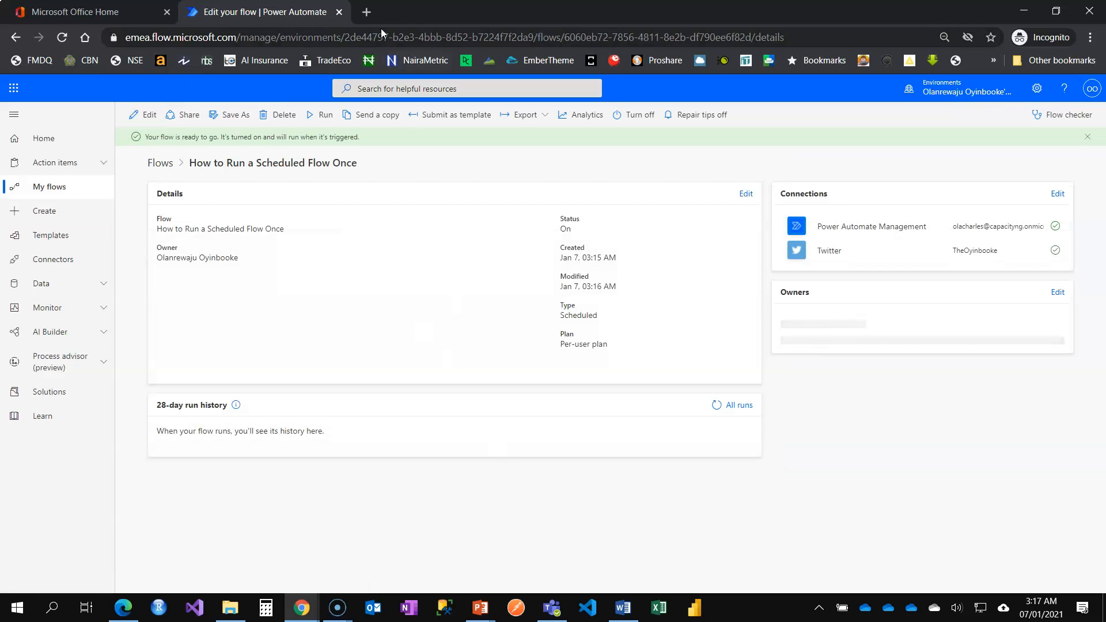
Search Google for the twitter: handle in a new tab and open the TheOyinbooke profile.
left_click(365, 11)
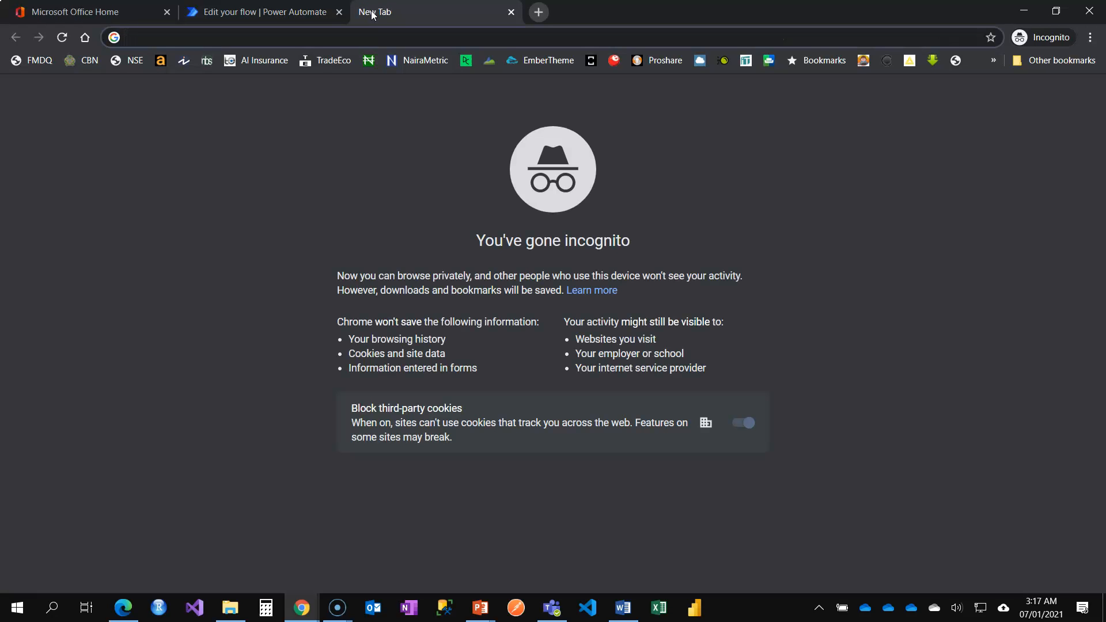
type("twitter")
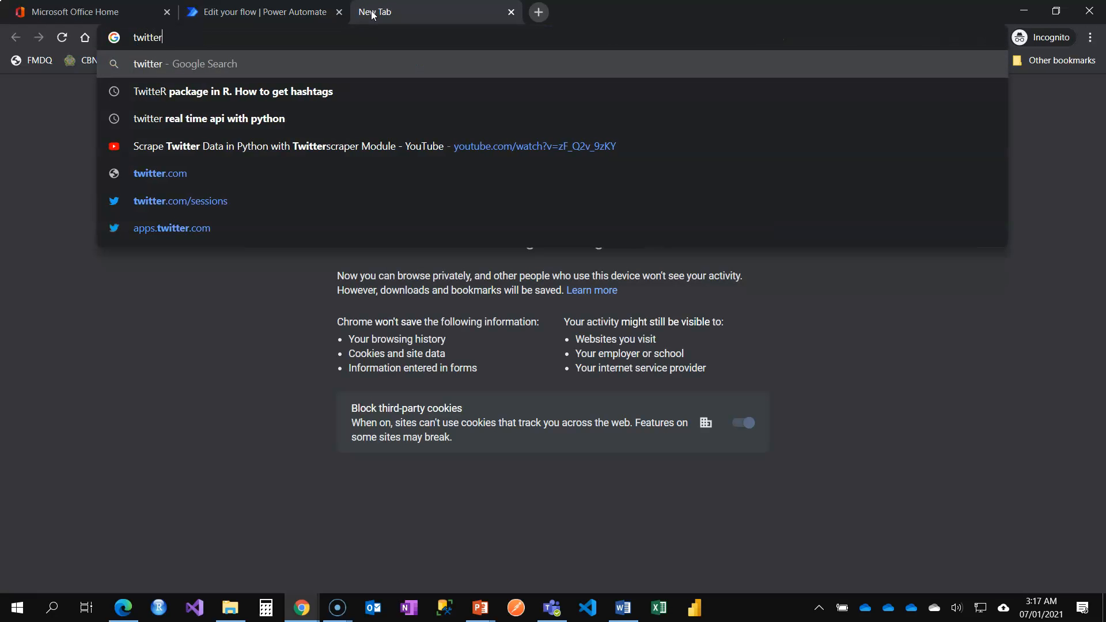
type(":th")
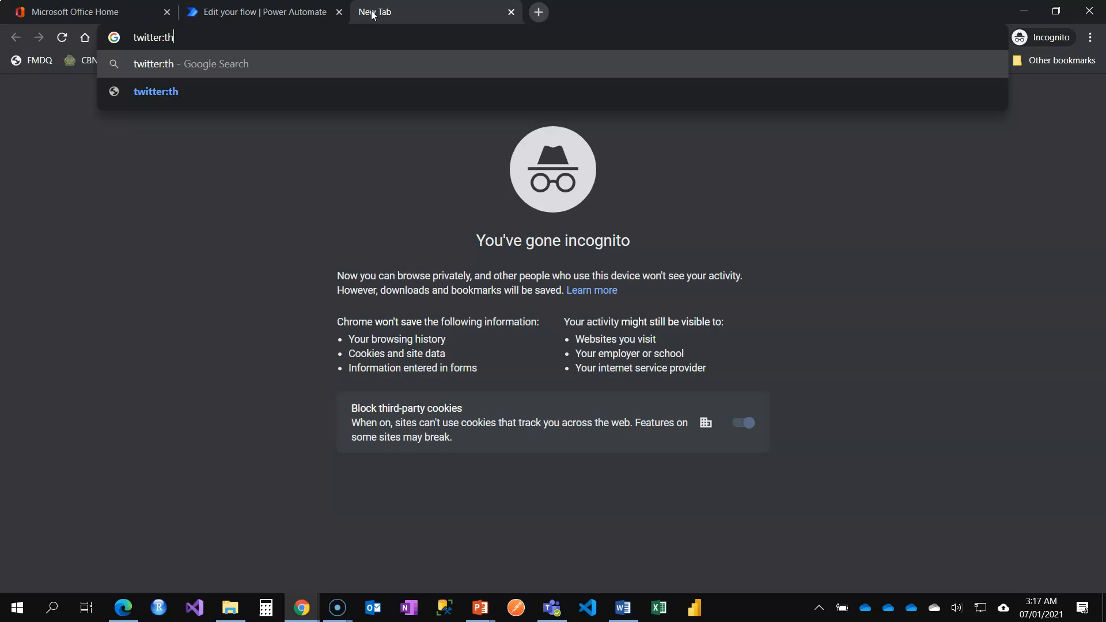
key("Return")
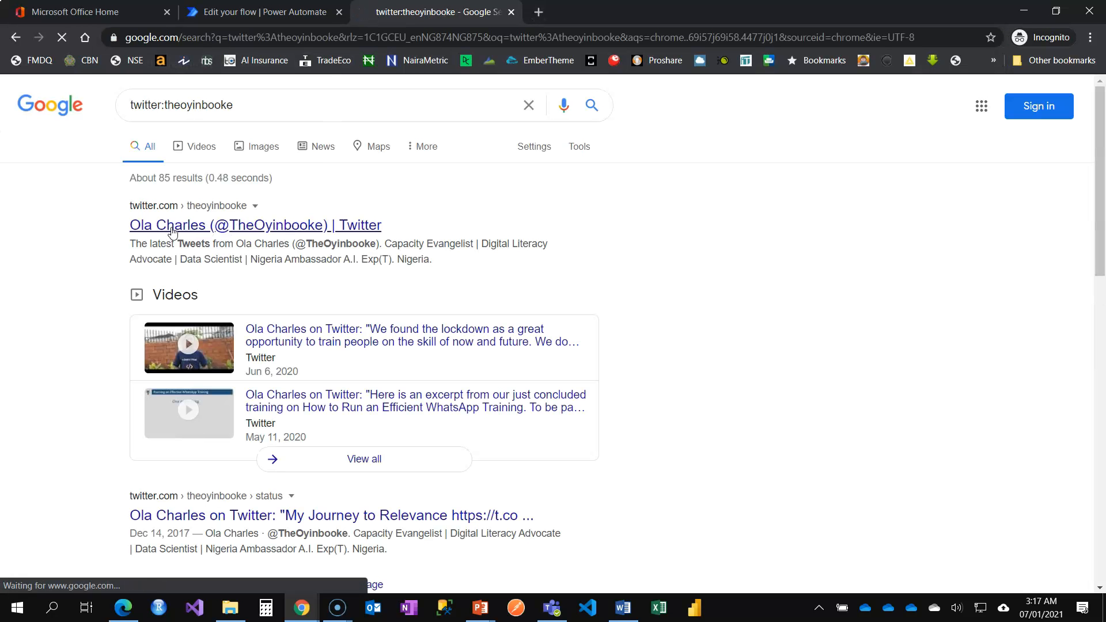
left_click(254, 224)
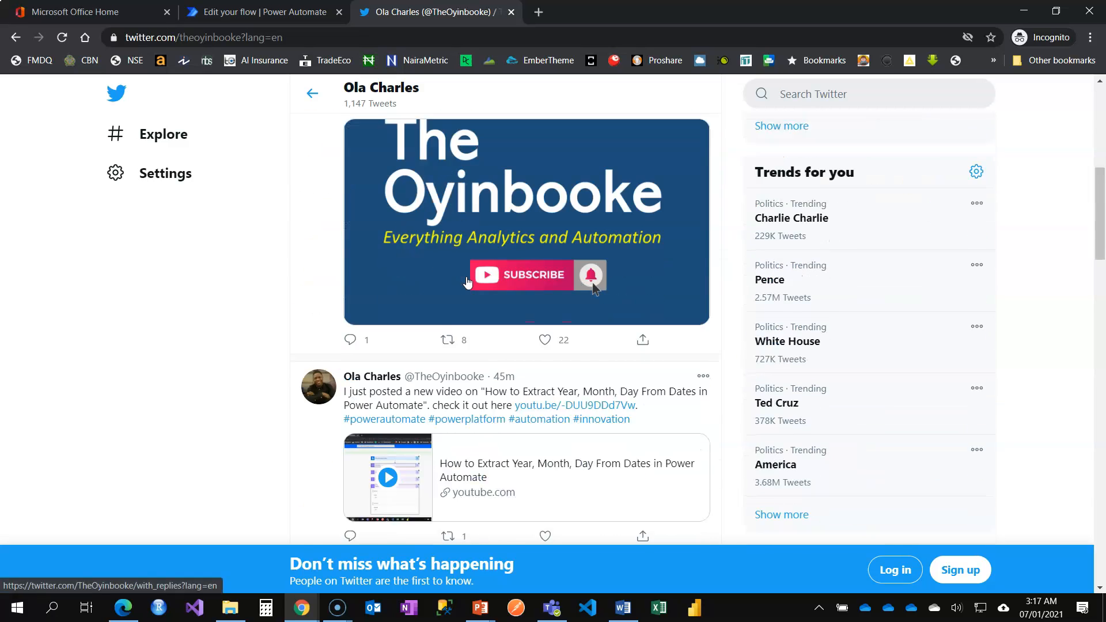
scroll("down", 3)
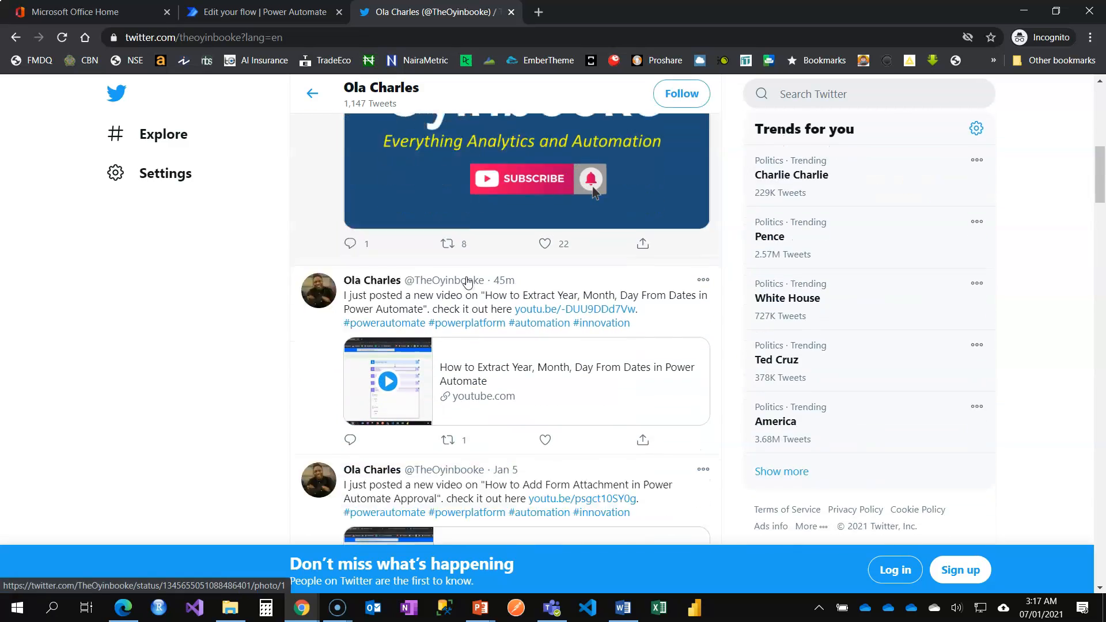
scroll("down", 3)
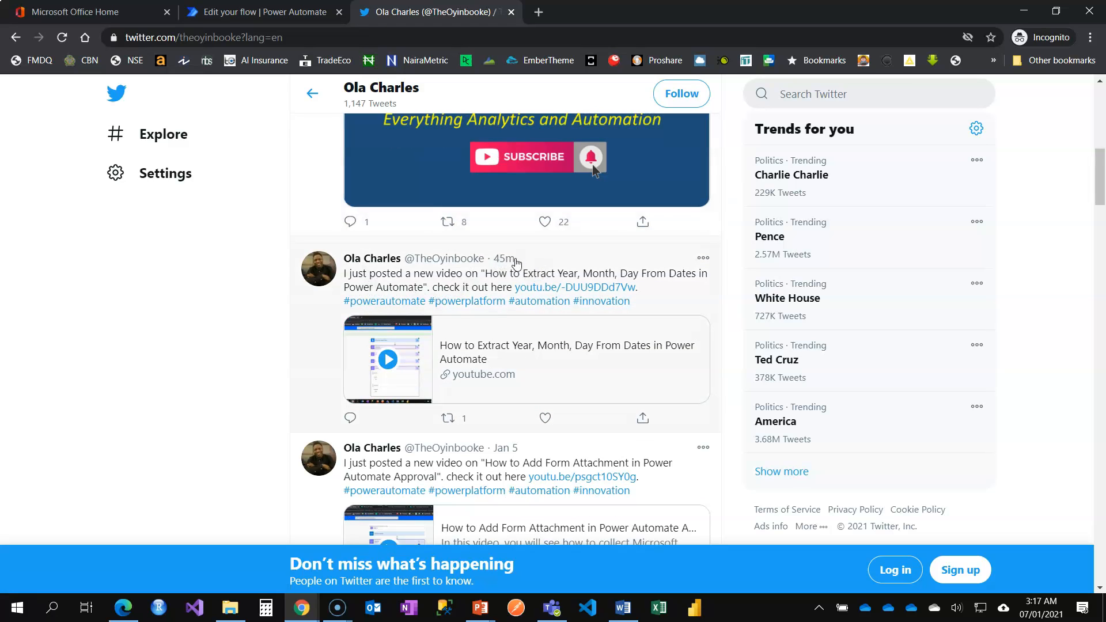
mouse_move(496, 282)
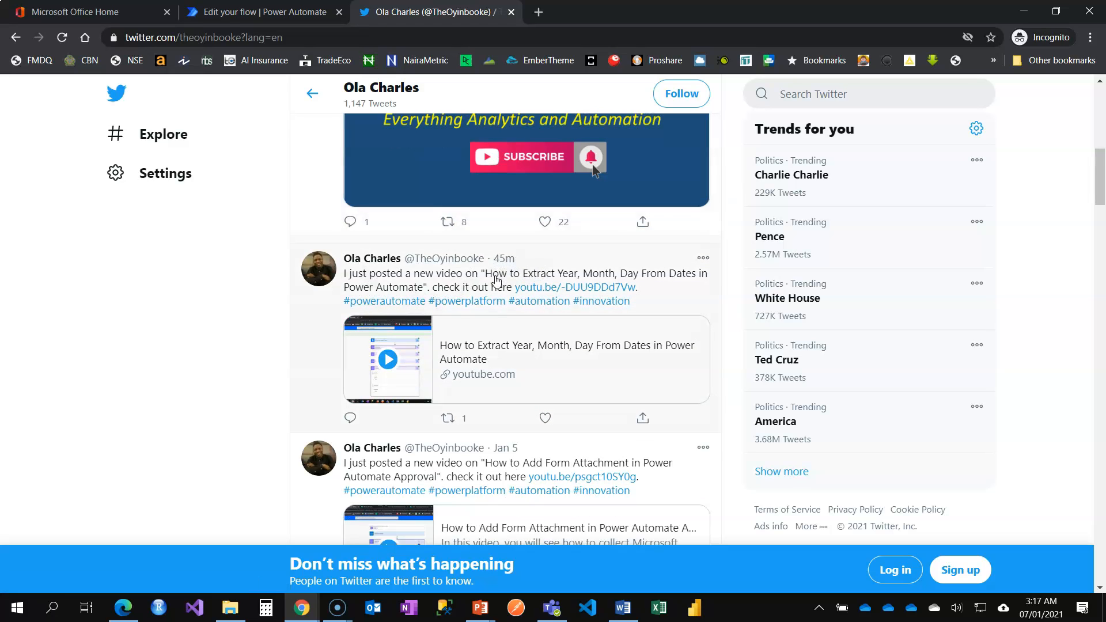
mouse_move(372, 258)
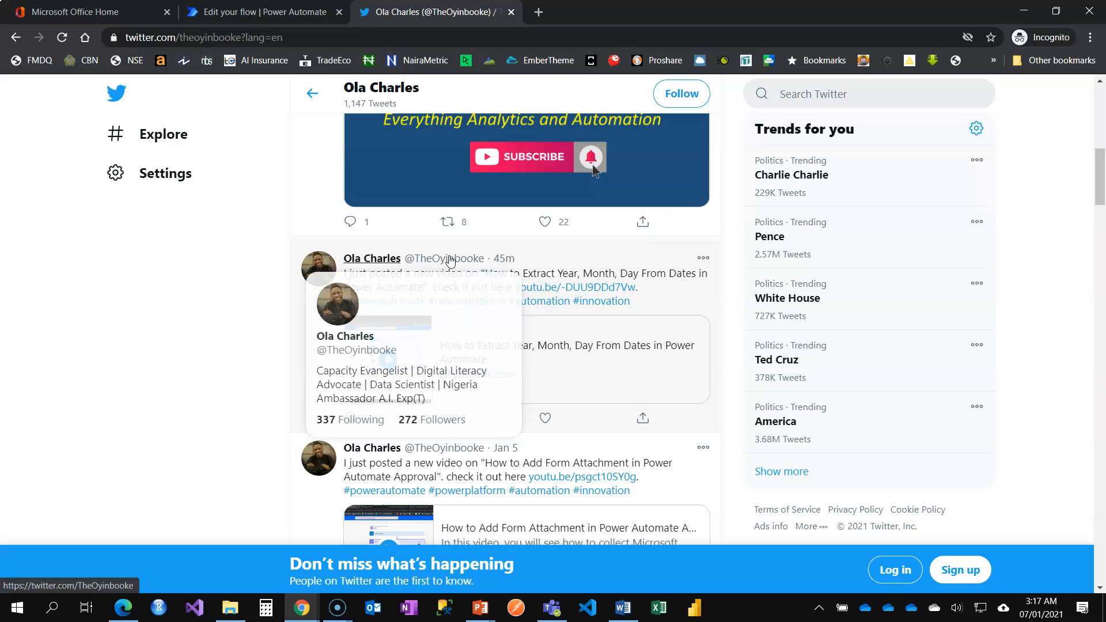
mouse_move(145, 393)
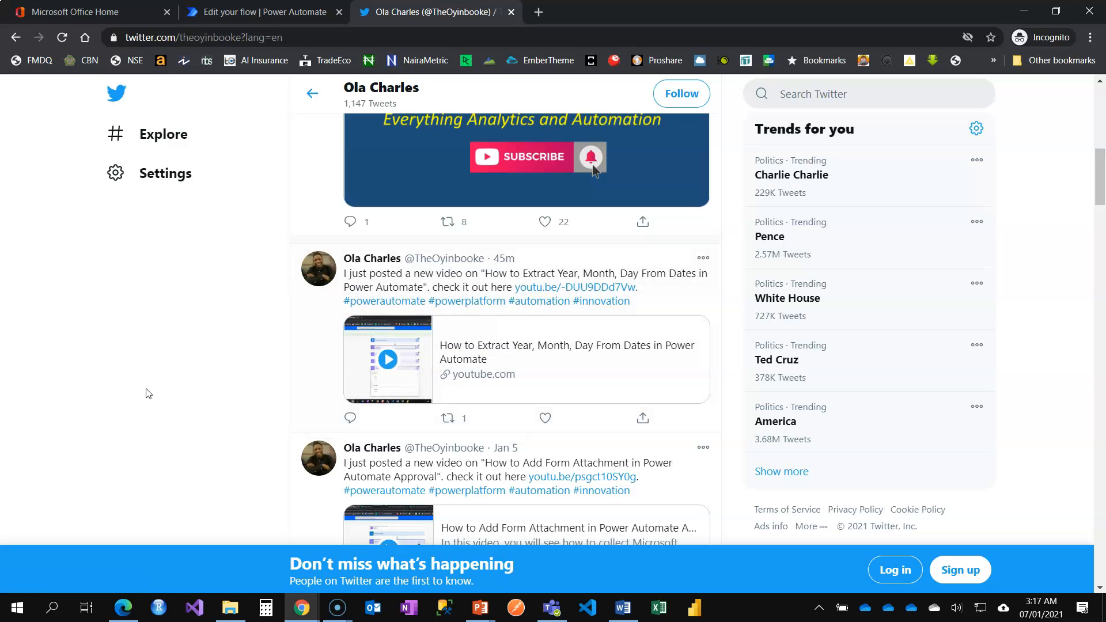
mouse_move(242, 407)
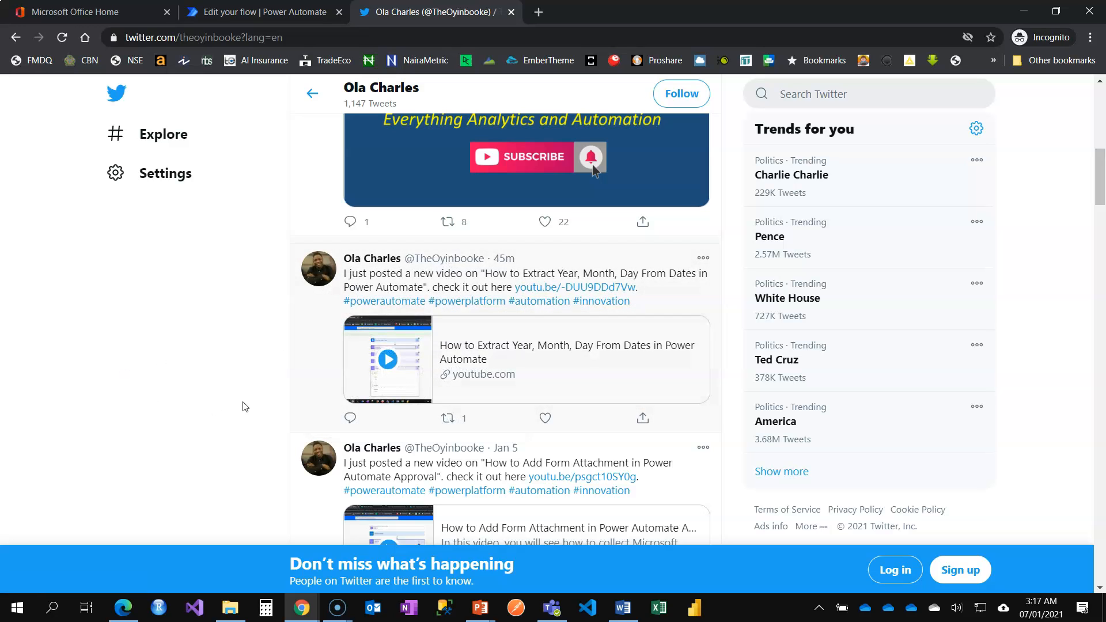
mouse_move(219, 402)
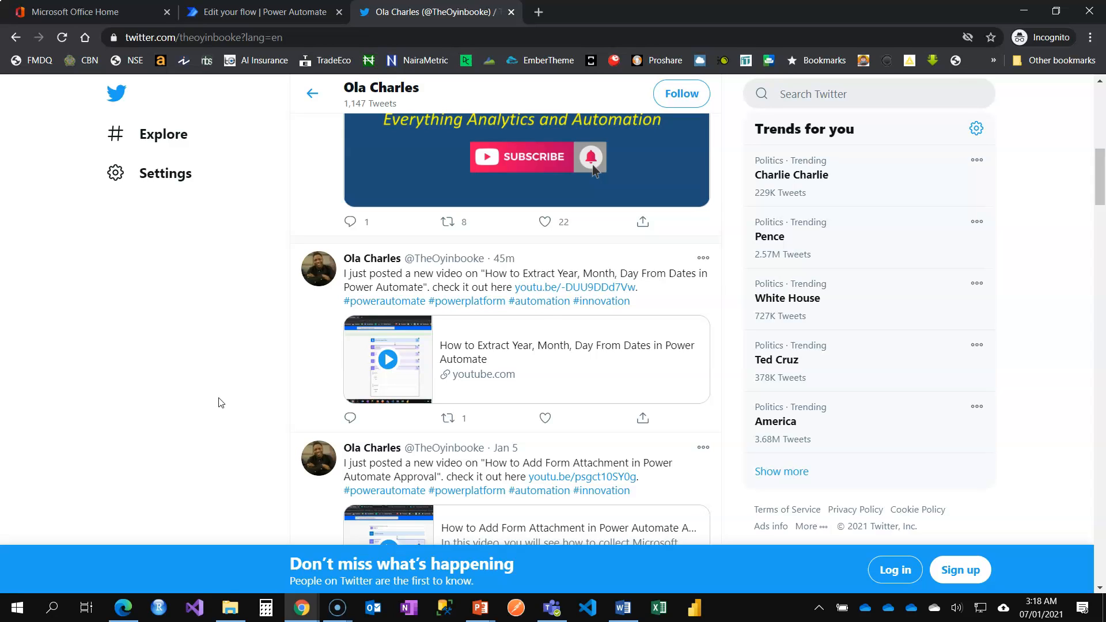
mouse_move(232, 404)
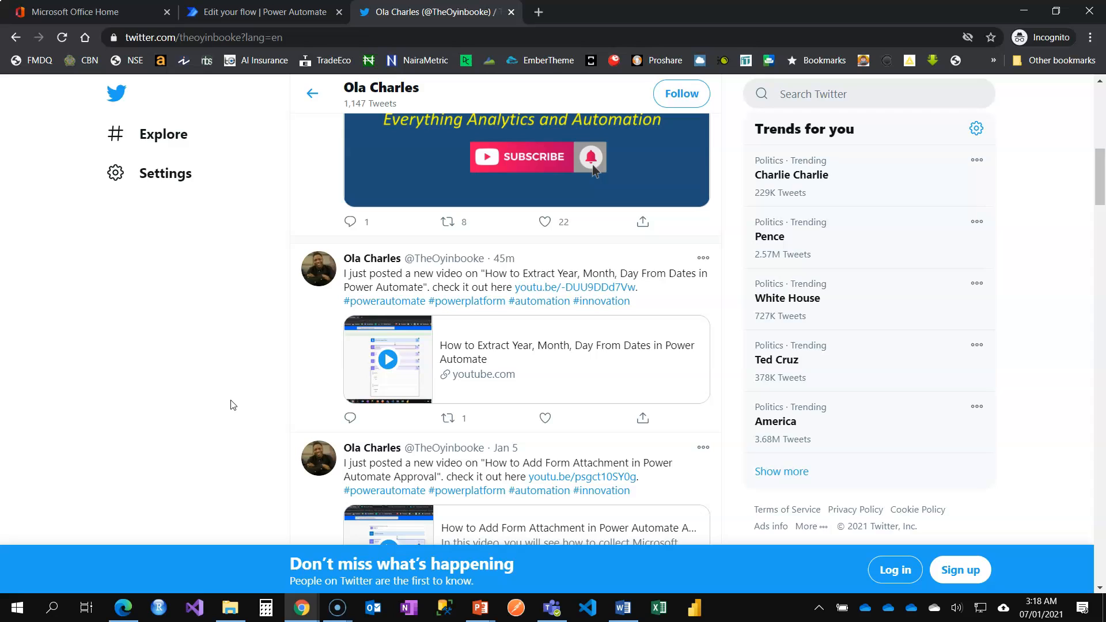
mouse_move(170, 242)
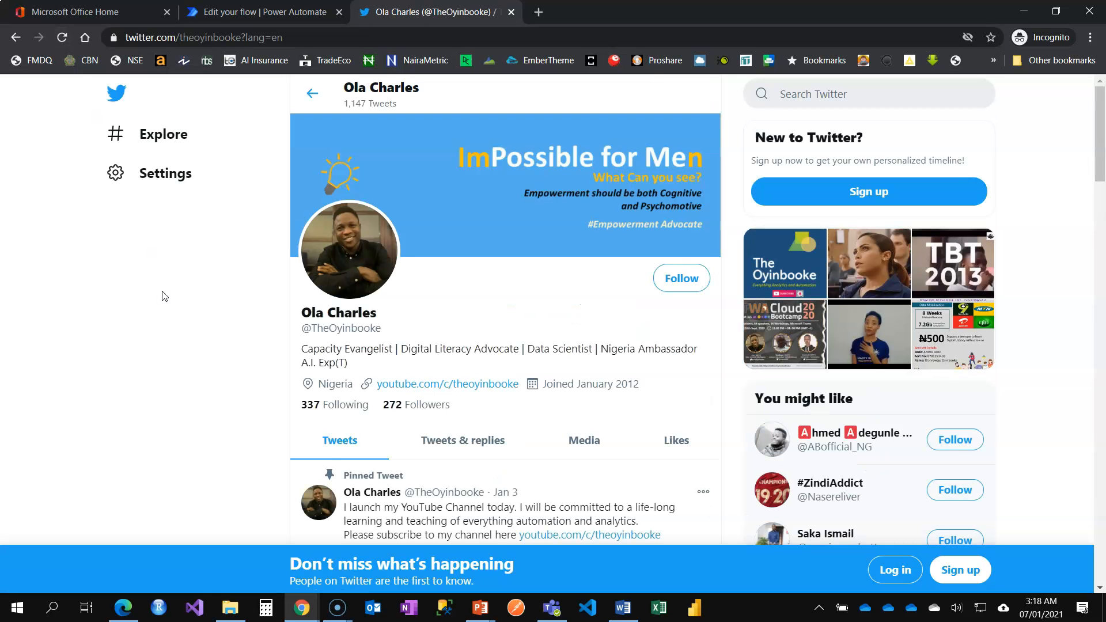
scroll("down", 3)
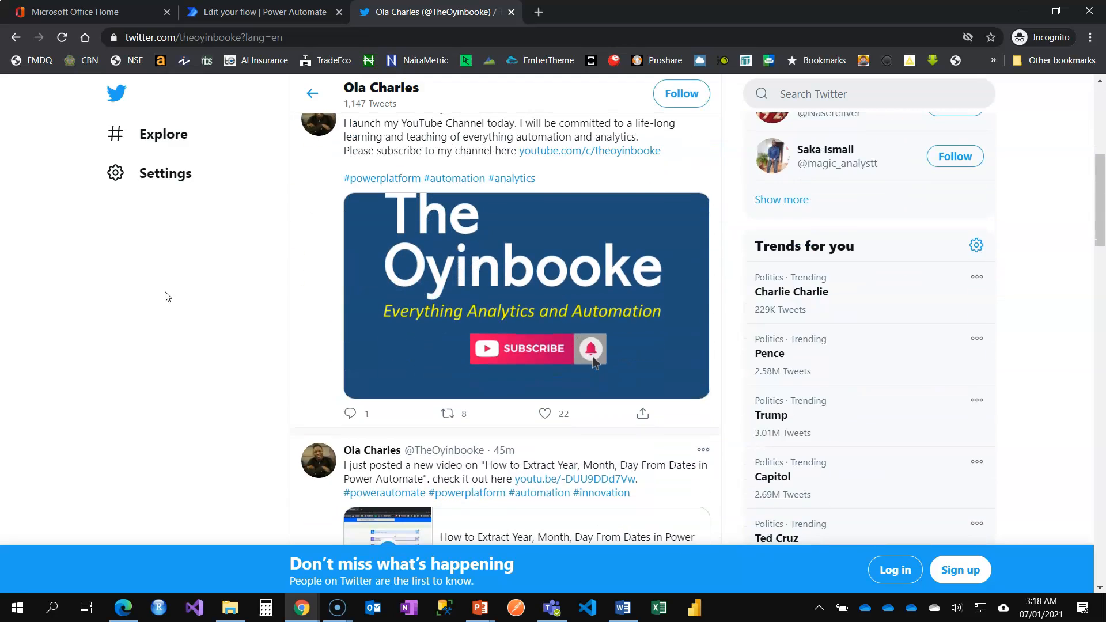
scroll("down", 3)
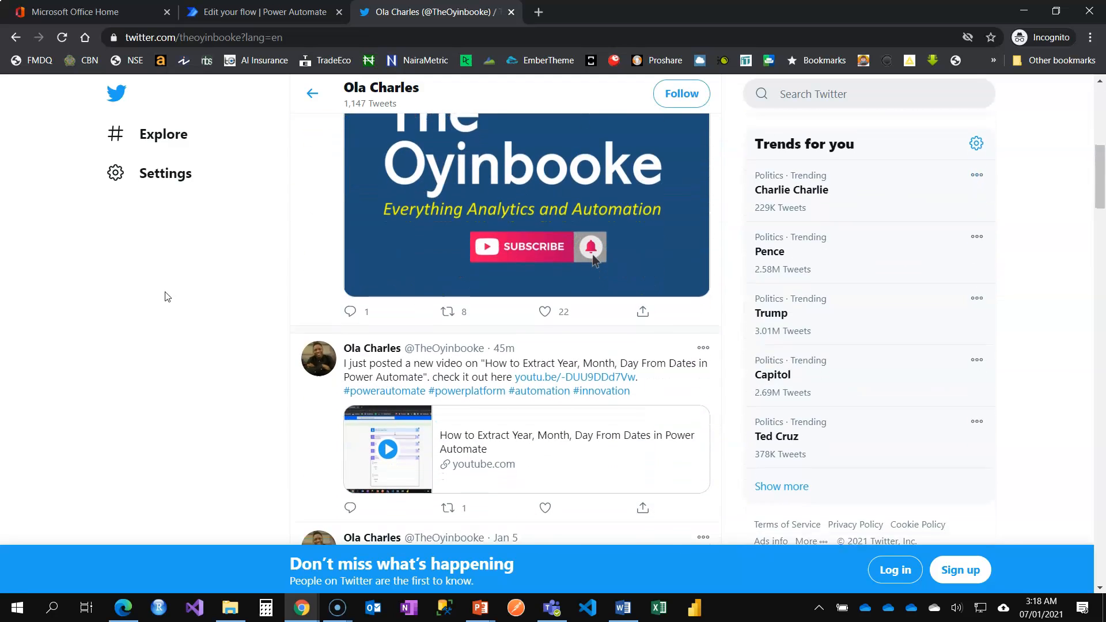
scroll("down", 3)
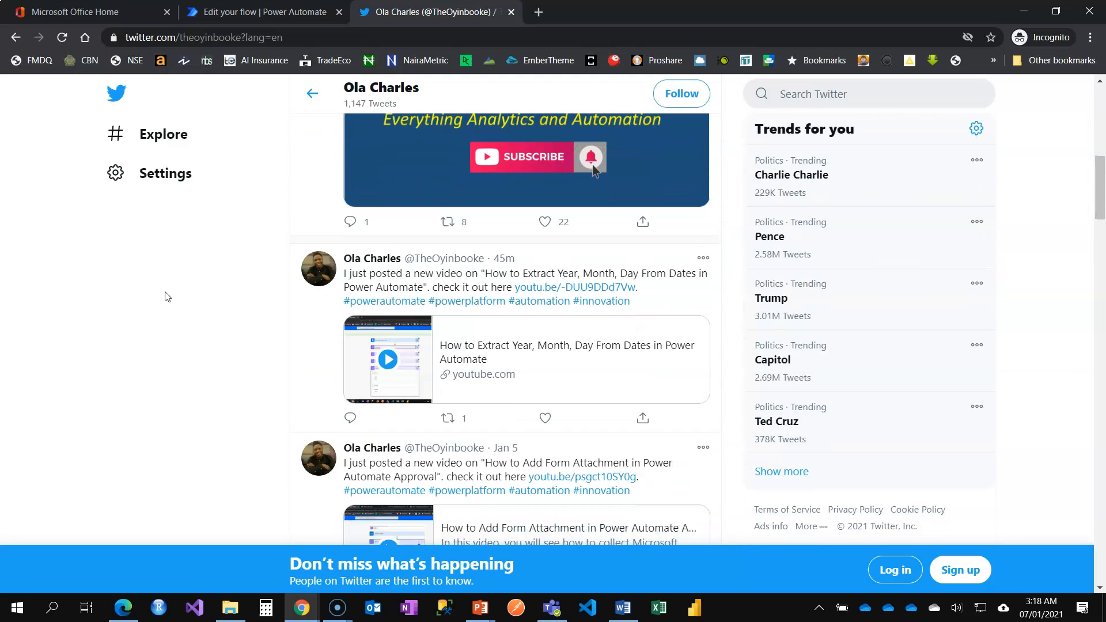
Refresh the flow details in Power Automate to reload the 28-day run history.
left_click(262, 11)
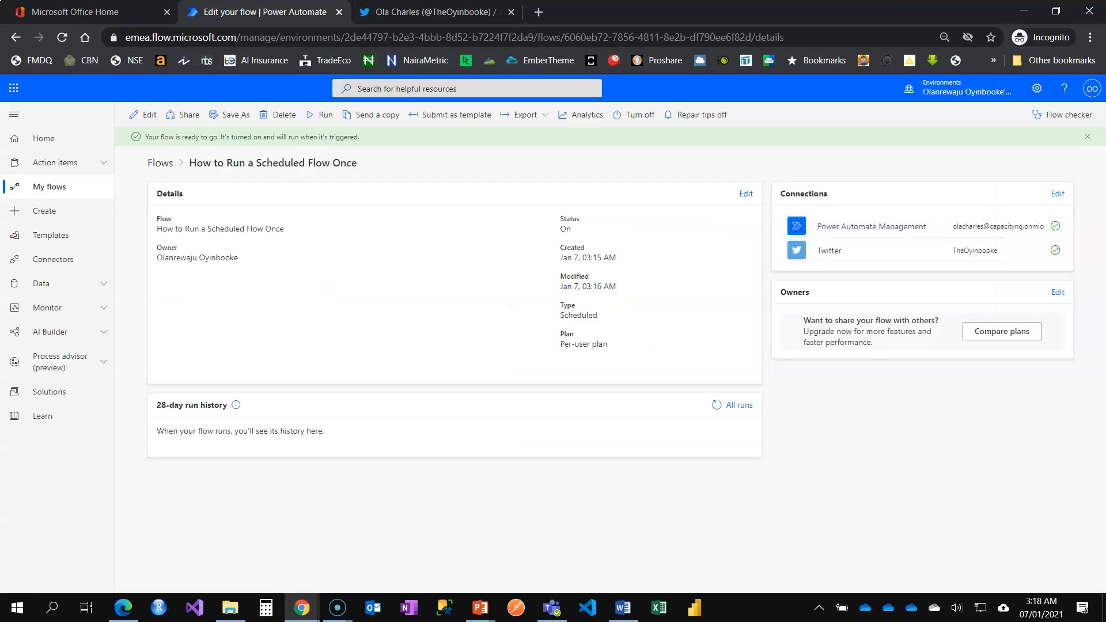
left_click(714, 404)
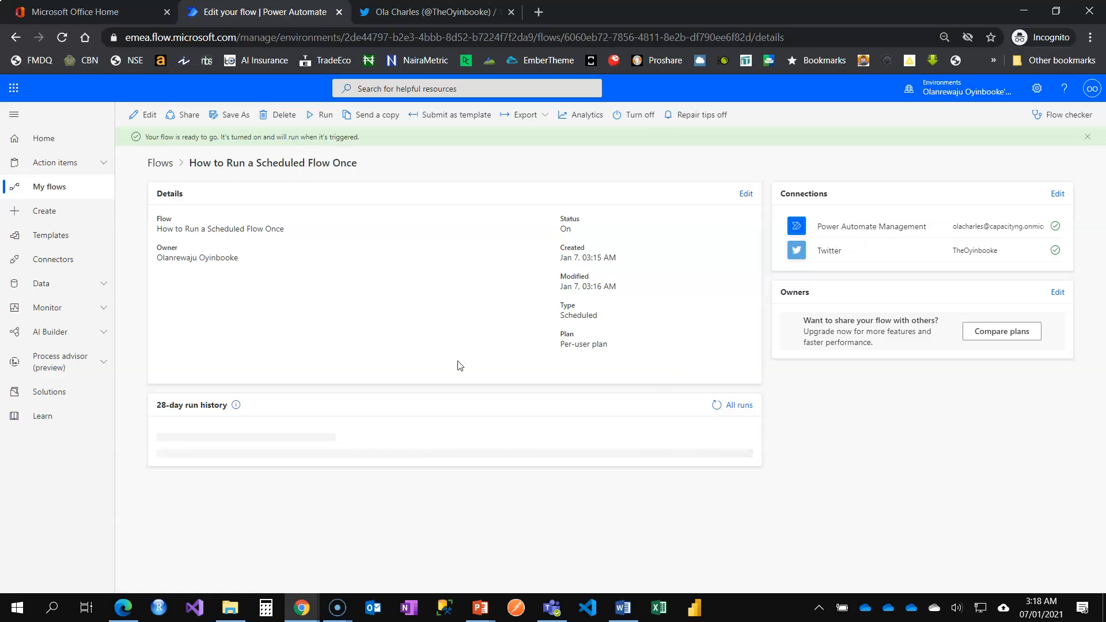
mouse_move(450, 363)
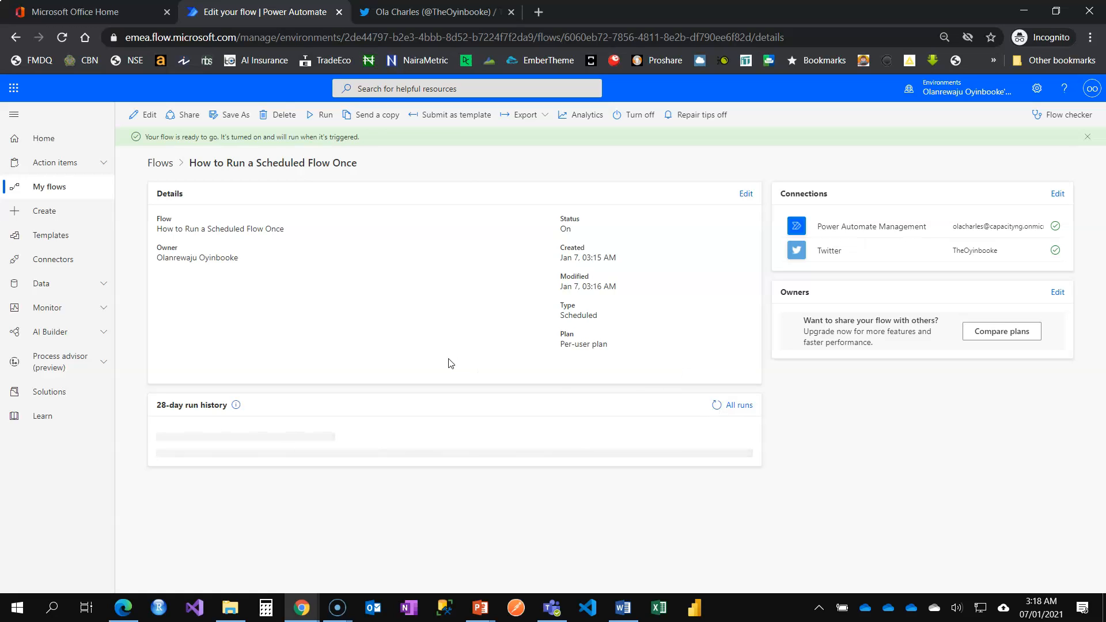
mouse_move(454, 364)
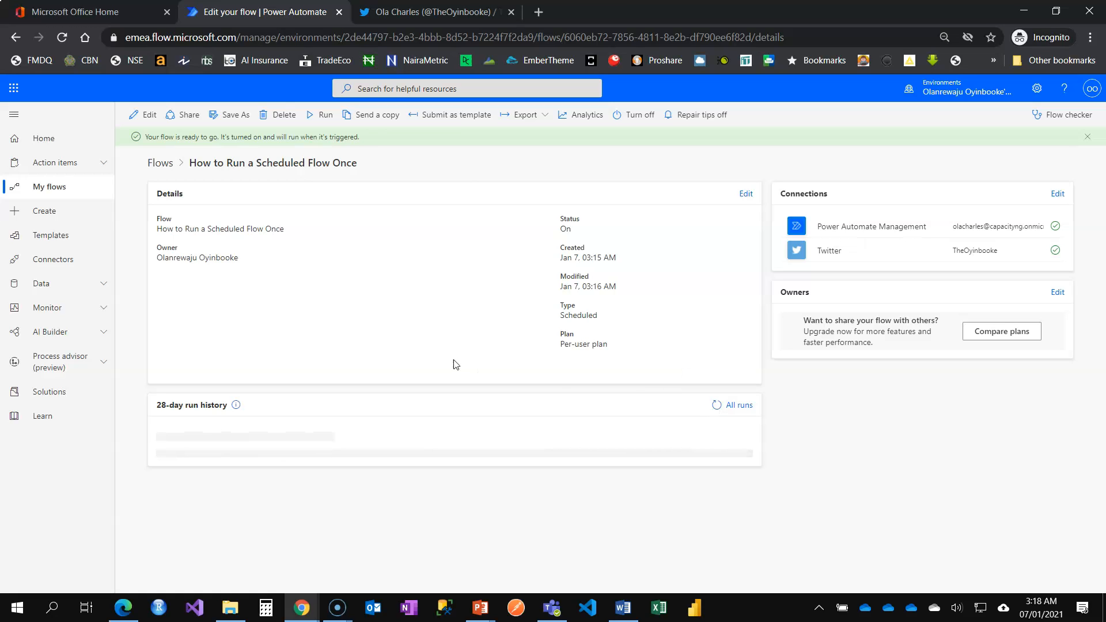
mouse_move(300, 464)
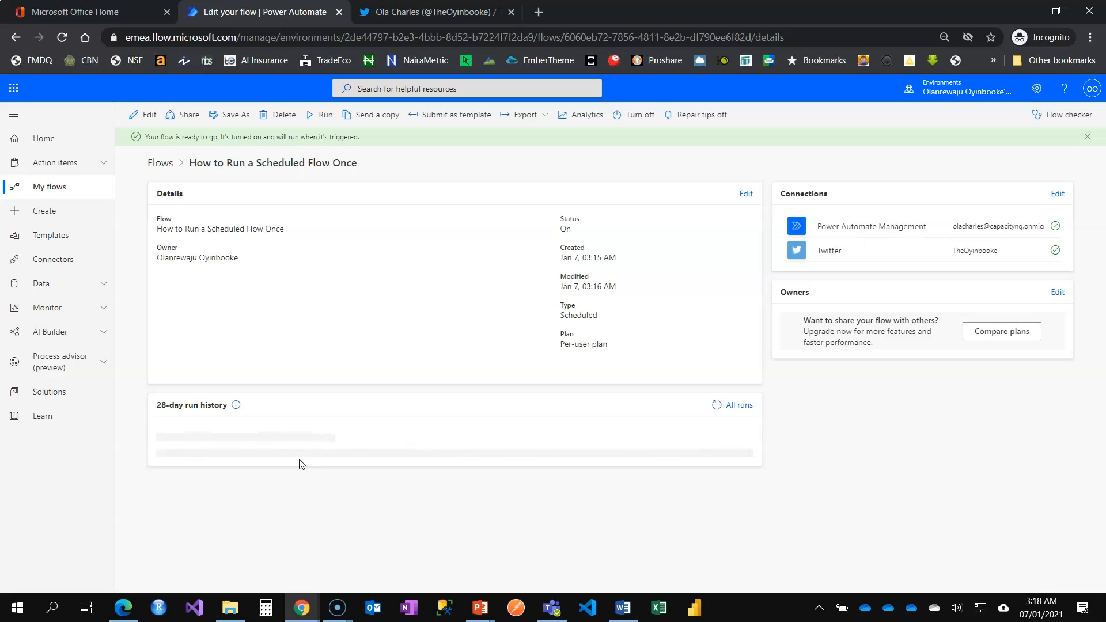
mouse_move(354, 384)
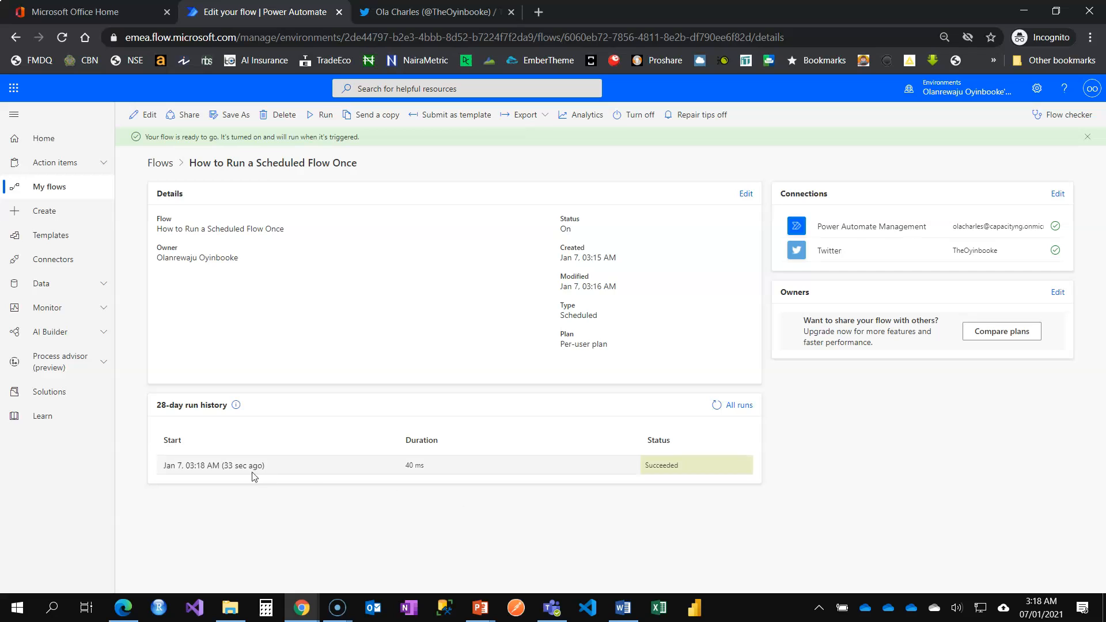
mouse_move(215, 464)
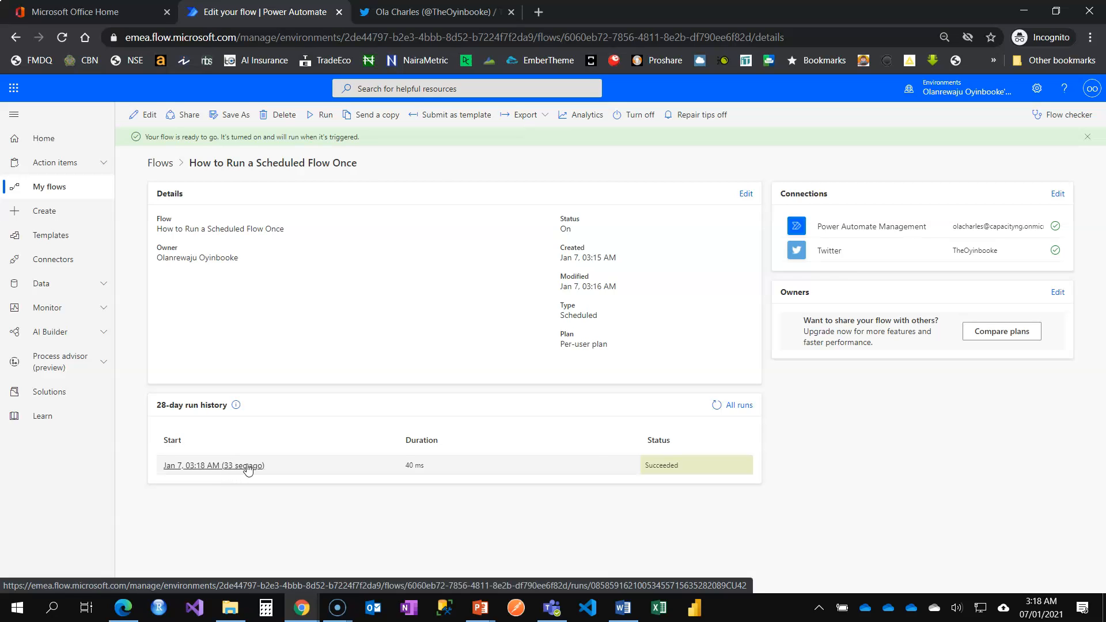
Reload the TheOyinbooke Twitter profile to reveal the tweet auto-posted by Power Automate.
left_click(435, 12)
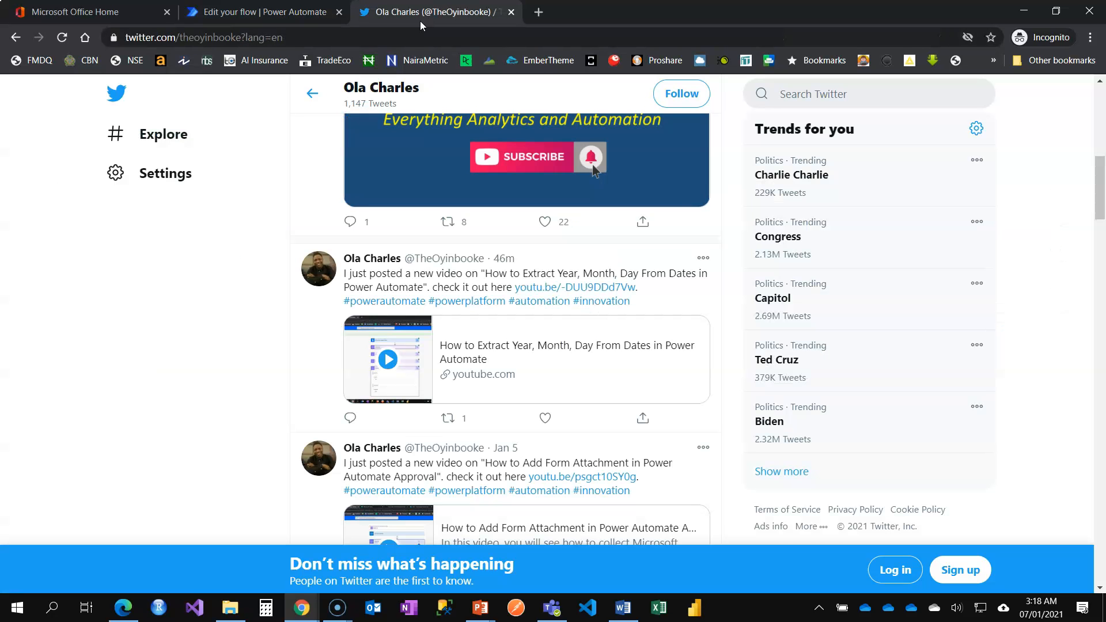
left_click(61, 37)
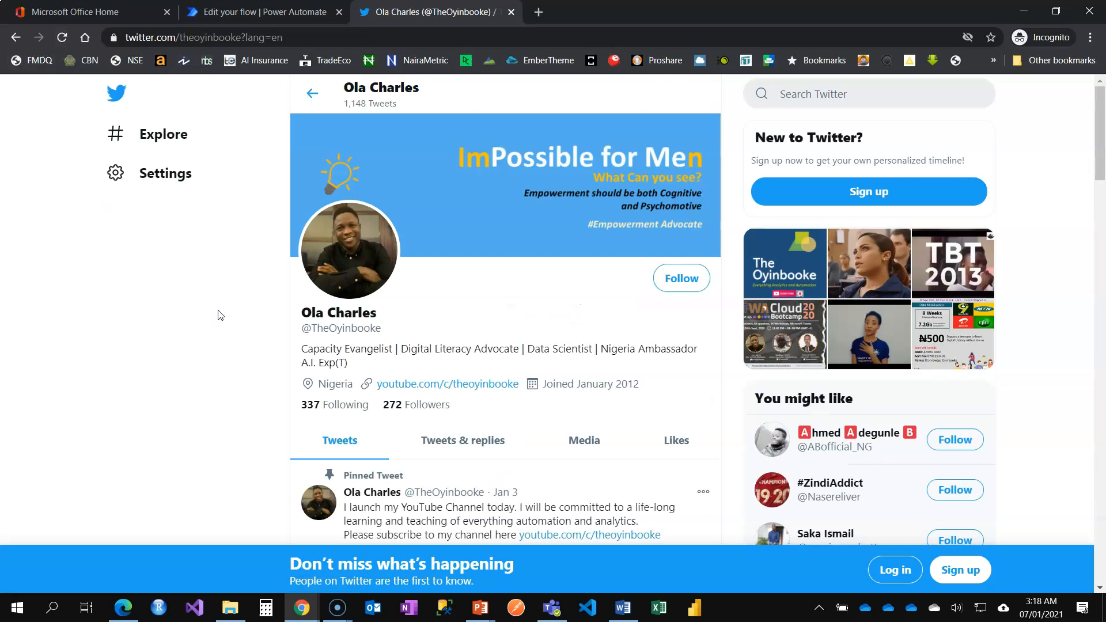
scroll("down", 3)
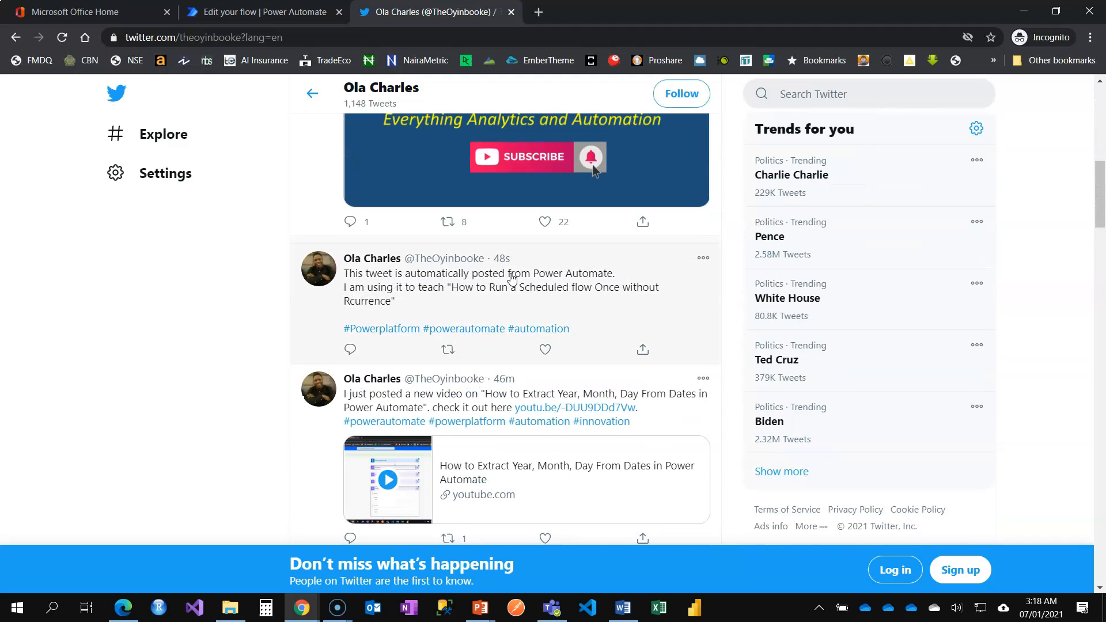
mouse_move(408, 302)
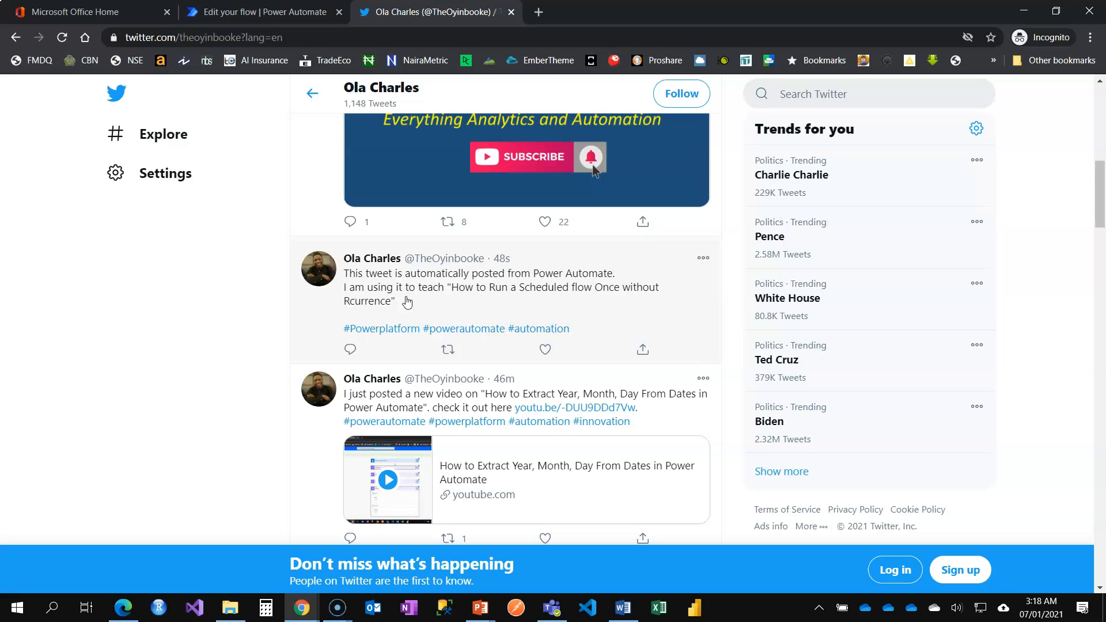
mouse_move(630, 304)
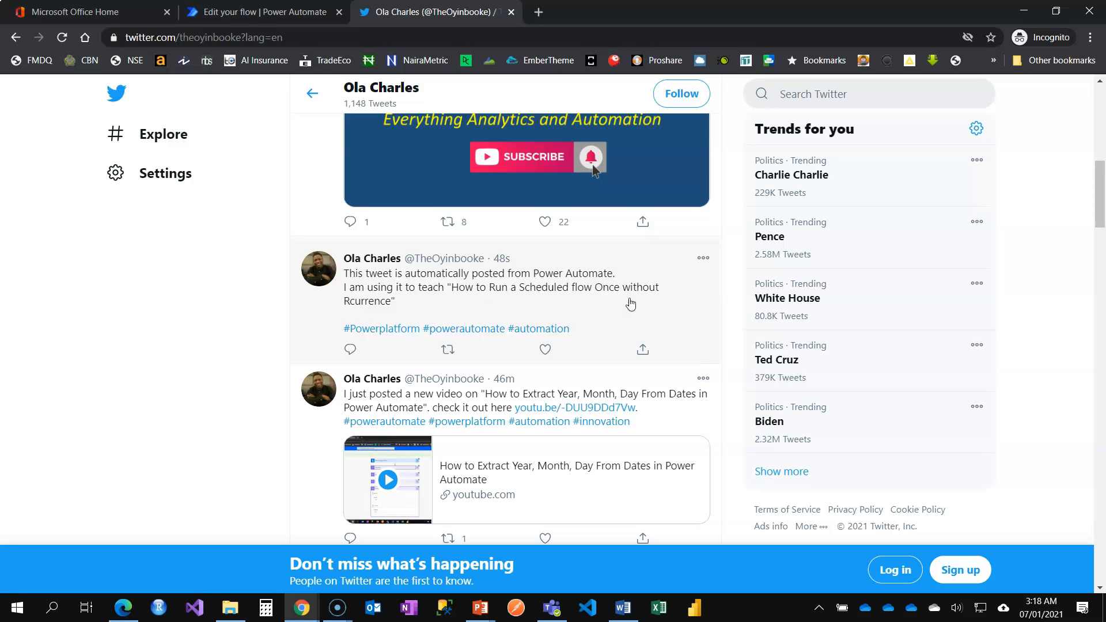
mouse_move(366, 308)
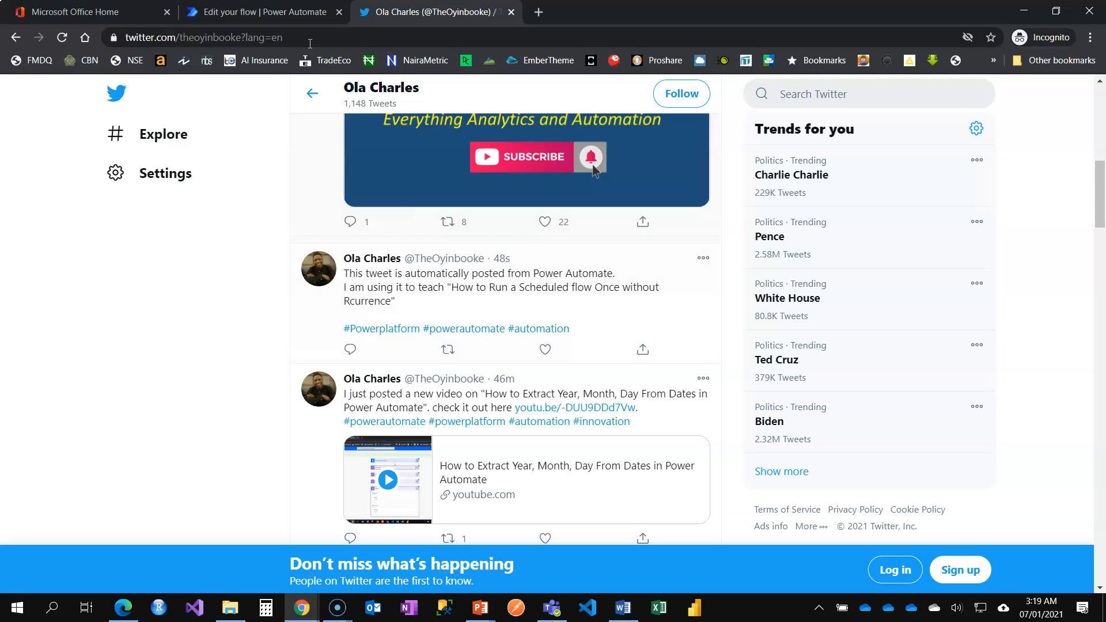
From My flows, view the How to Run a Scheduled Flow Once details showing status Off and one succeeded run.
left_click(264, 12)
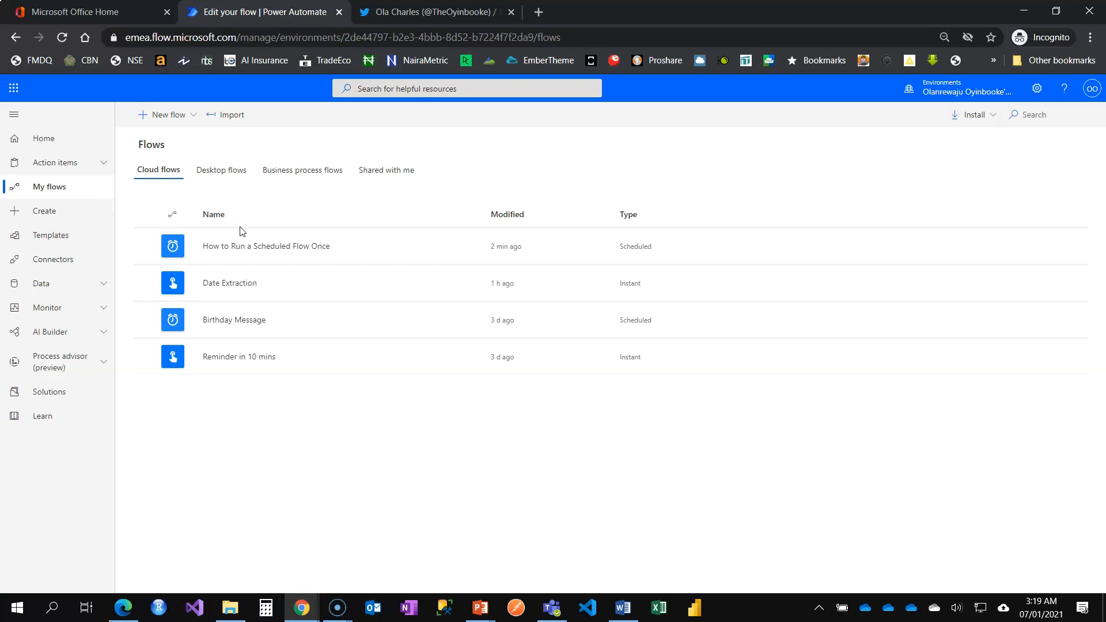
mouse_move(266, 245)
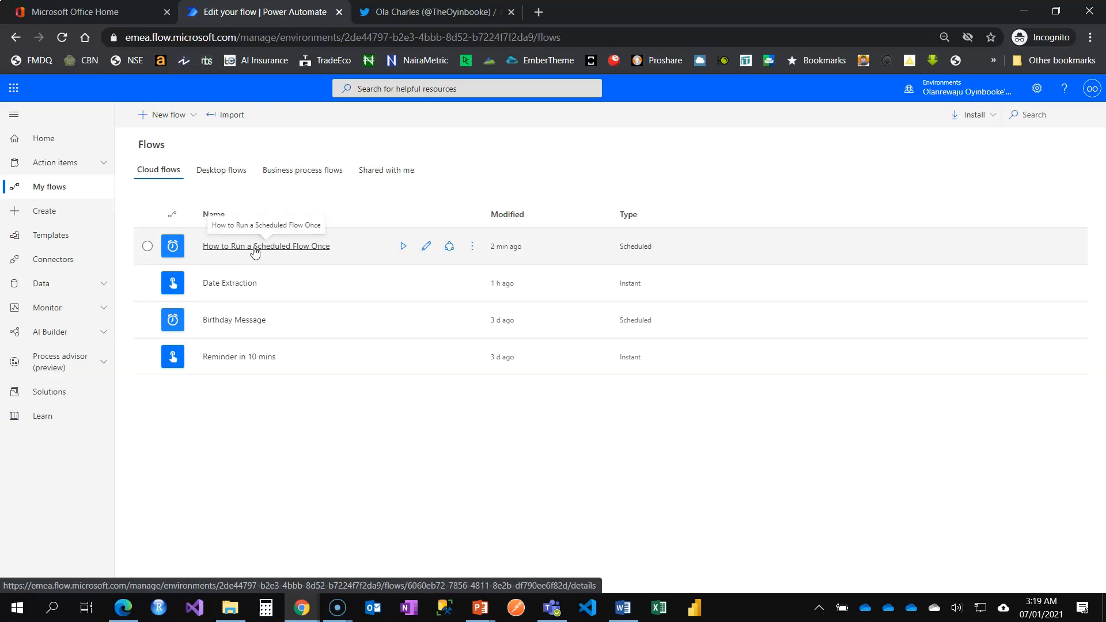
left_click(266, 245)
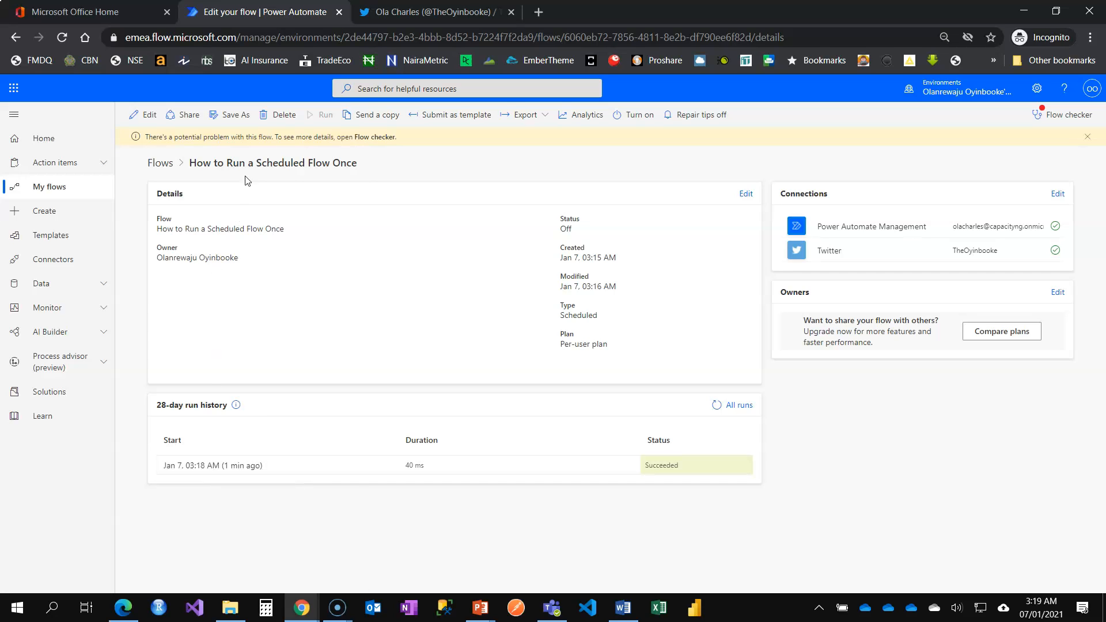
mouse_move(394, 228)
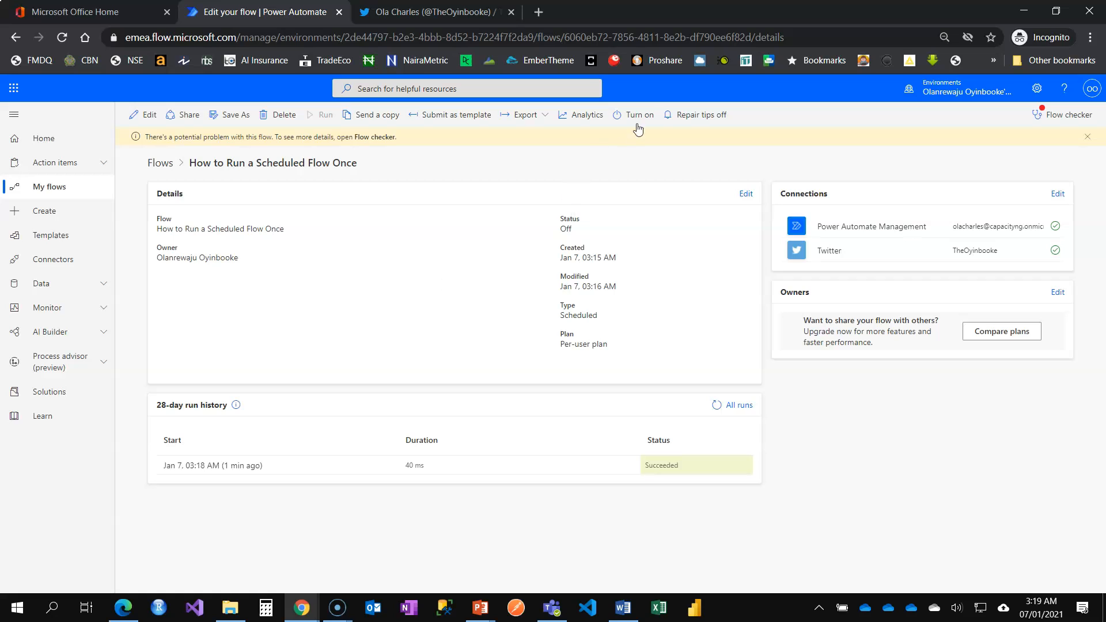
mouse_move(629, 124)
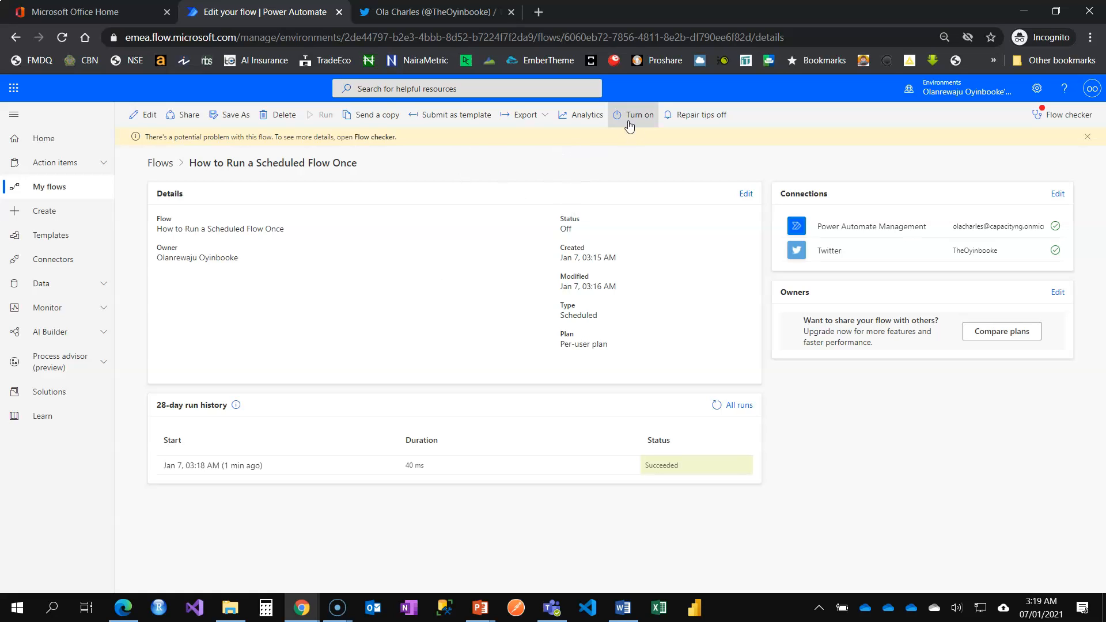
mouse_move(190, 149)
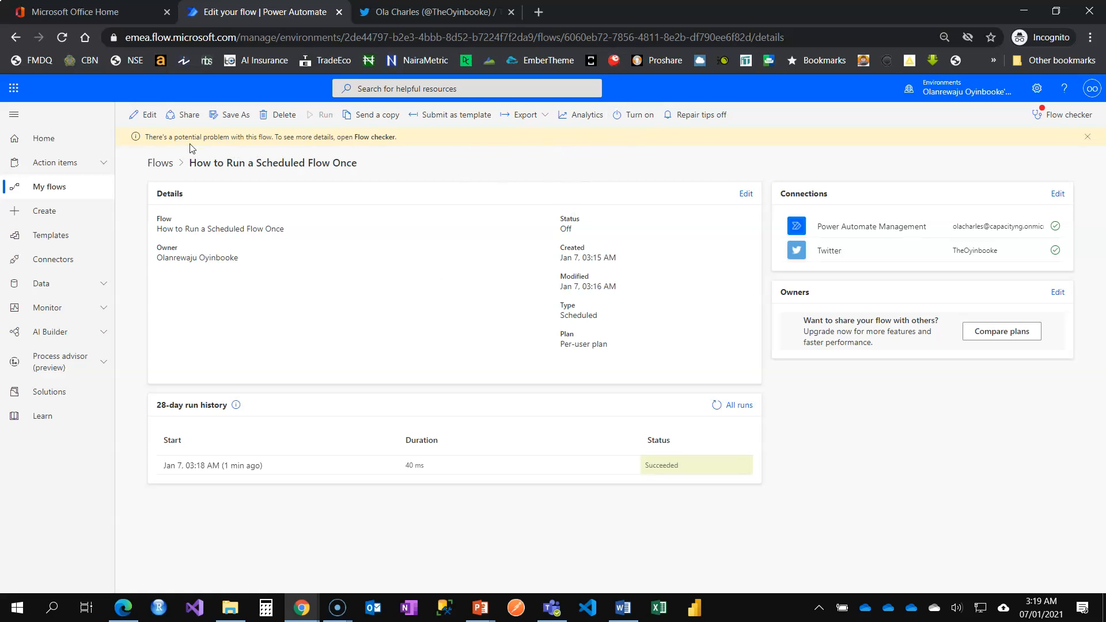
mouse_move(267, 139)
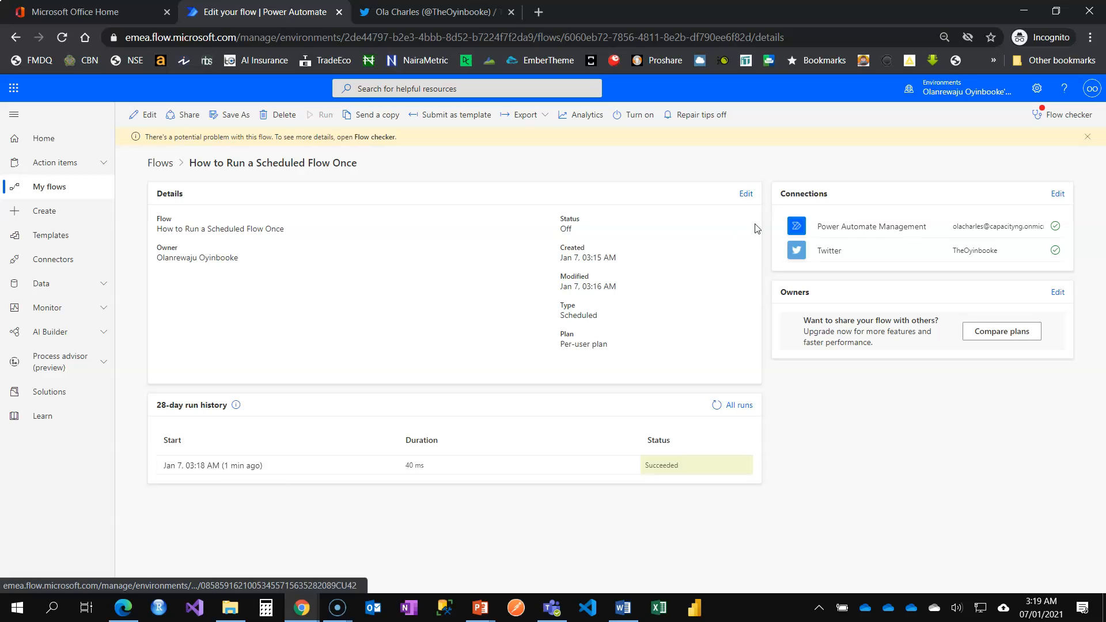
Run the Flow checker, which reports zero errors and the warning "This flow is off".
left_click(1067, 114)
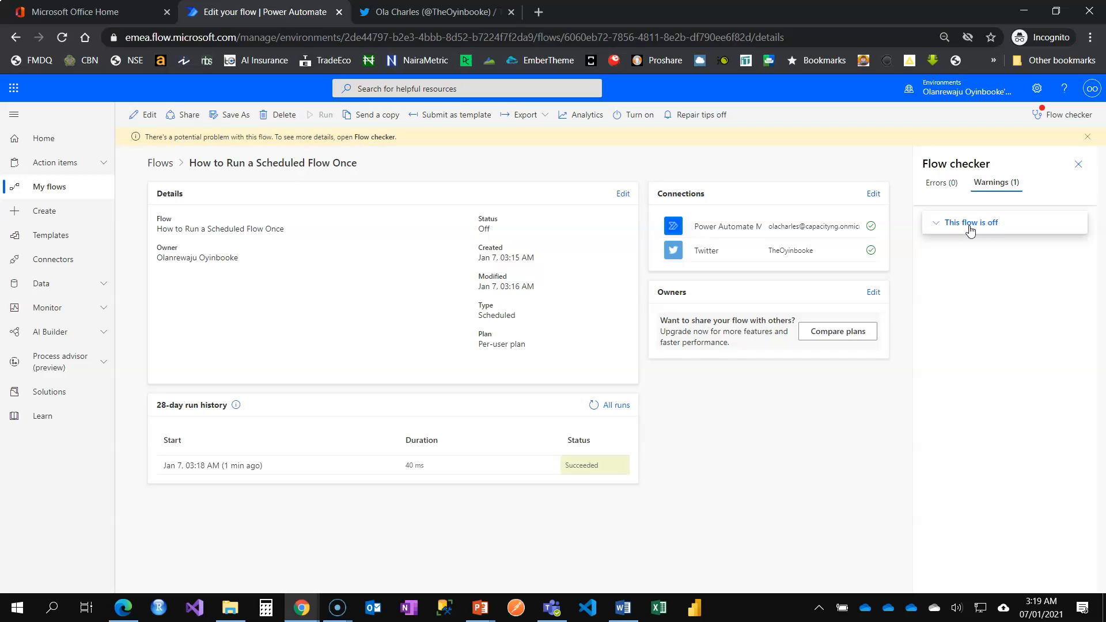
mouse_move(68, 196)
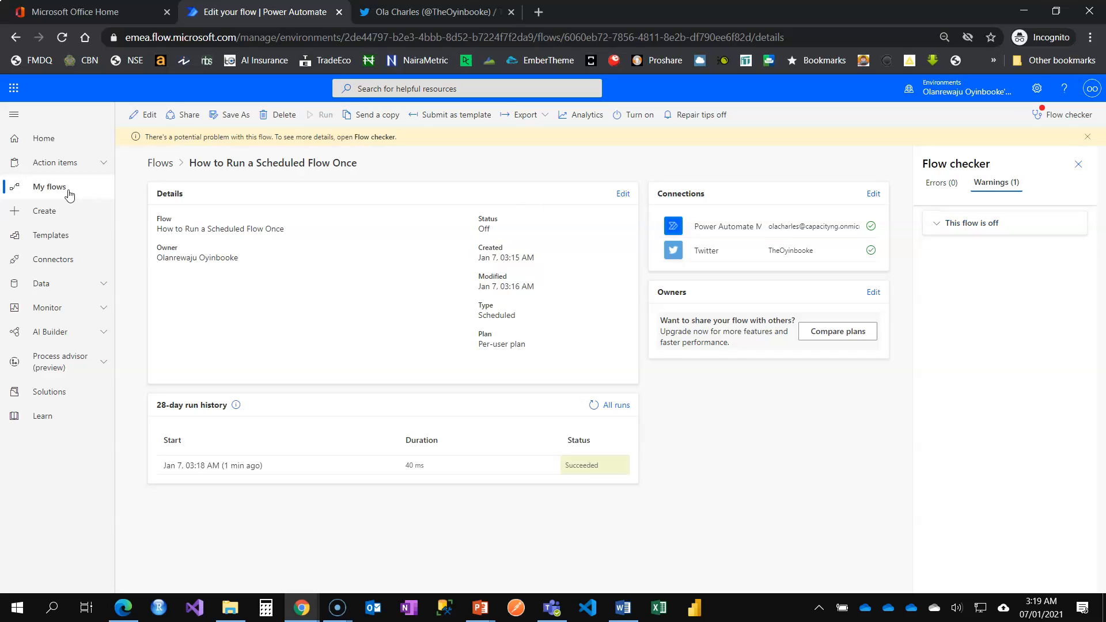
Return to the My flows list where How to Run a Scheduled Flow Once appears turned off.
left_click(48, 186)
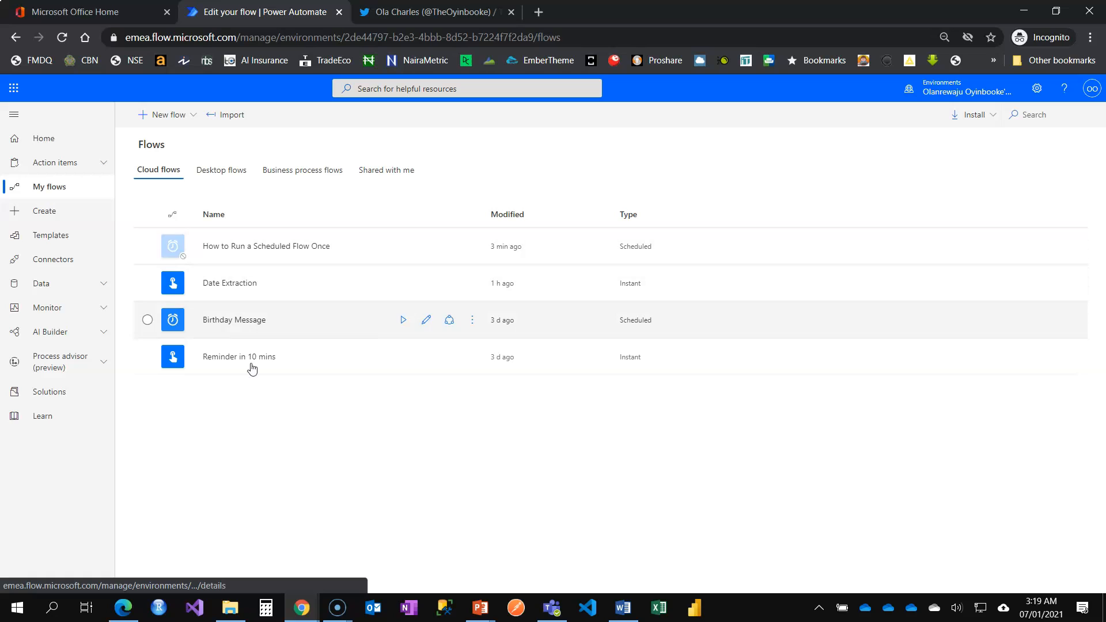
mouse_move(288, 254)
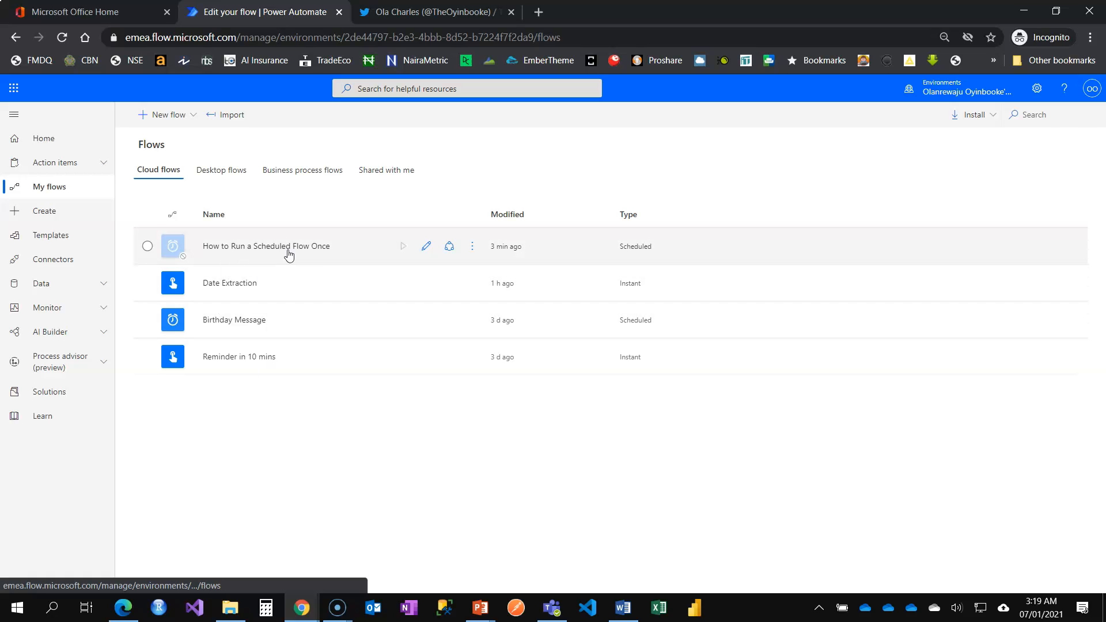
mouse_move(300, 480)
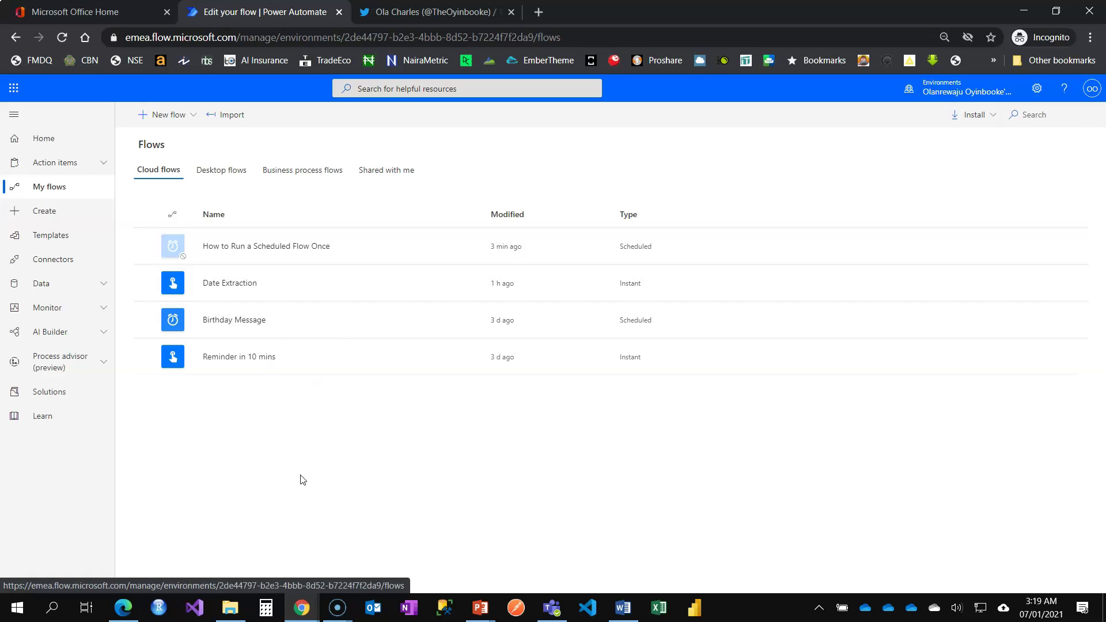